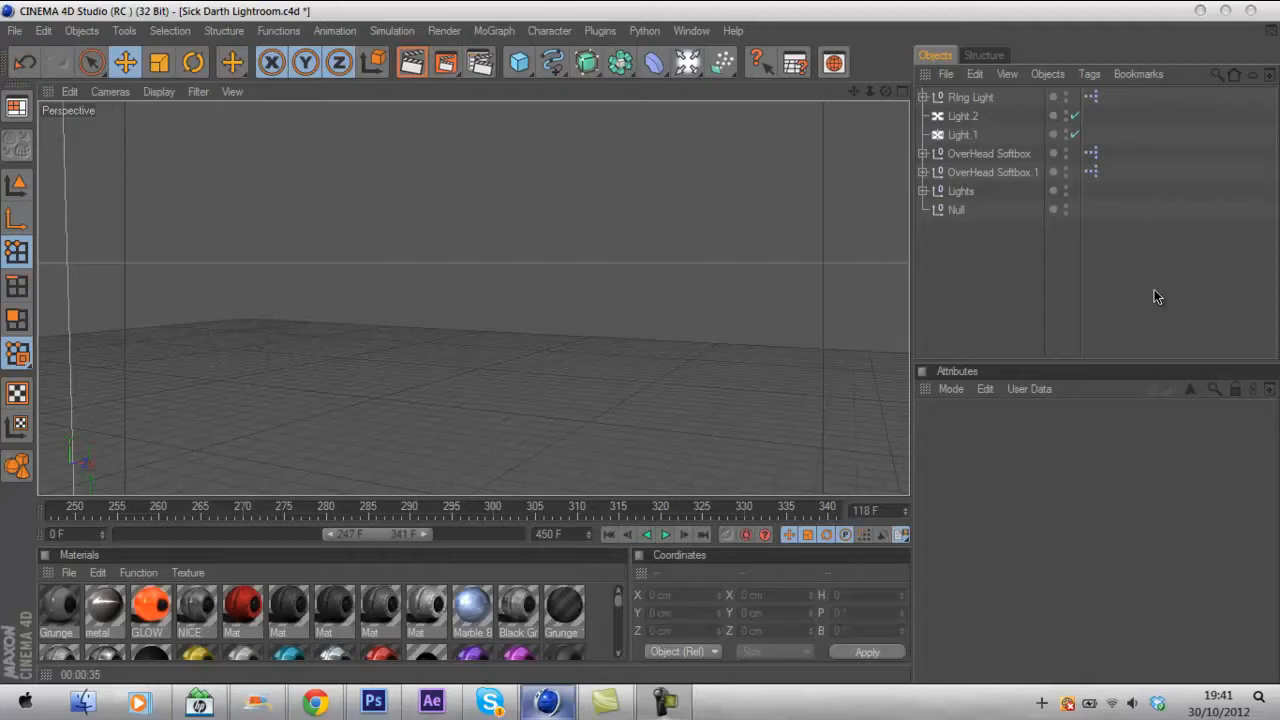
mouse_move(1170, 332)
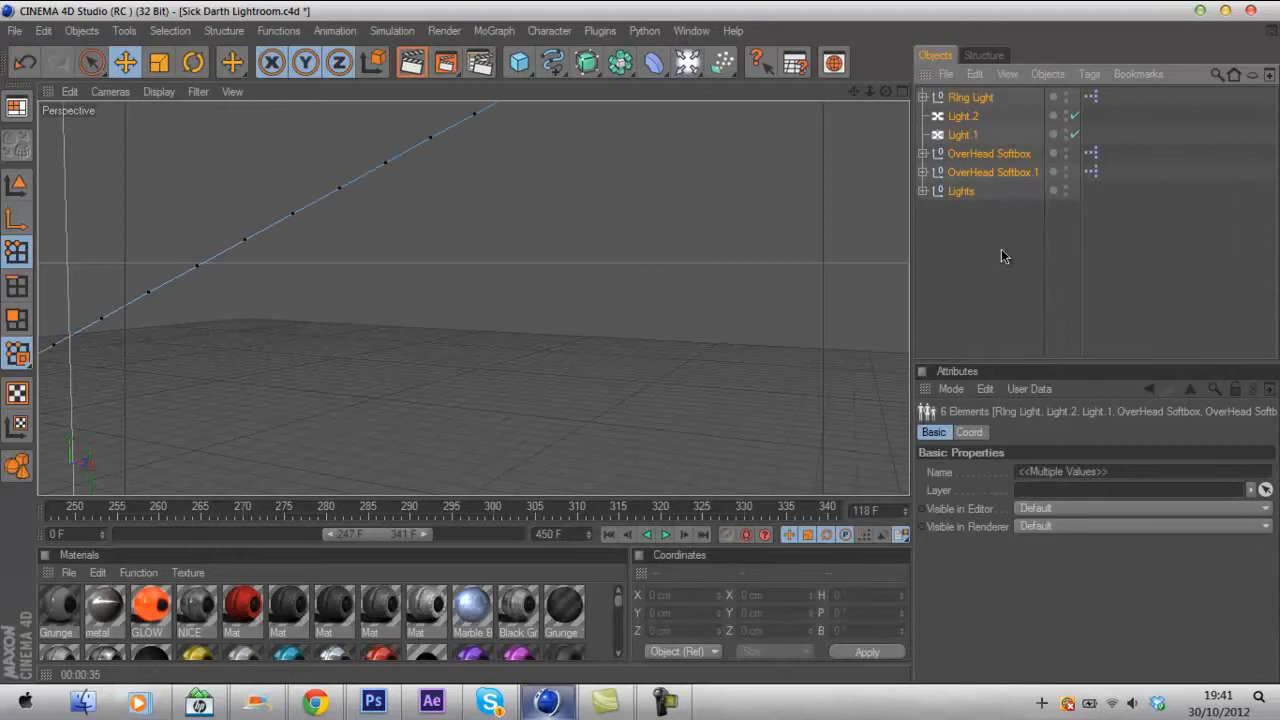
Deselect the light objects after removing the leftover Null from the scene.
left_click(984, 244)
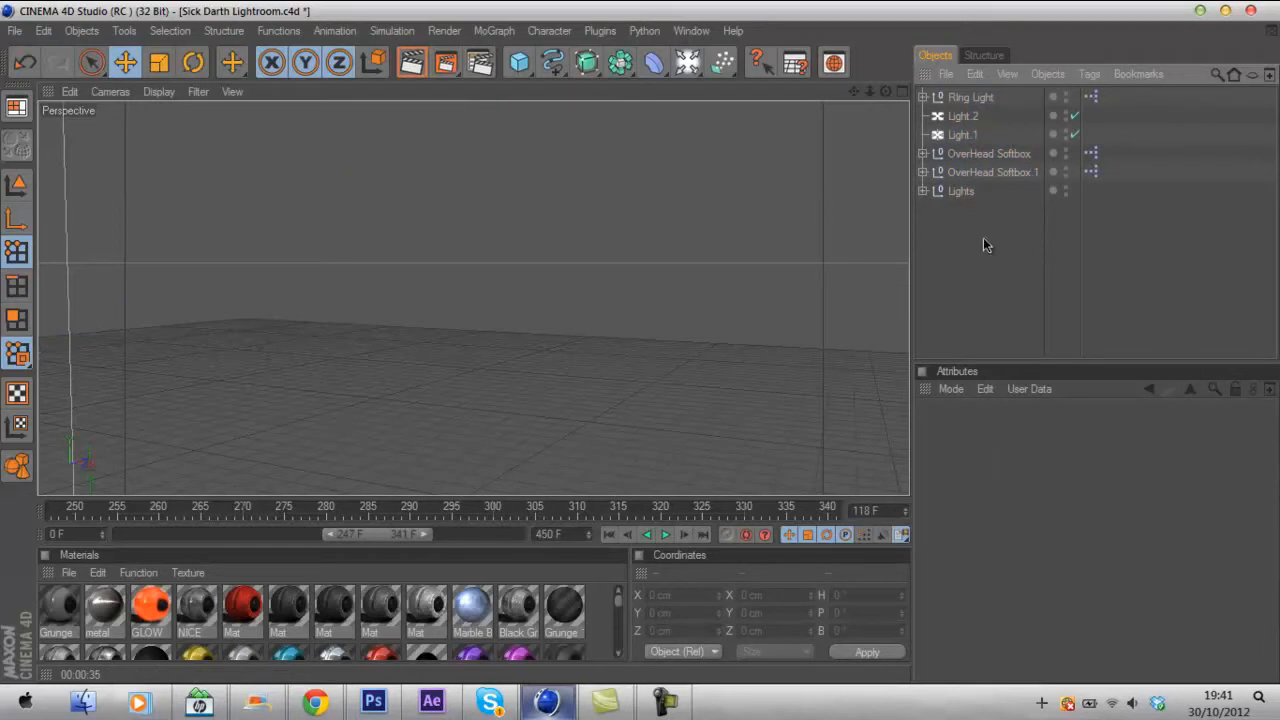
mouse_move(16, 30)
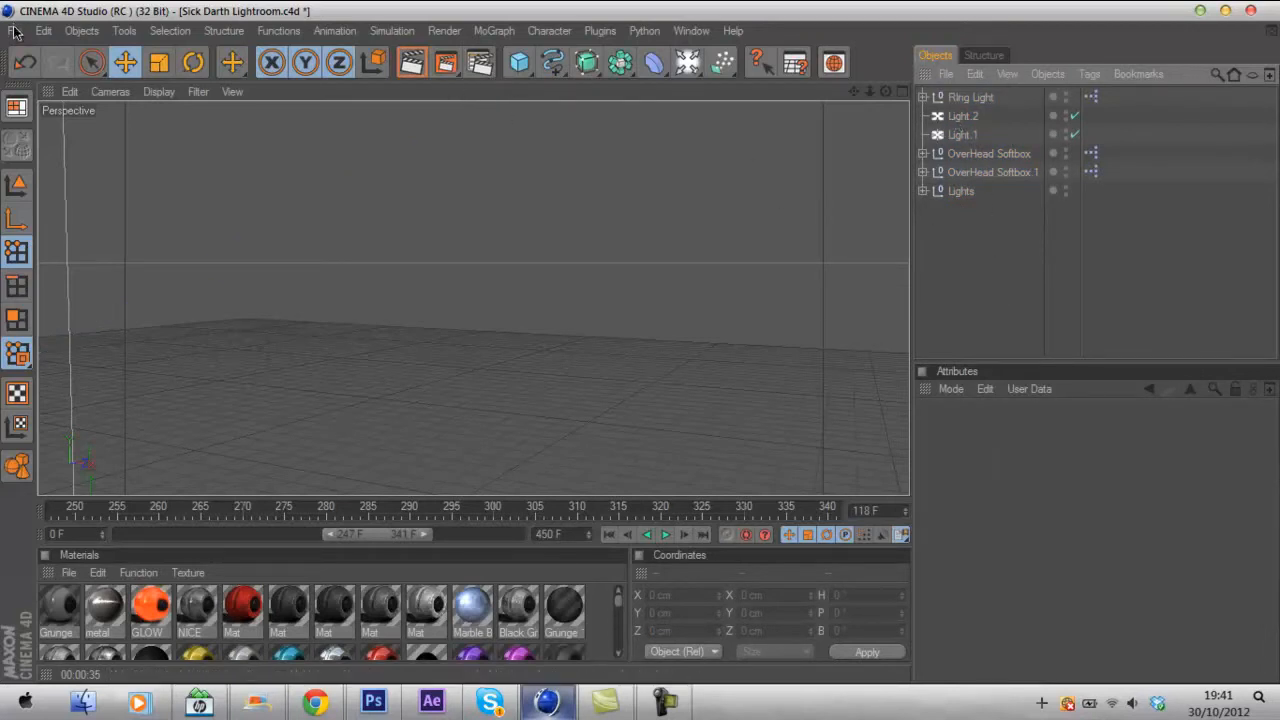
mouse_move(476, 218)
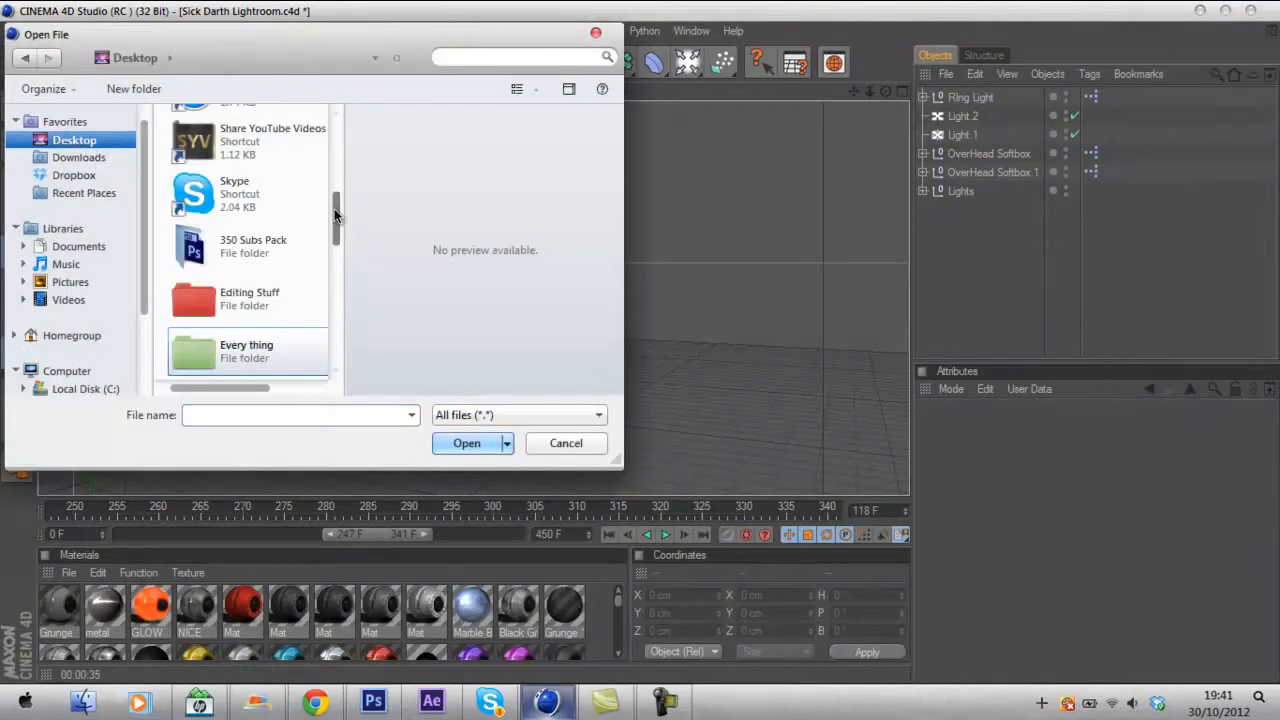
Browse into Expo GFX Pack > Expo All Files and open the SoaR logo file into the scene.
double_click(246, 350)
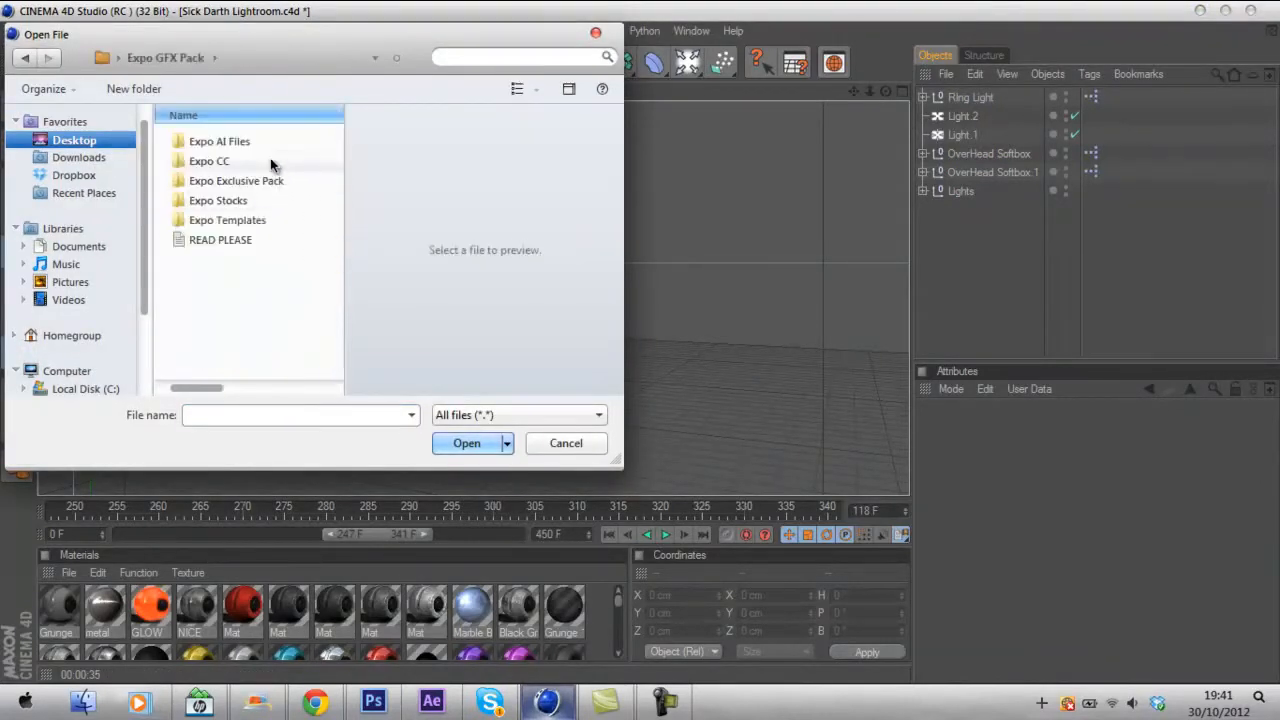
double_click(220, 140)
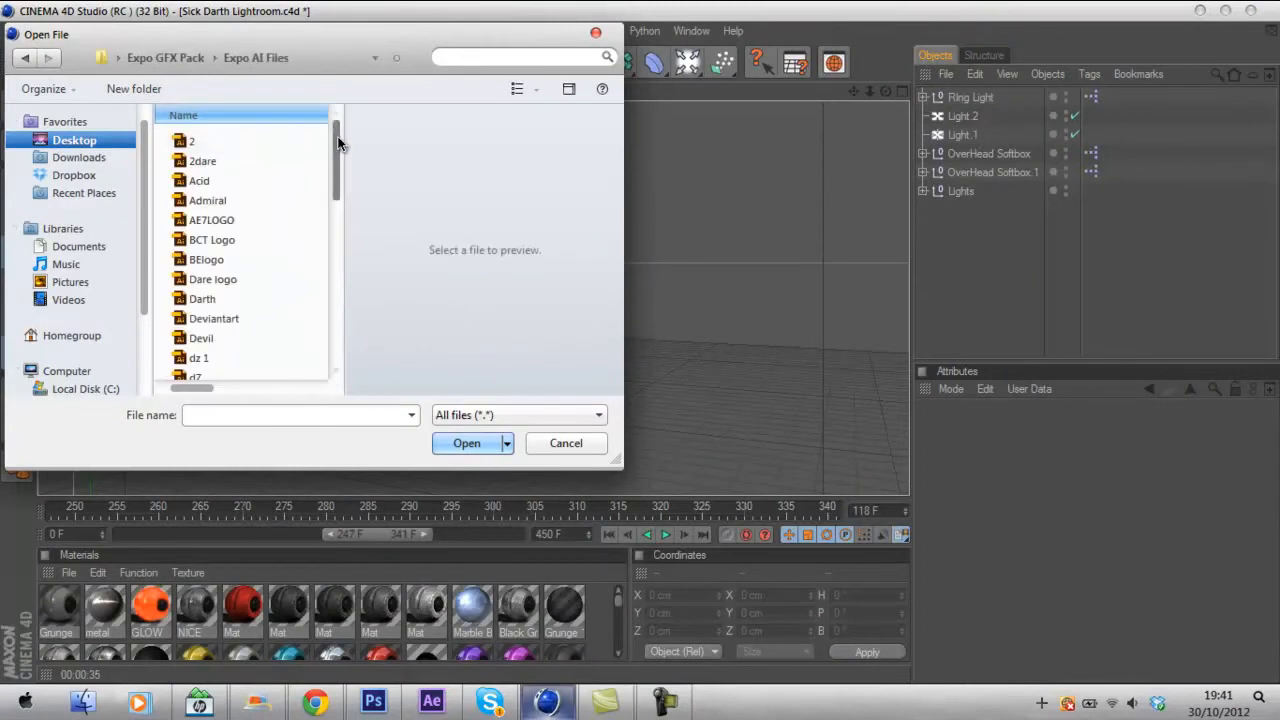
scroll("down", 3)
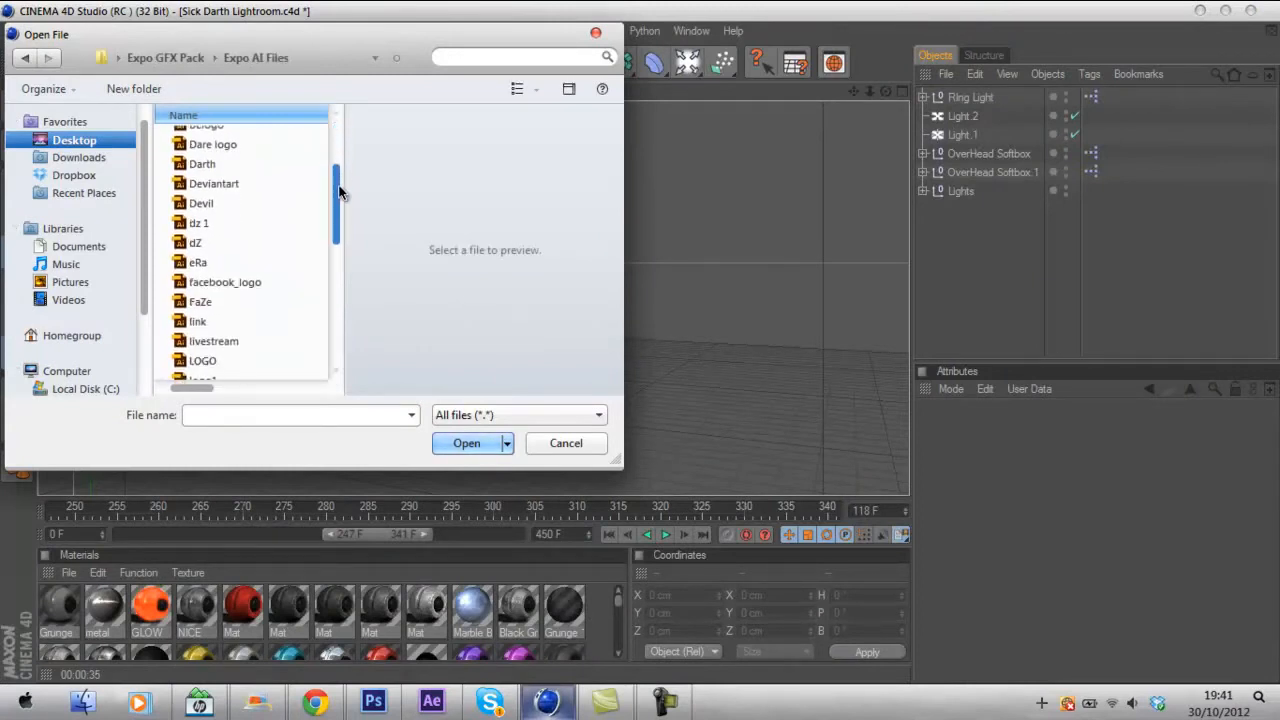
scroll("down", 3)
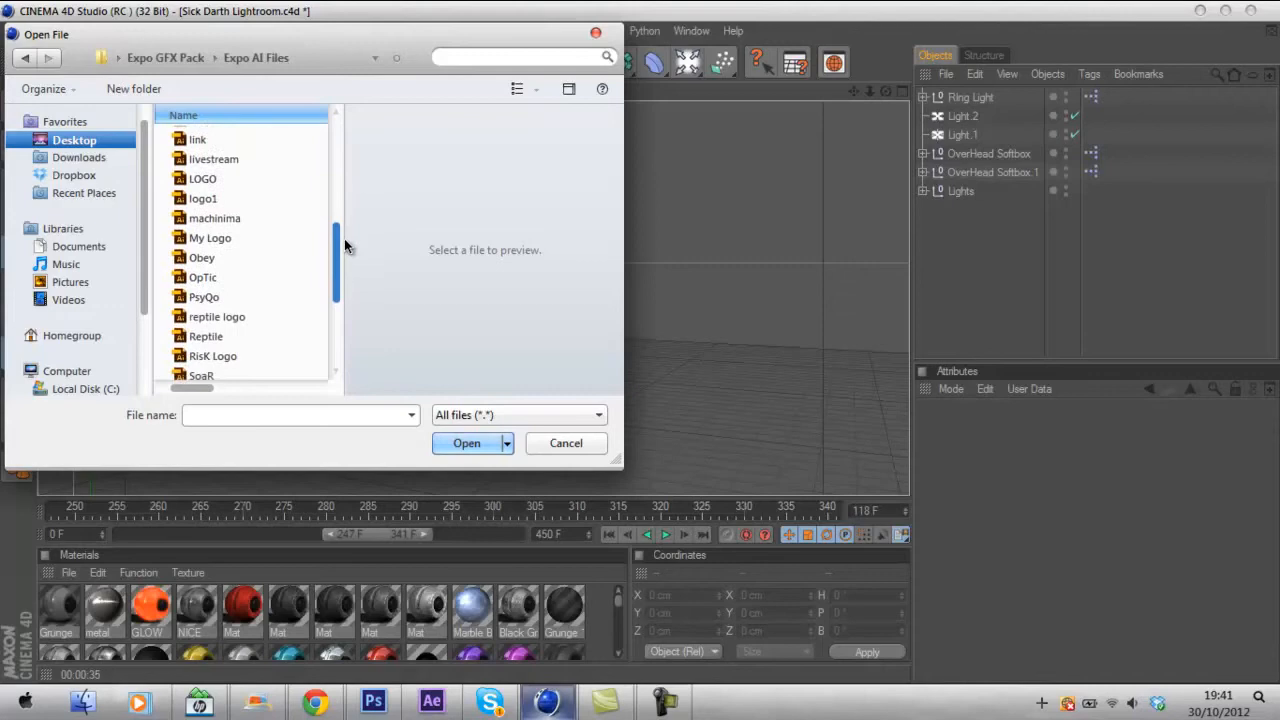
scroll("down", 3)
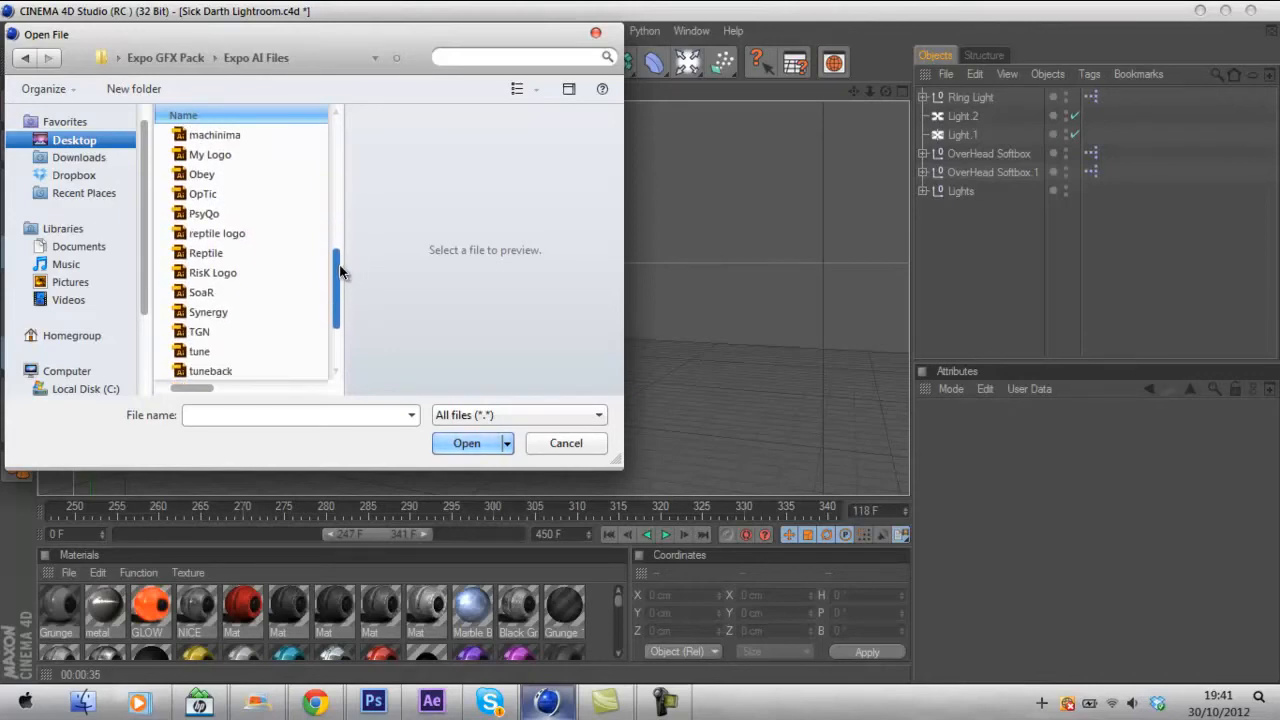
left_click(200, 292)
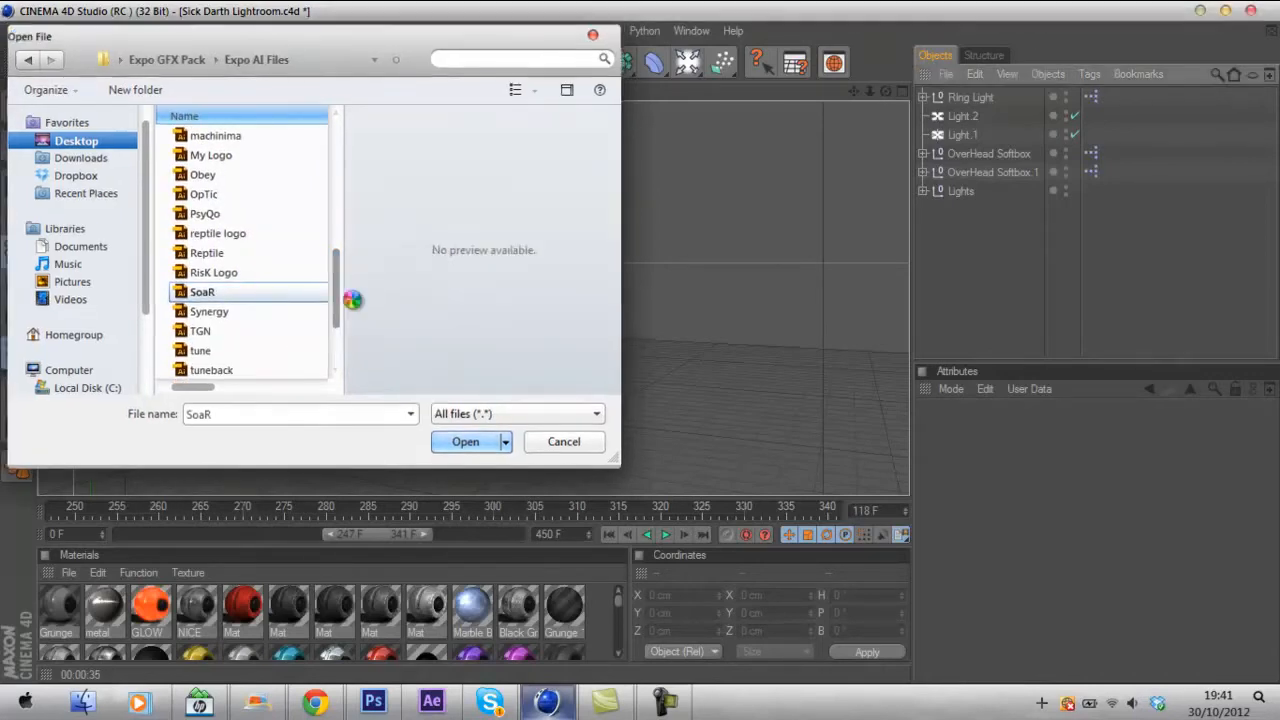
left_click(464, 442)
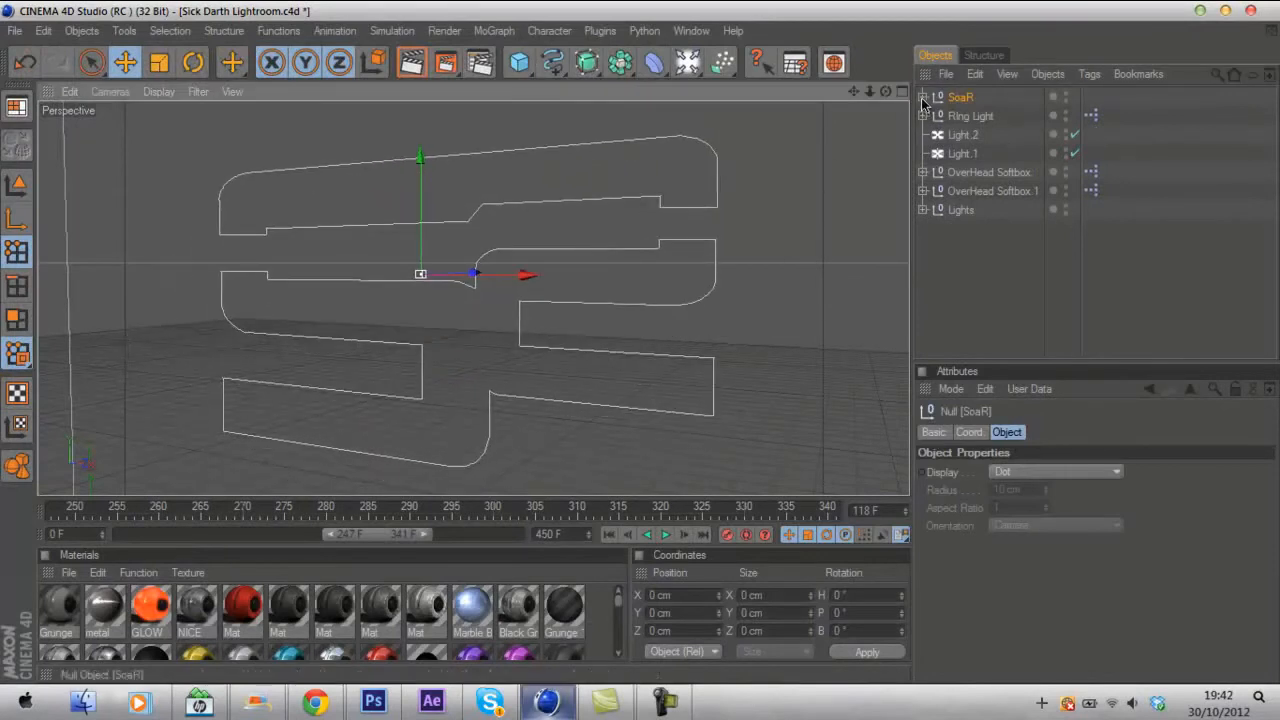
Place the two SoaR logo paths into Extrude NURBS objects to make solid 3D letterforms.
left_click(924, 96)
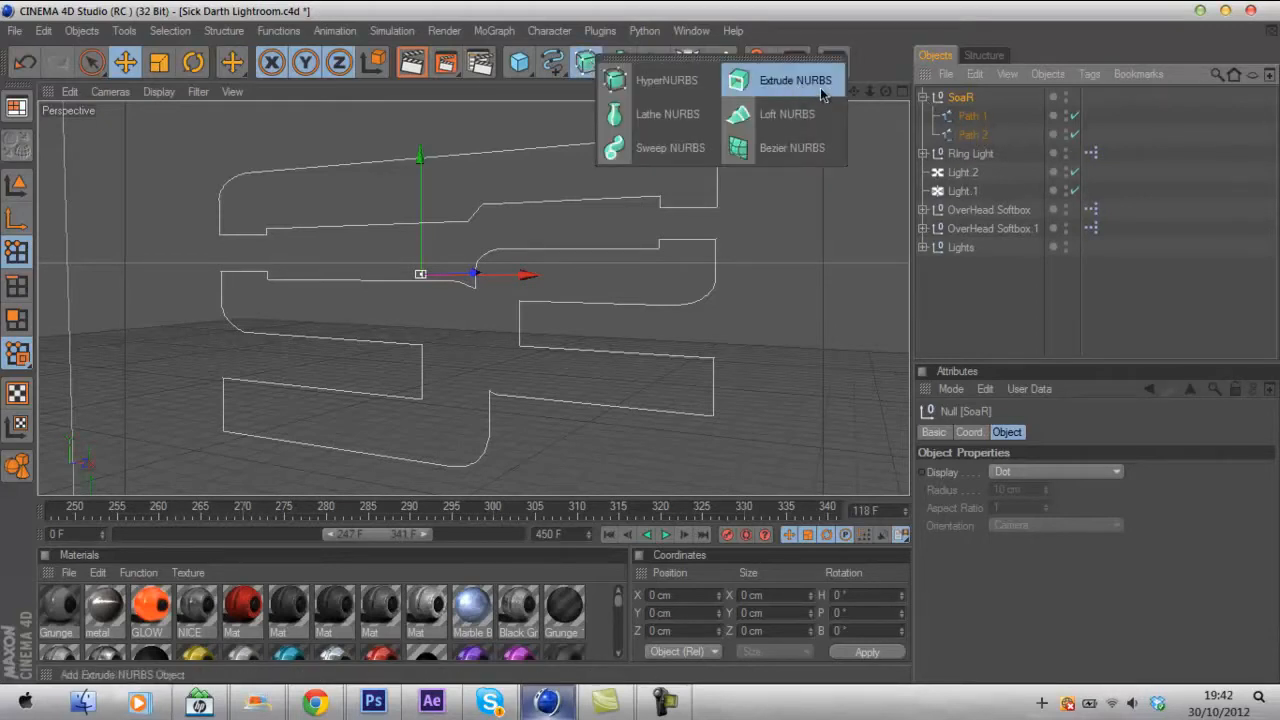
left_click(796, 80)
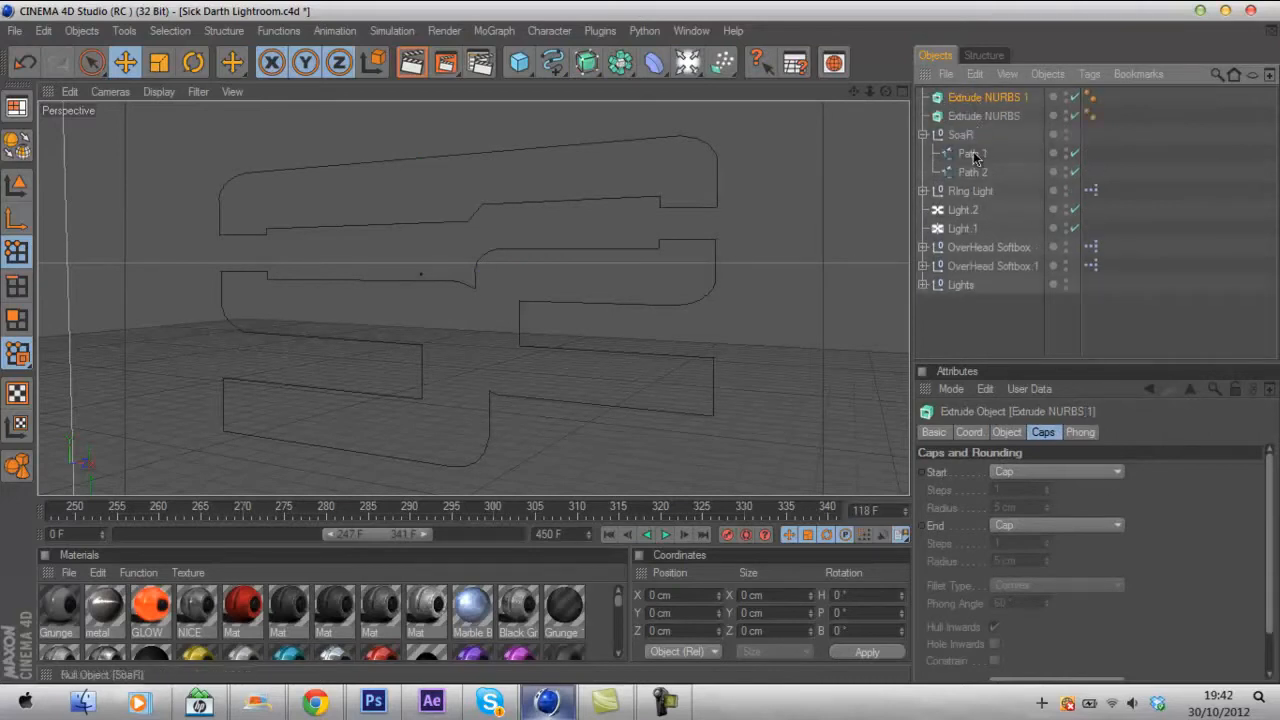
left_click(972, 134)
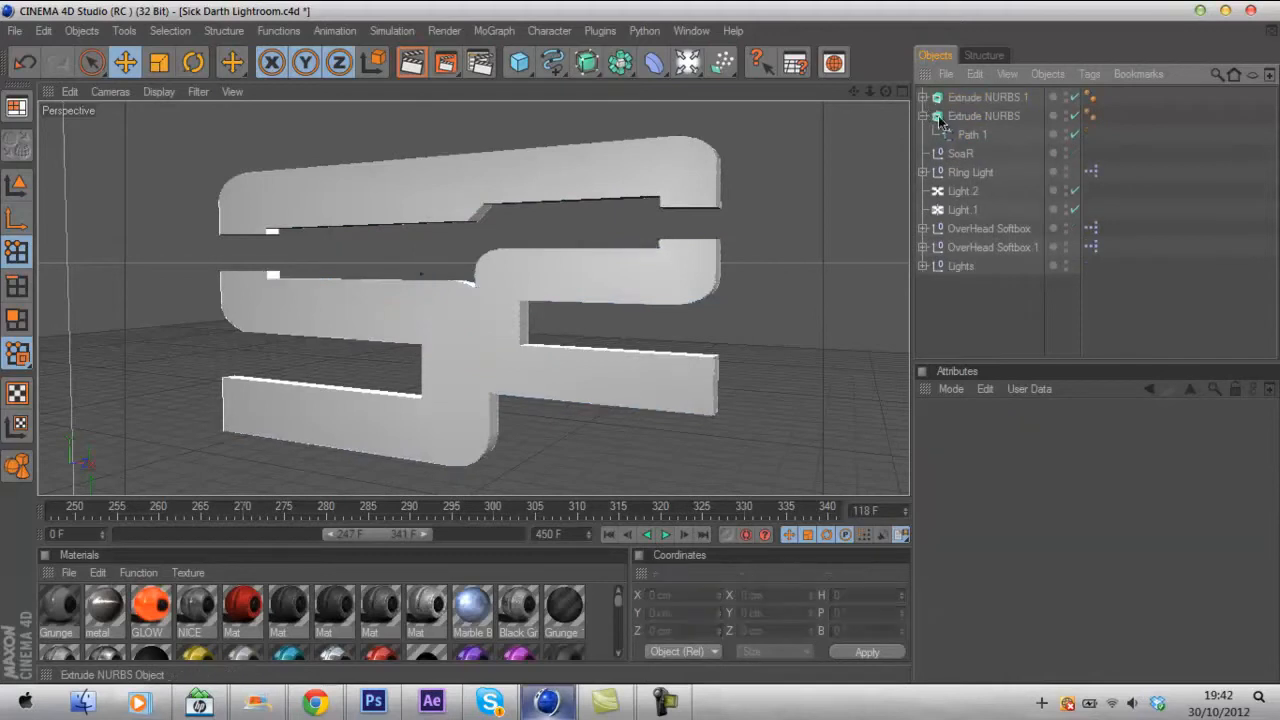
left_click(924, 116)
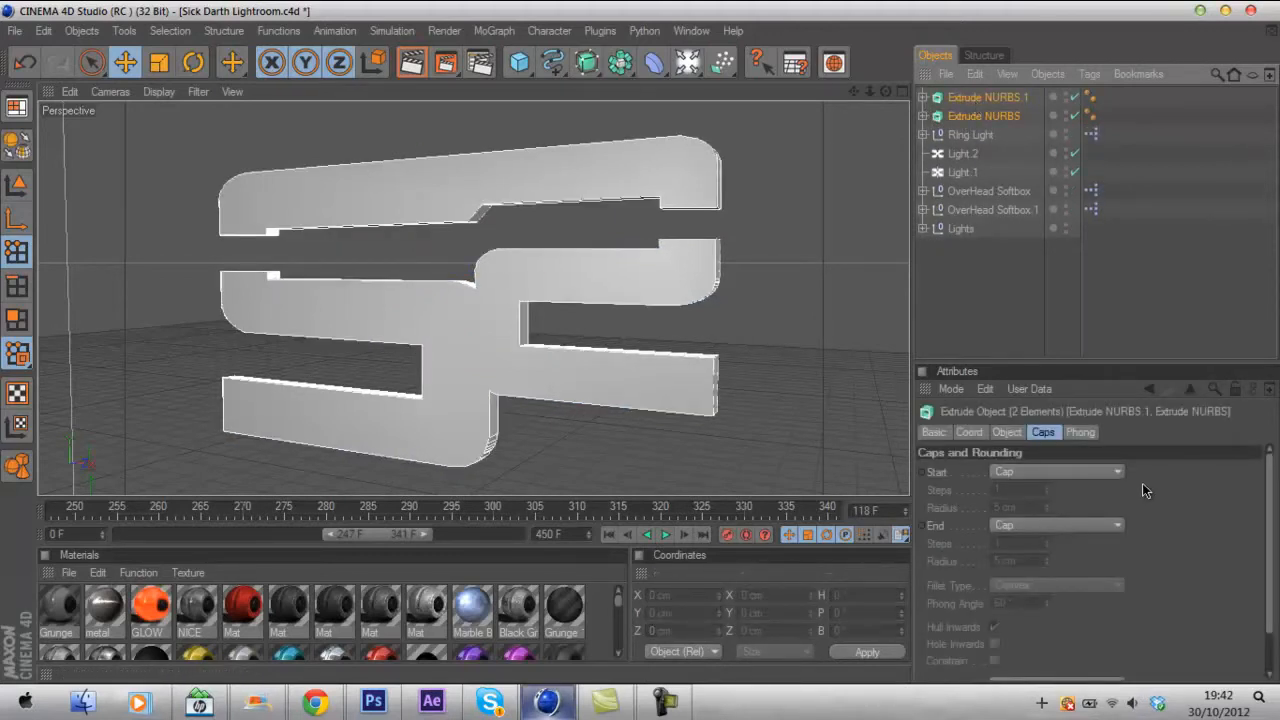
left_click(1008, 432)
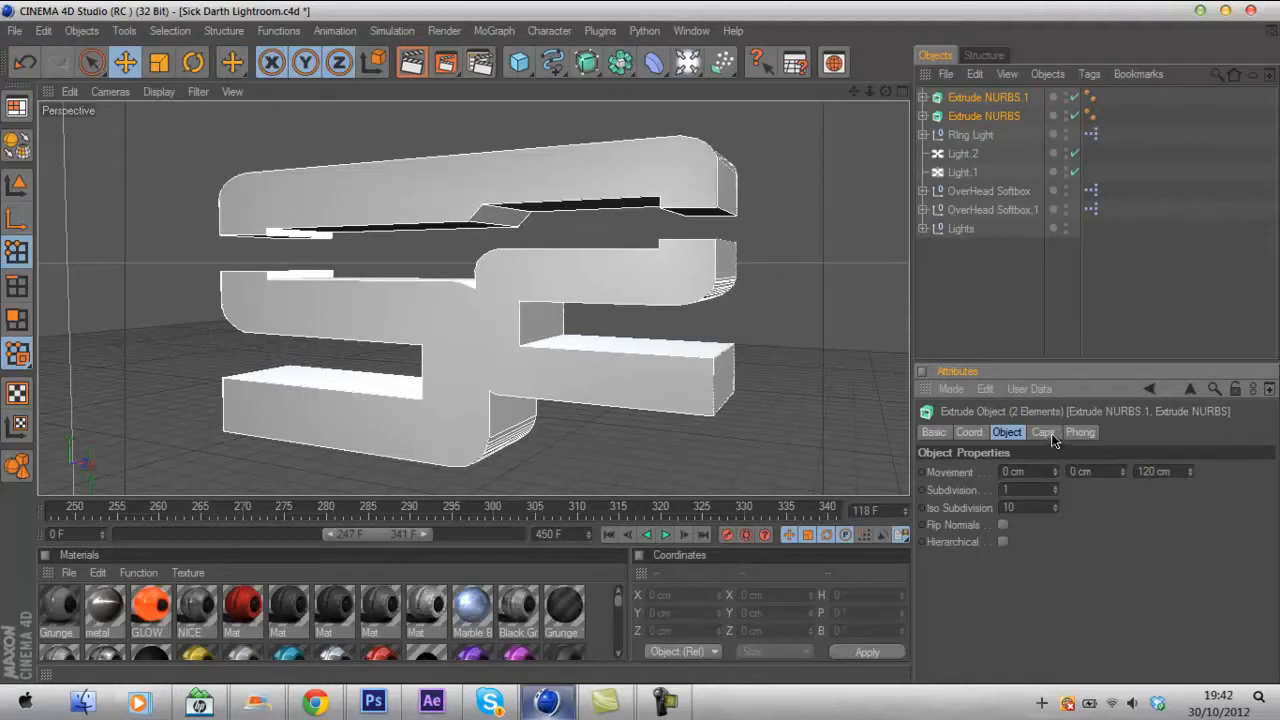
Set both caps to Fillet Cap with 1 cm radius, Quadrangle type and Regular Grid enabled.
left_click(1044, 432)
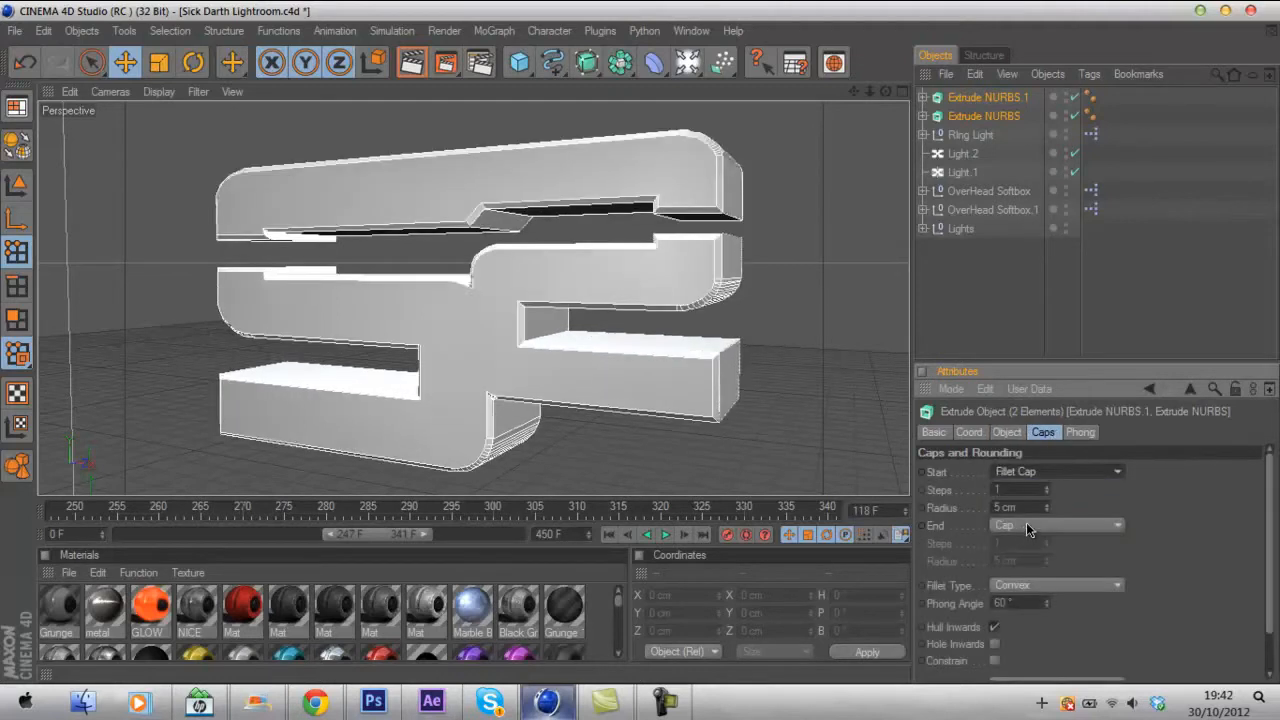
left_click(1056, 524)
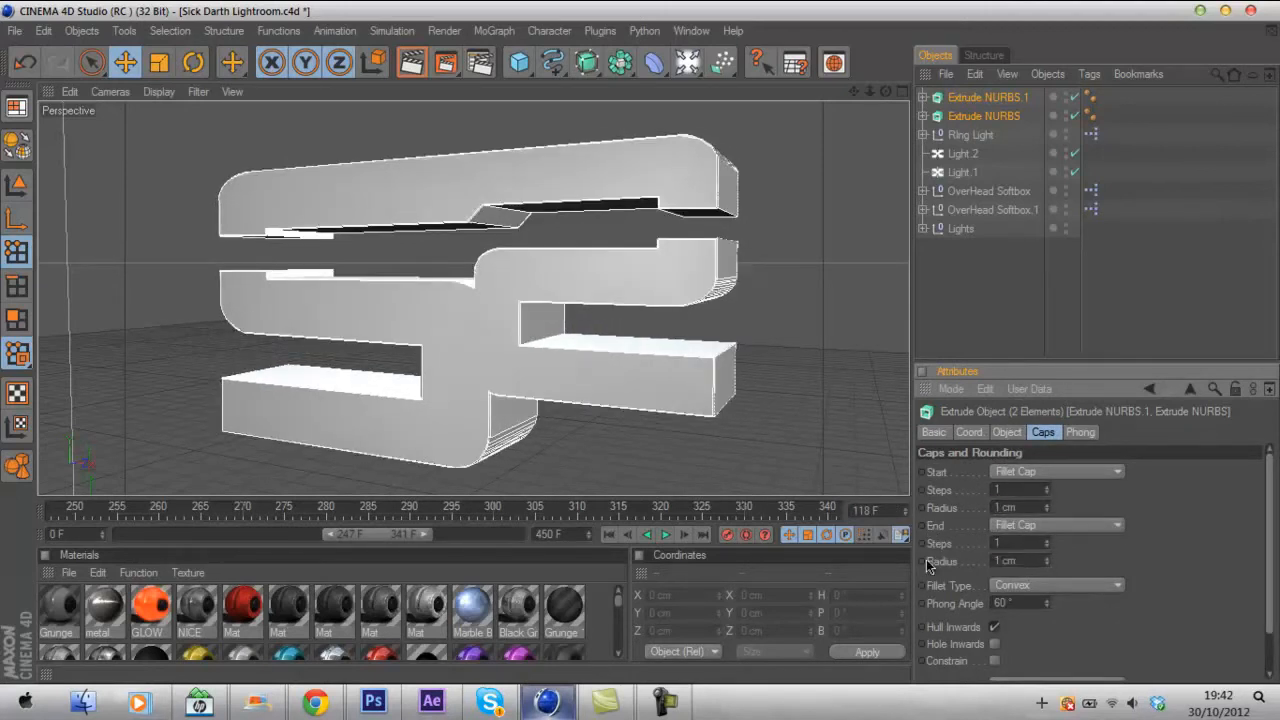
scroll("down", 3)
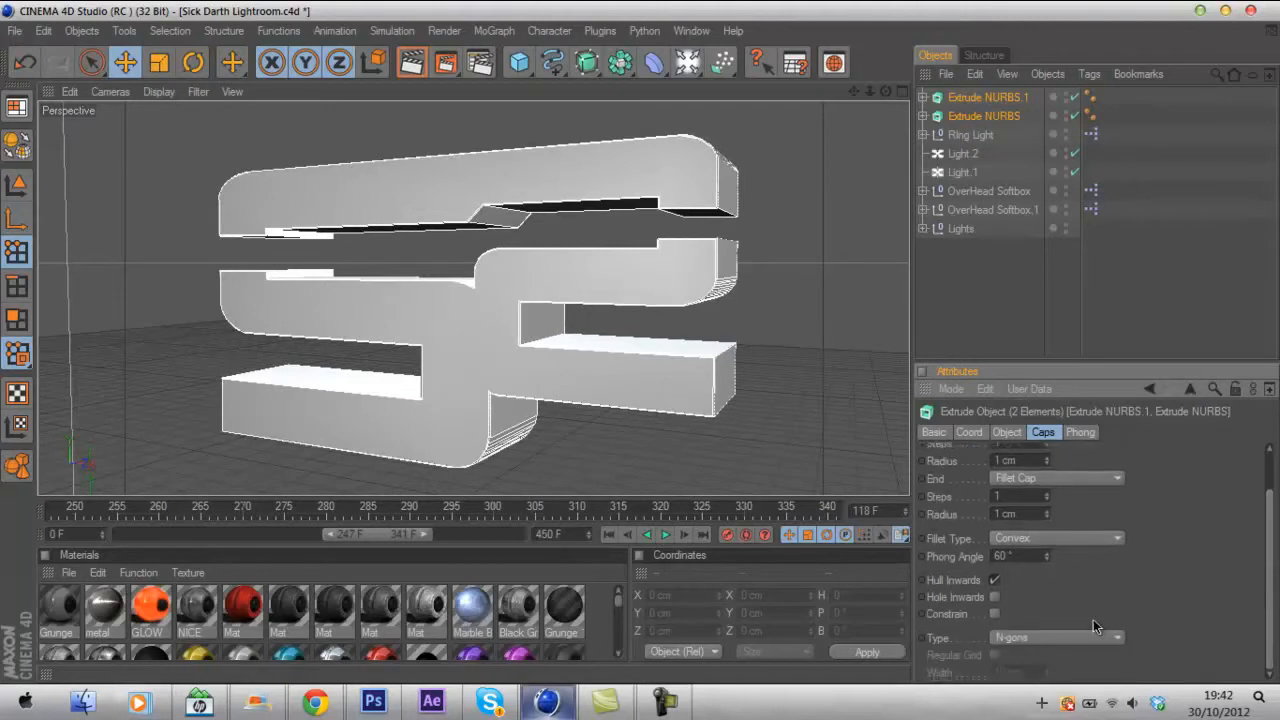
left_click(1056, 636)
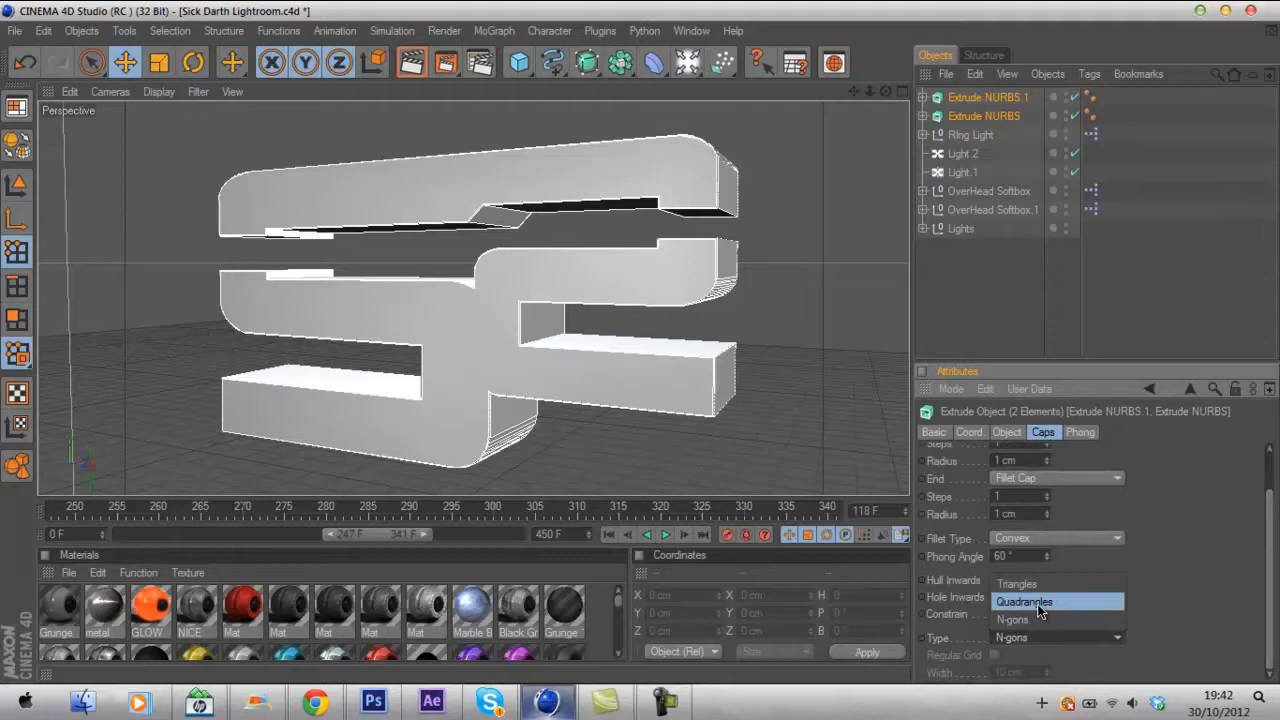
left_click(1024, 600)
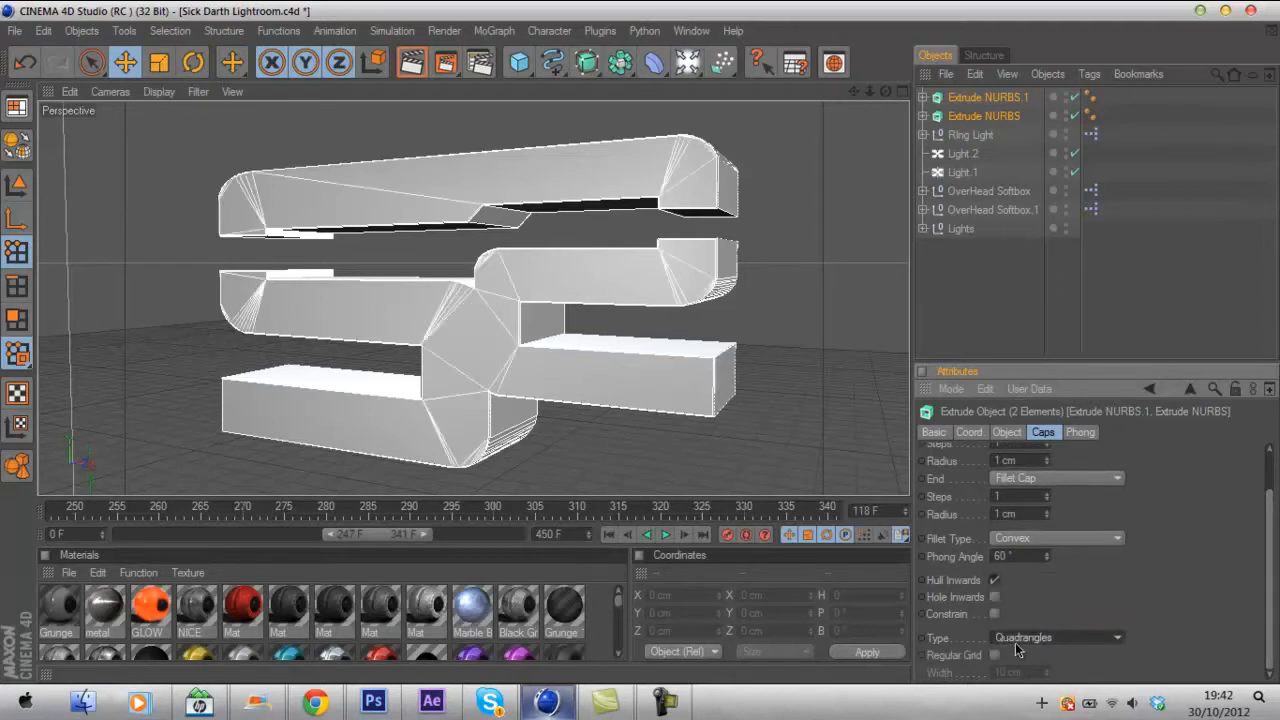
left_click(994, 656)
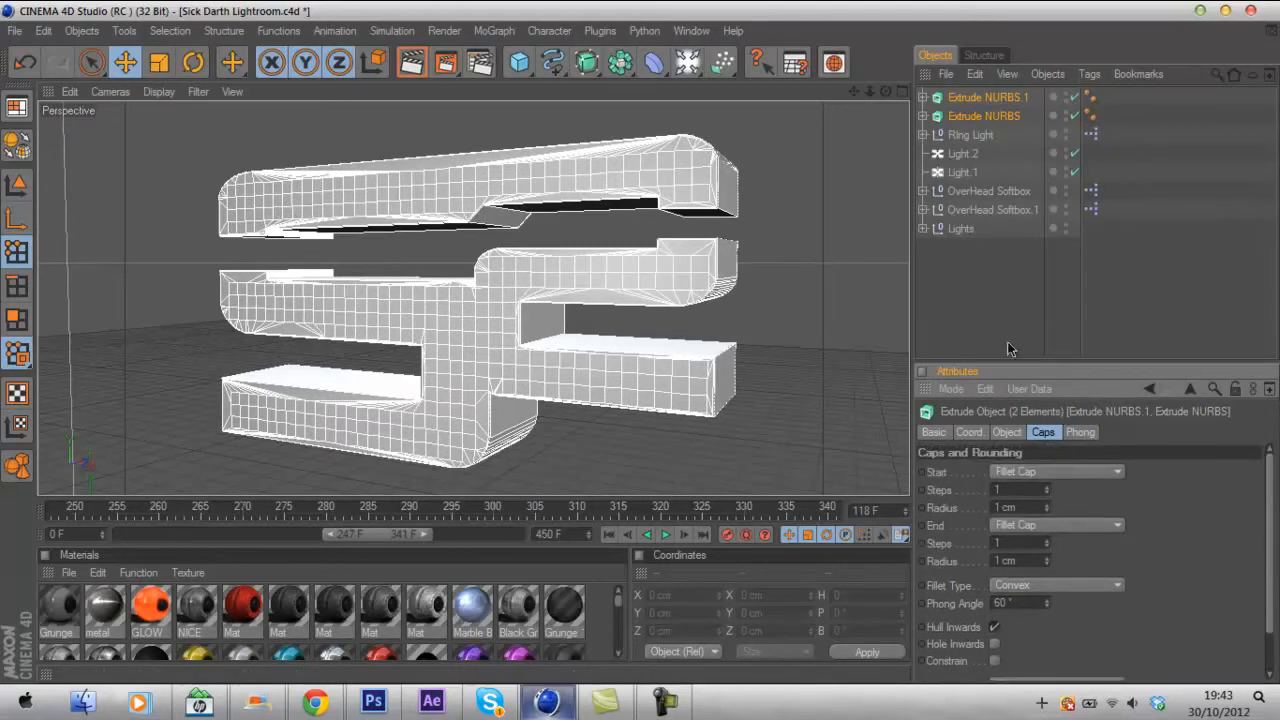
left_click(988, 96)
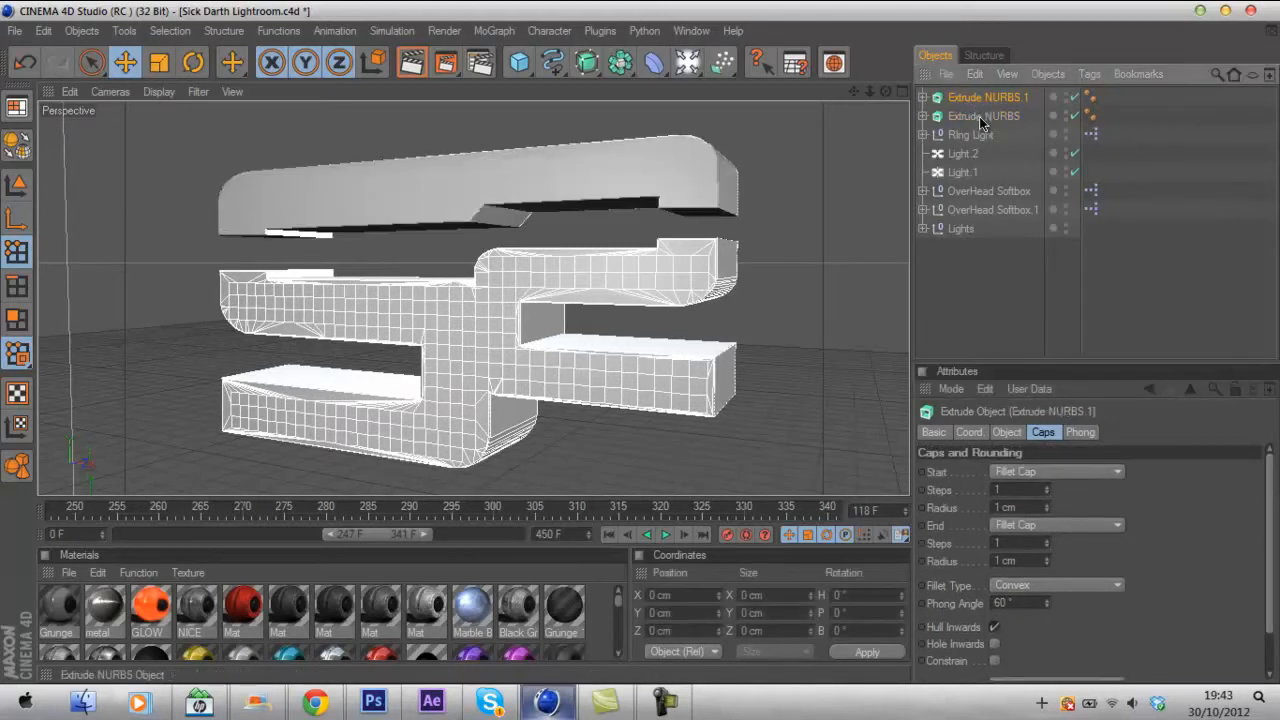
left_click(984, 116)
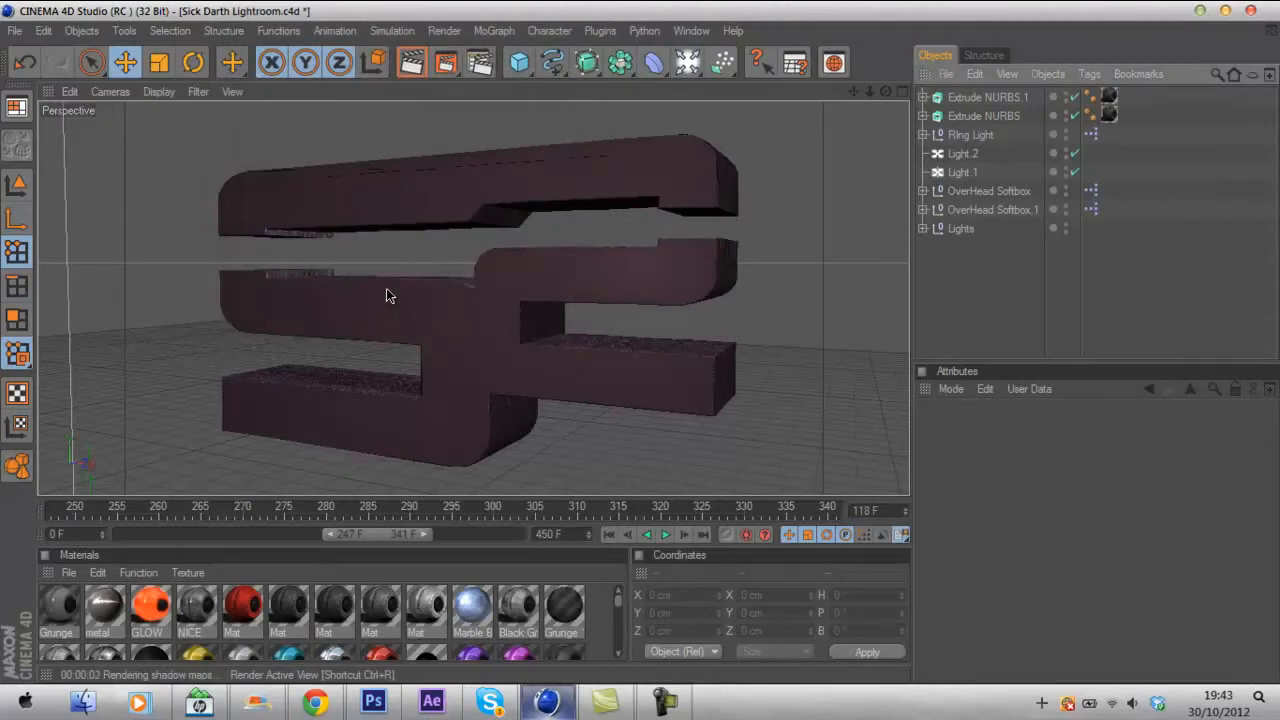
left_click(988, 96)
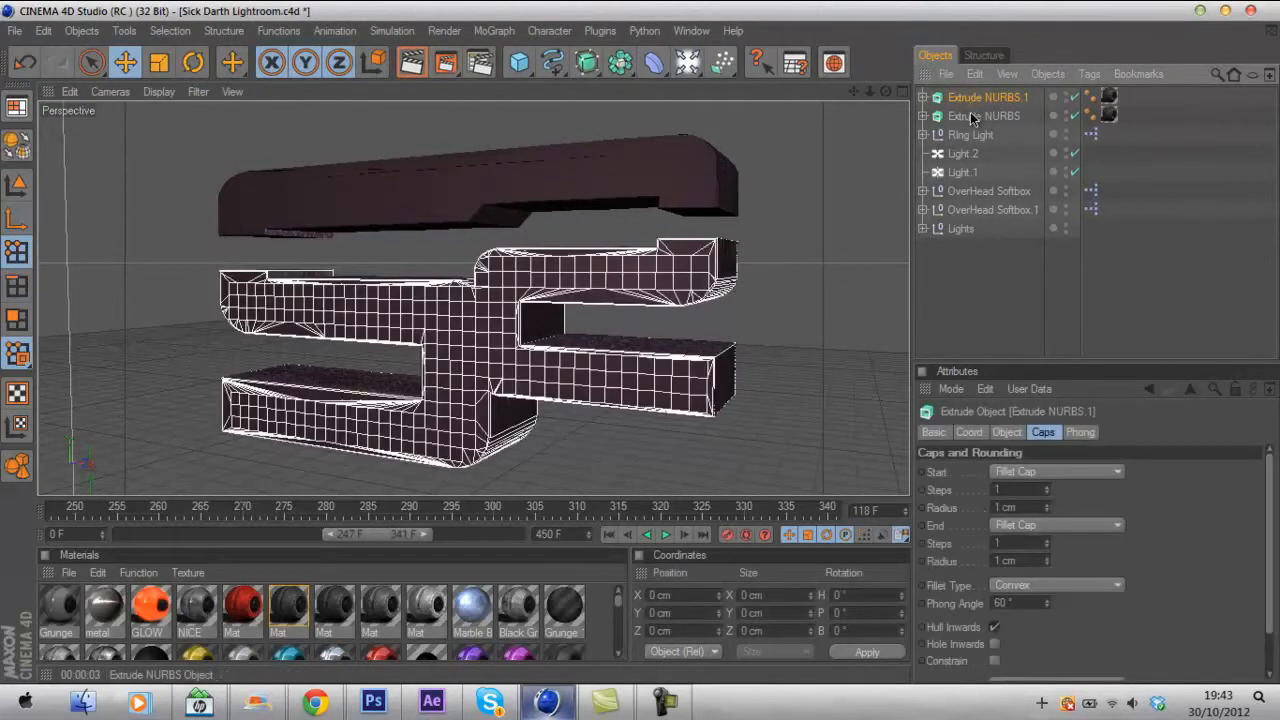
left_click(600, 32)
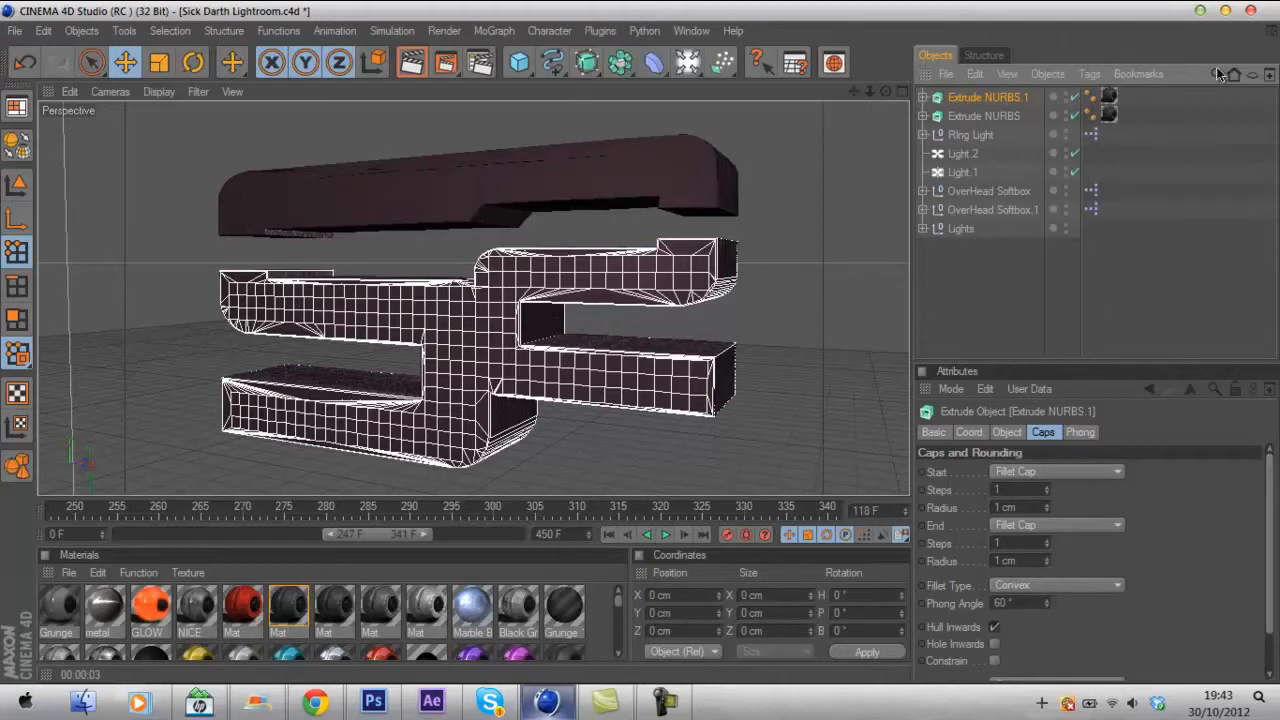
mouse_move(1124, 300)
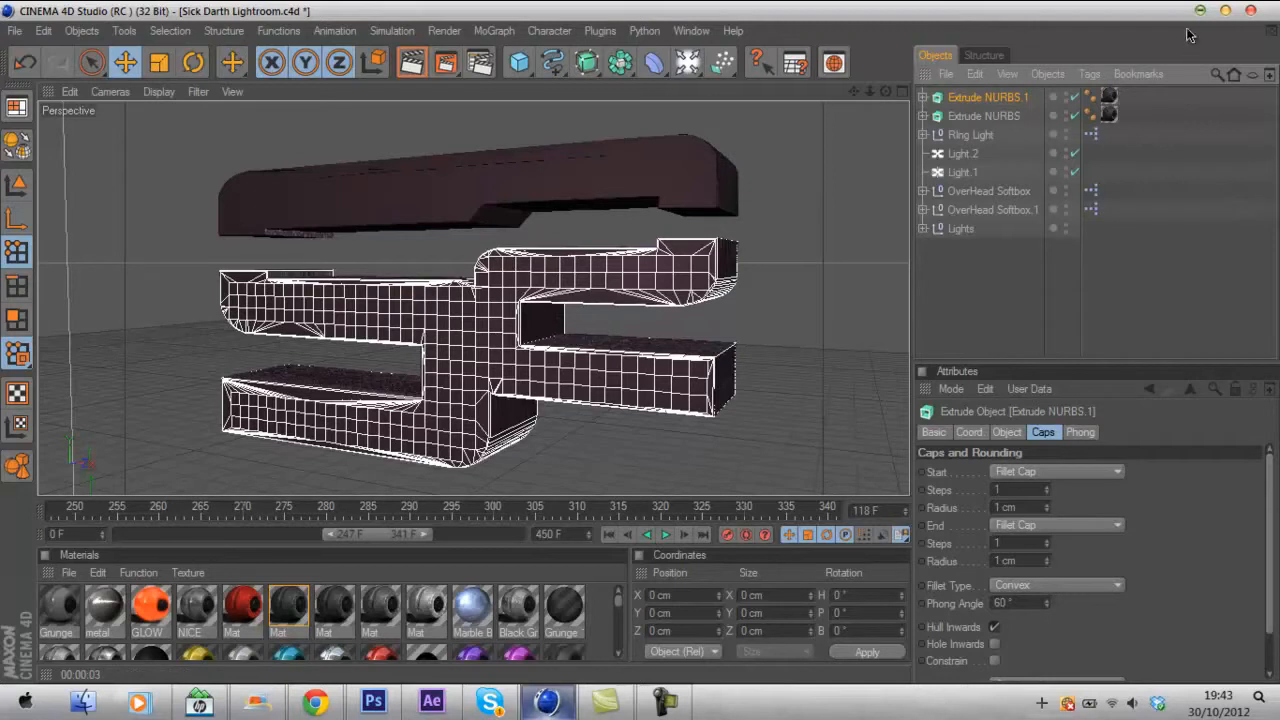
mouse_move(652, 336)
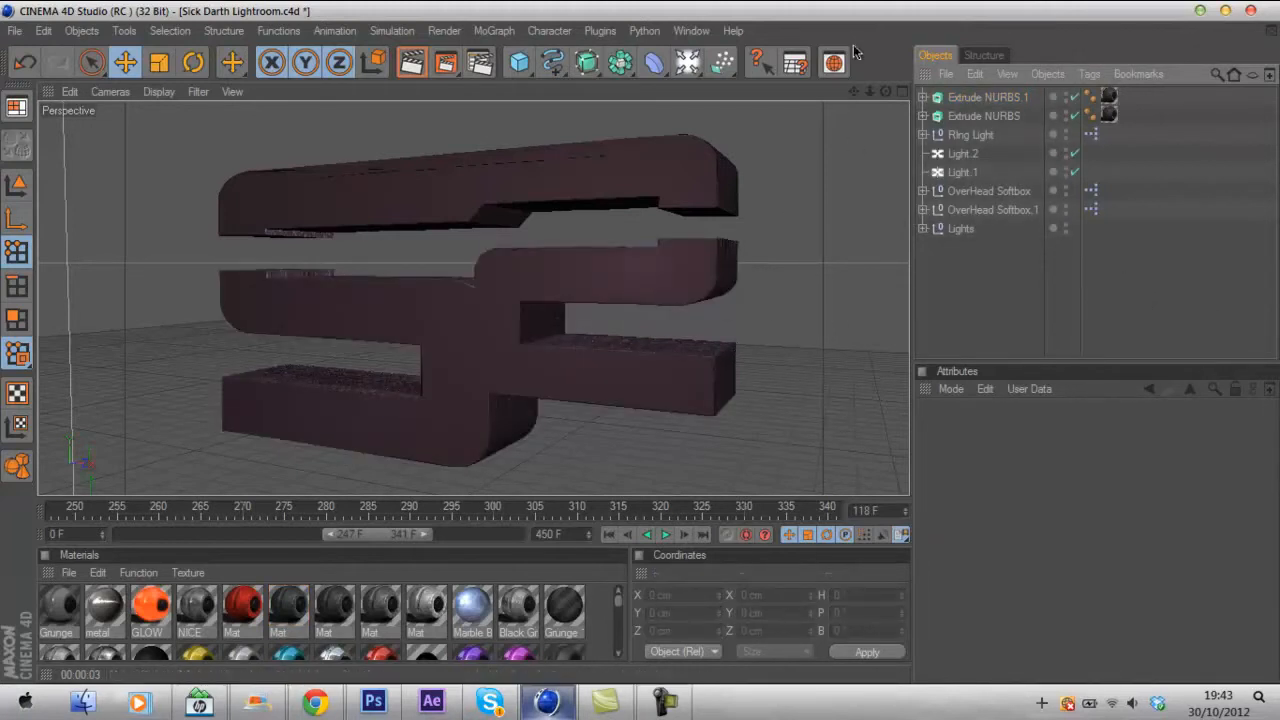
mouse_move(876, 100)
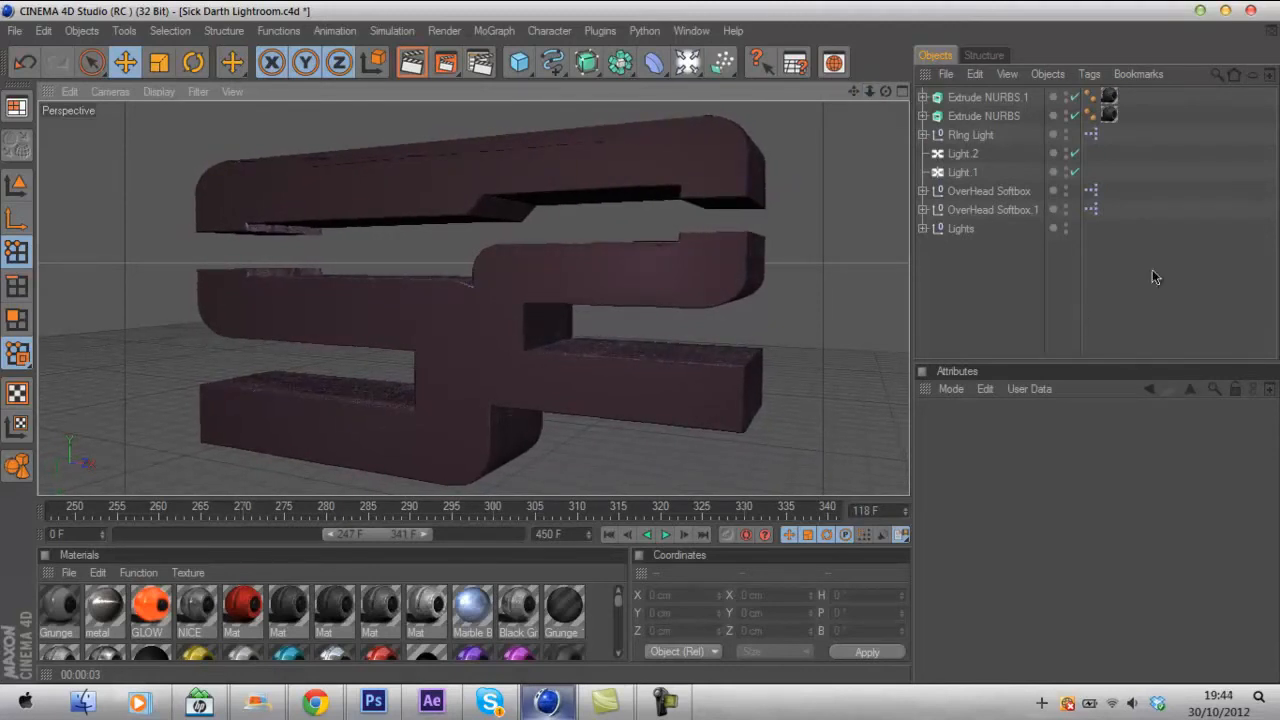
Add a Greebler object and parent both logo extrusions under it.
left_click(988, 96)
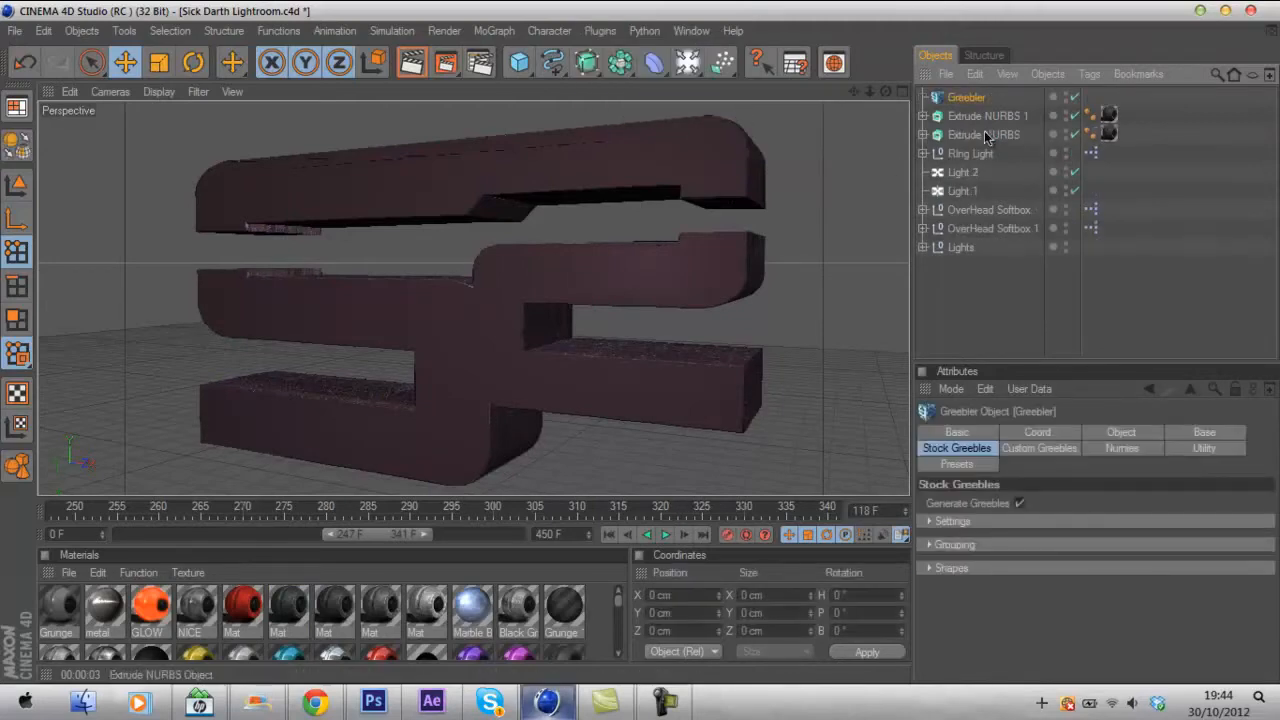
left_click(988, 114)
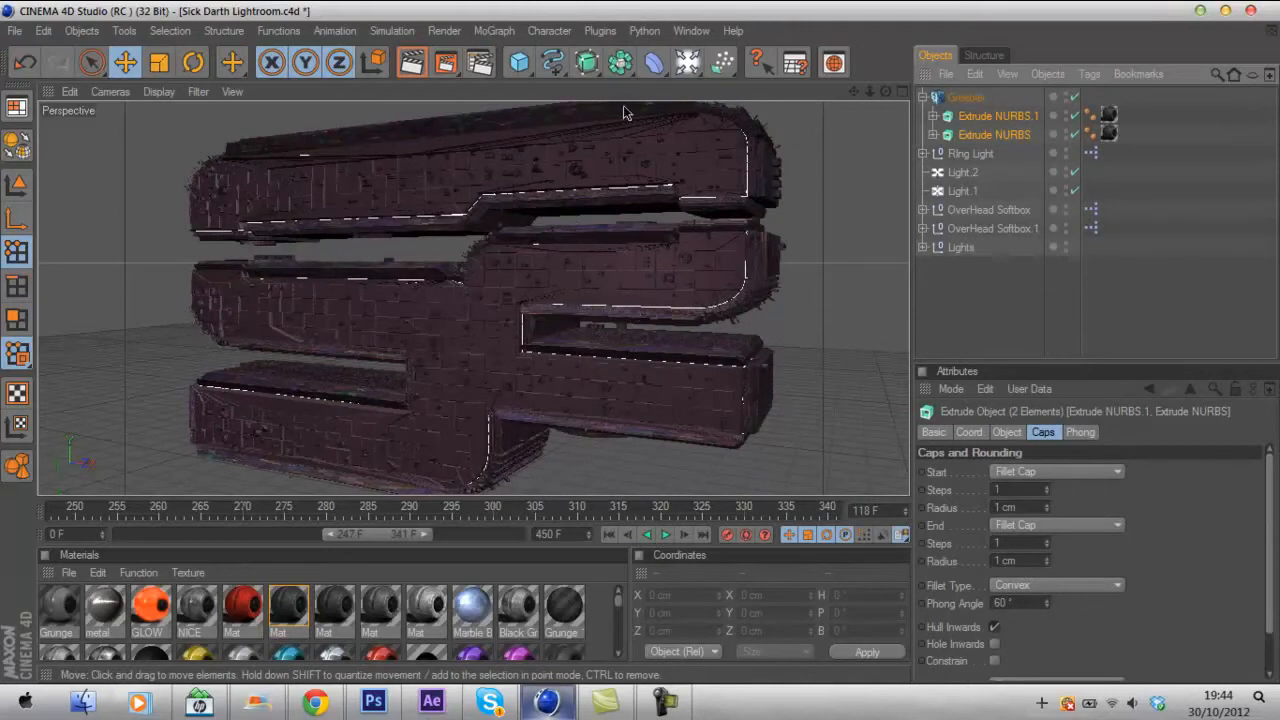
mouse_move(362, 334)
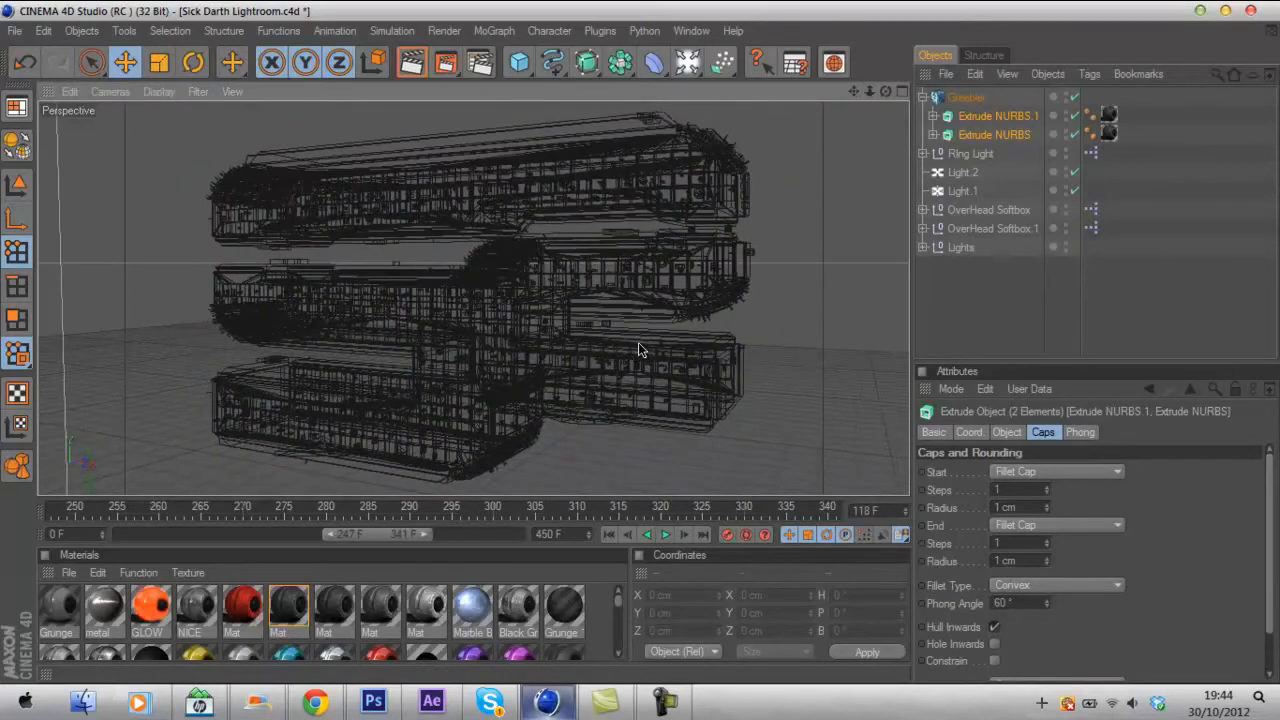
left_click(964, 96)
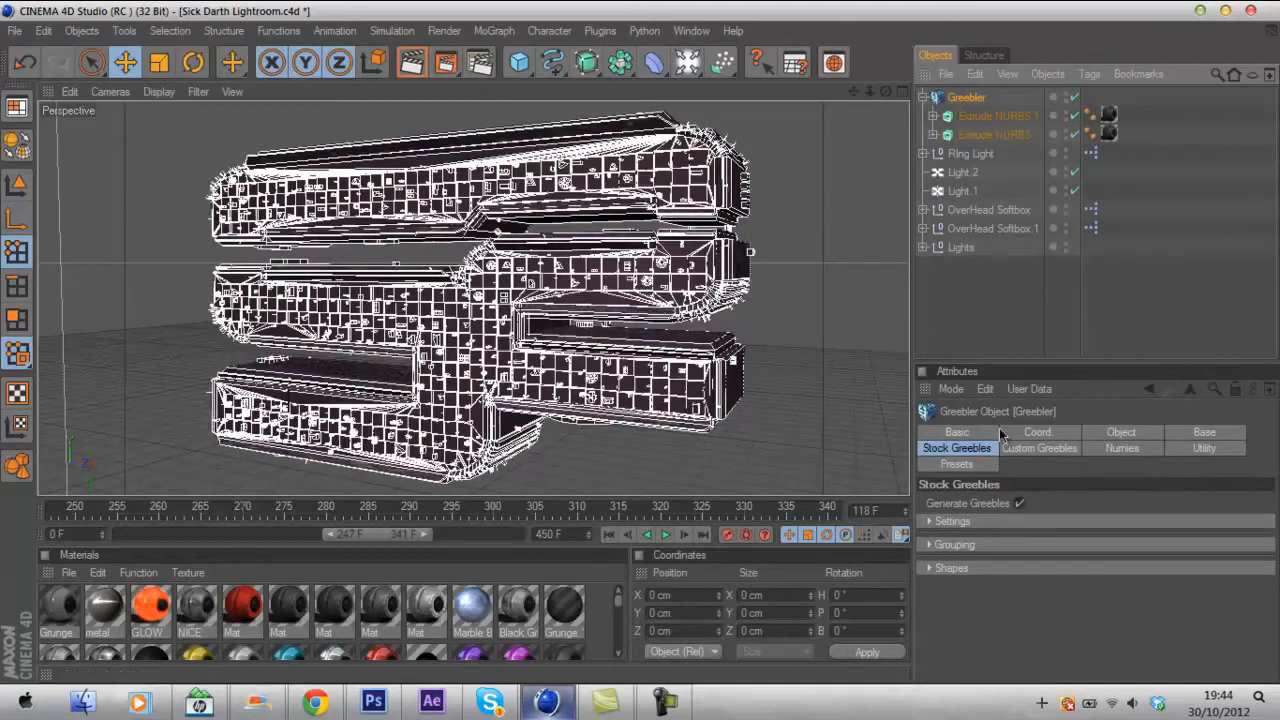
Set the Greebler's Random Seed on the Object tab to 1408.
left_click(1120, 432)
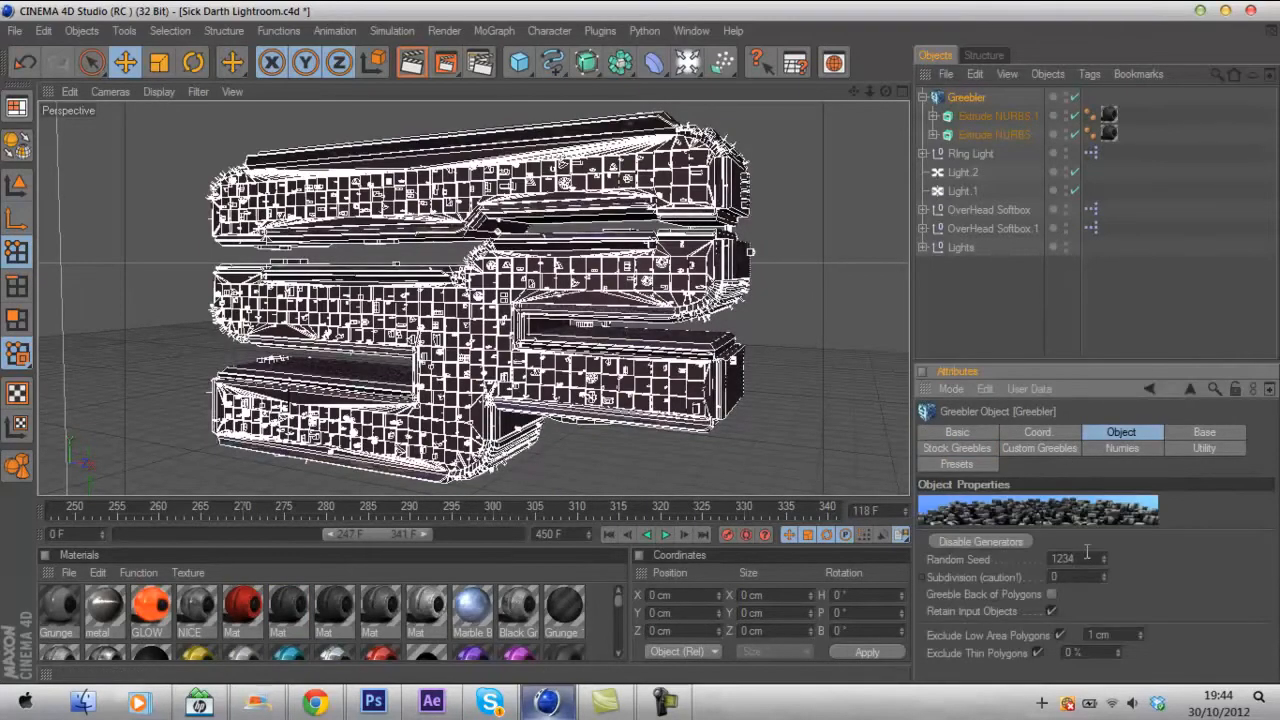
triple_click(1062, 558)
type("1408")
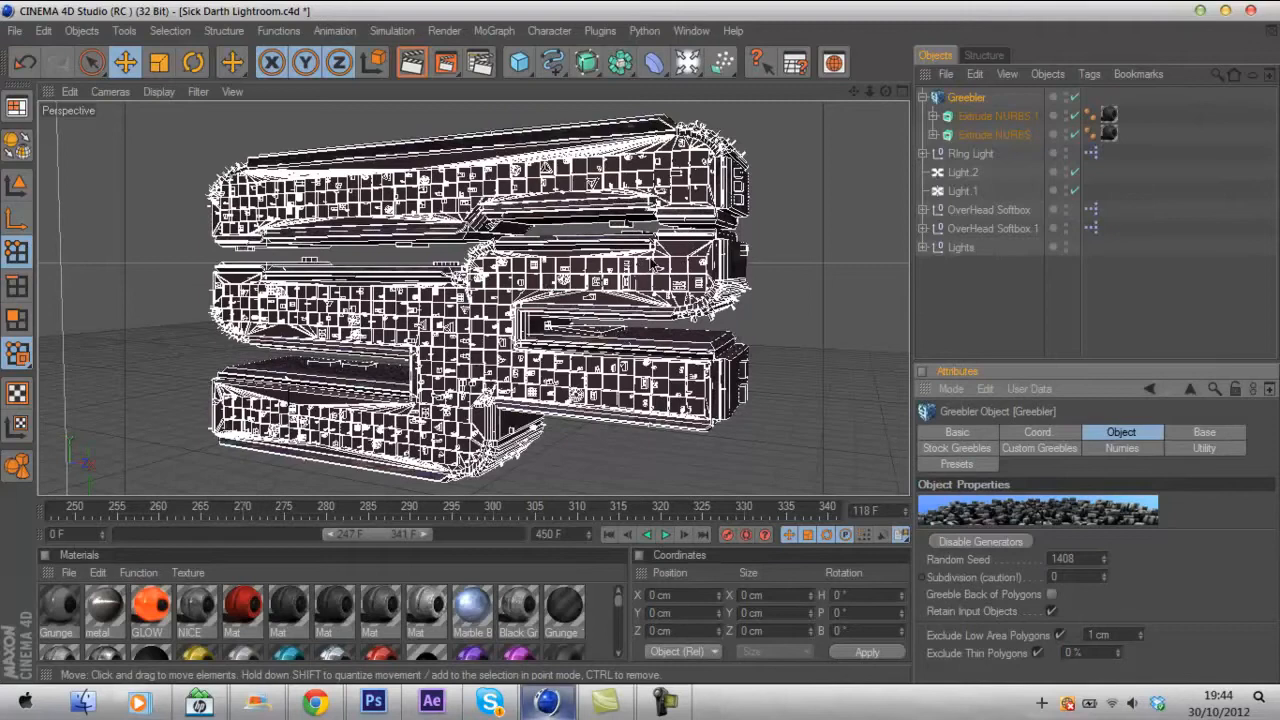
mouse_move(1080, 552)
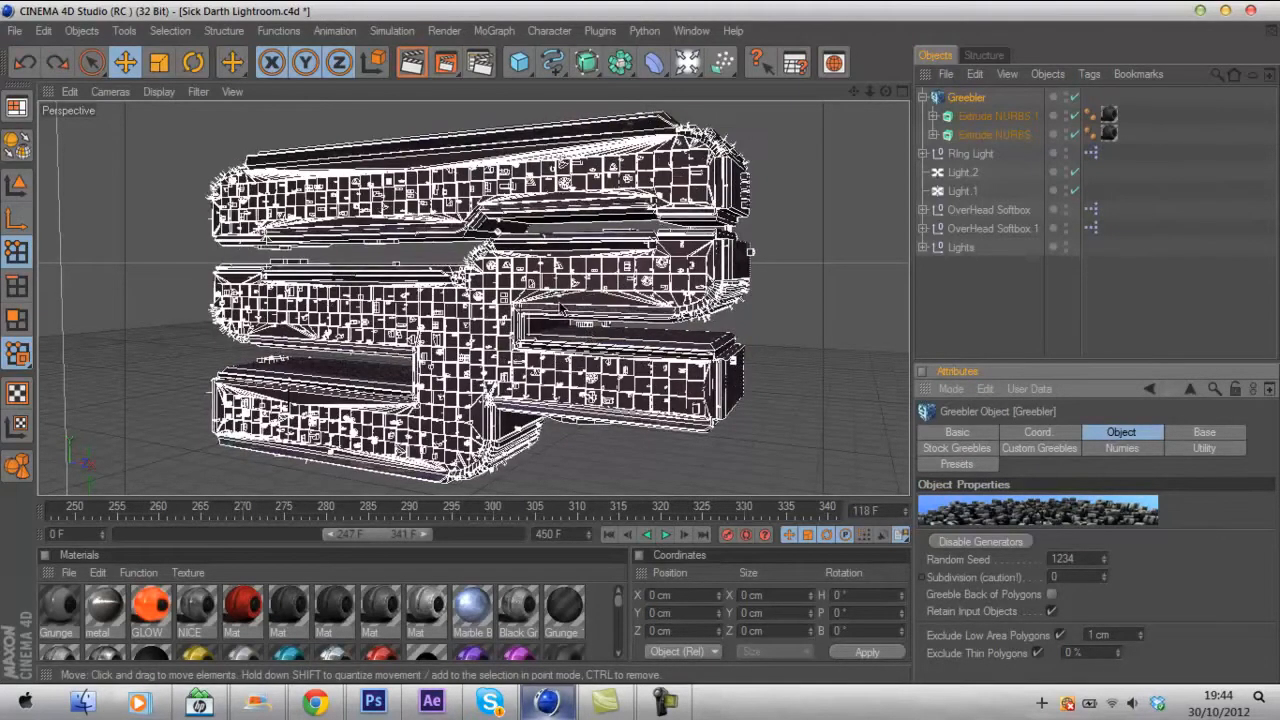
triple_click(1062, 560)
type("1408")
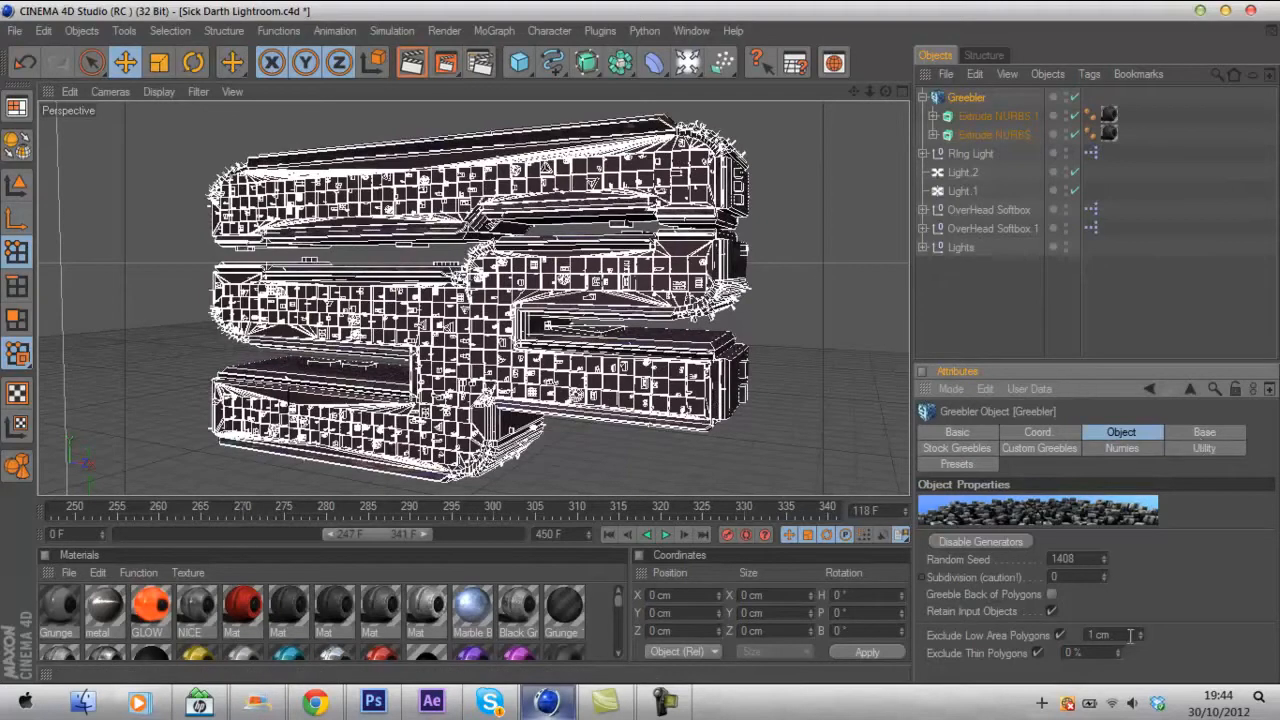
Edit the Height Min value on the Greebler's Base tab.
left_click(1204, 432)
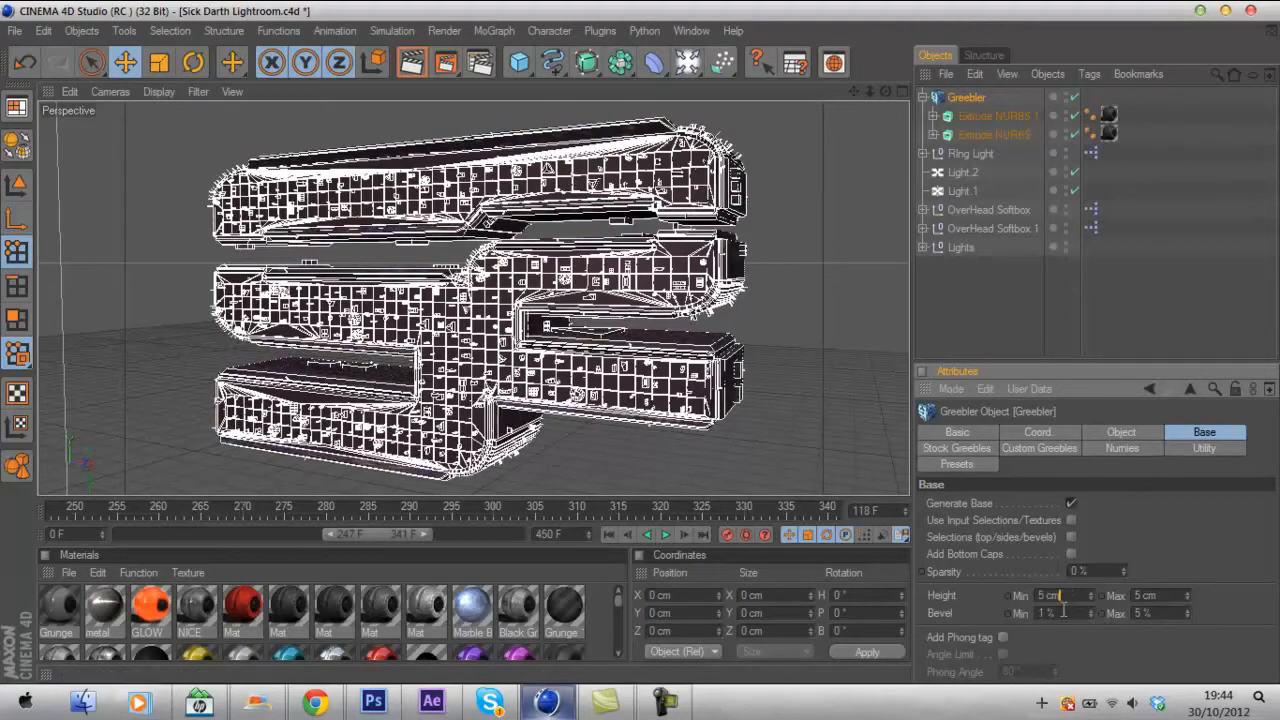
triple_click(1056, 596)
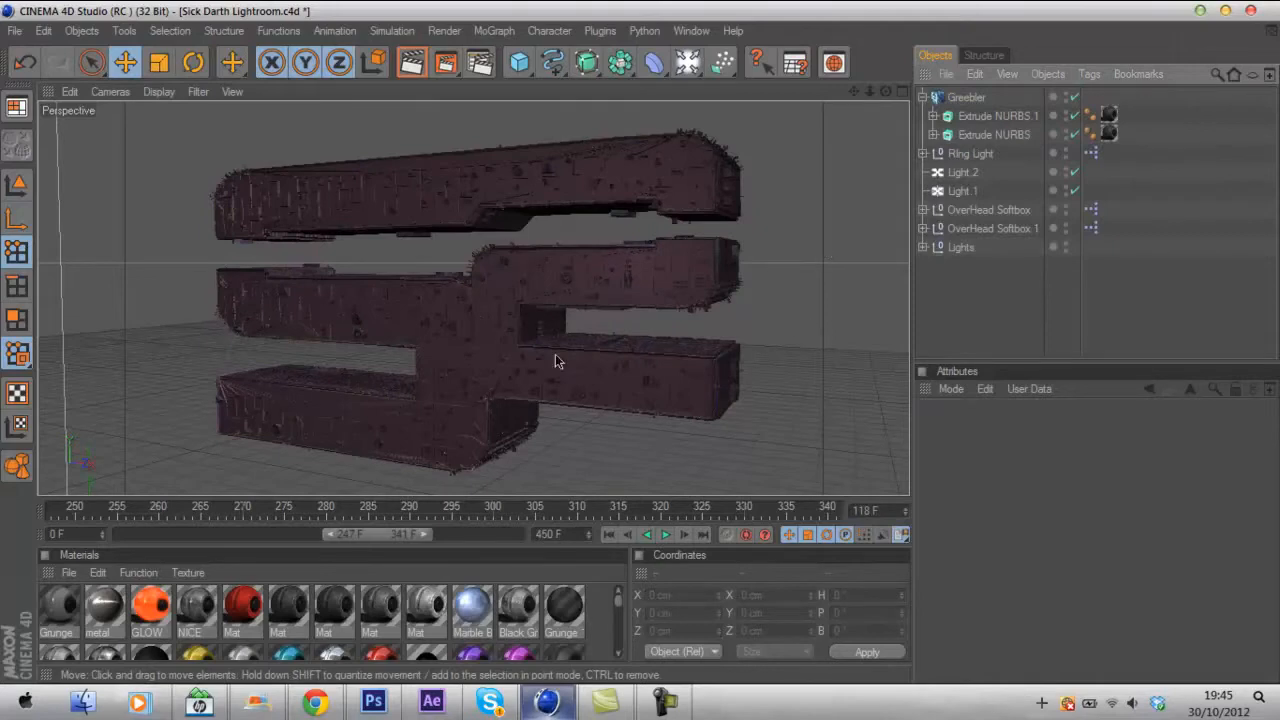
Toggle Generate Greebles off and back on in the Stock Greebles tab to compare the logo.
left_click(966, 96)
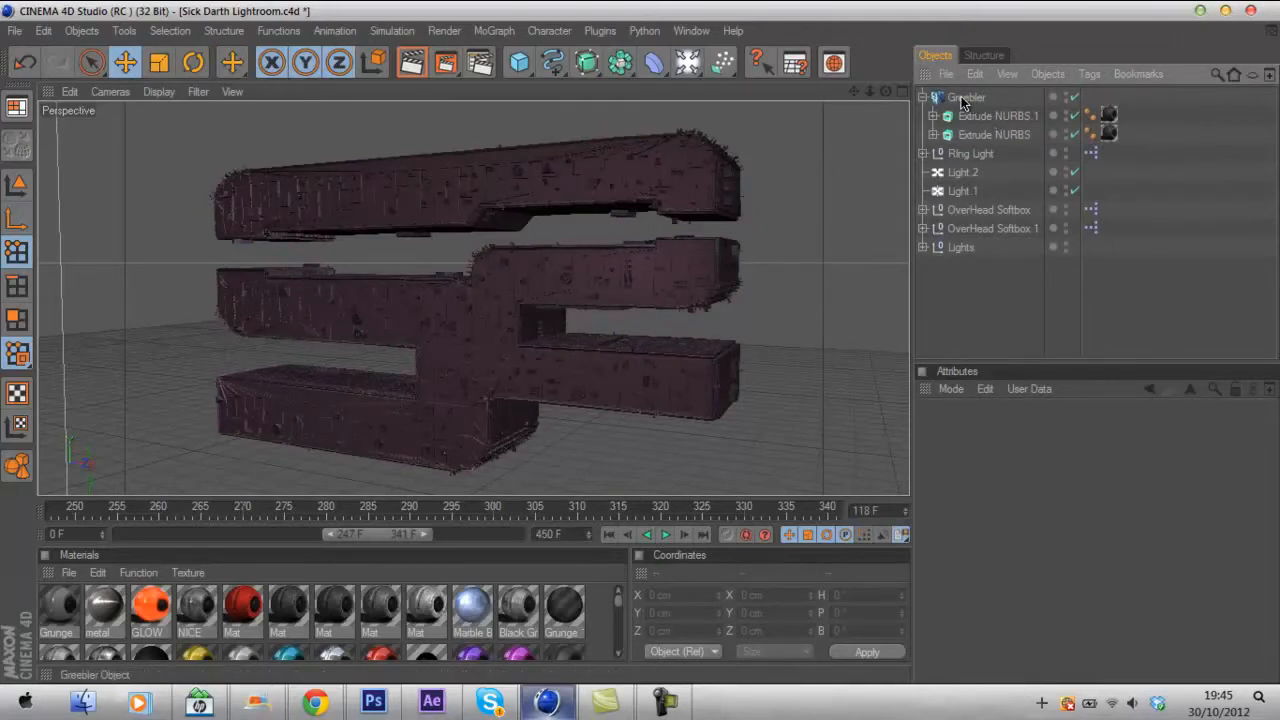
left_click(966, 96)
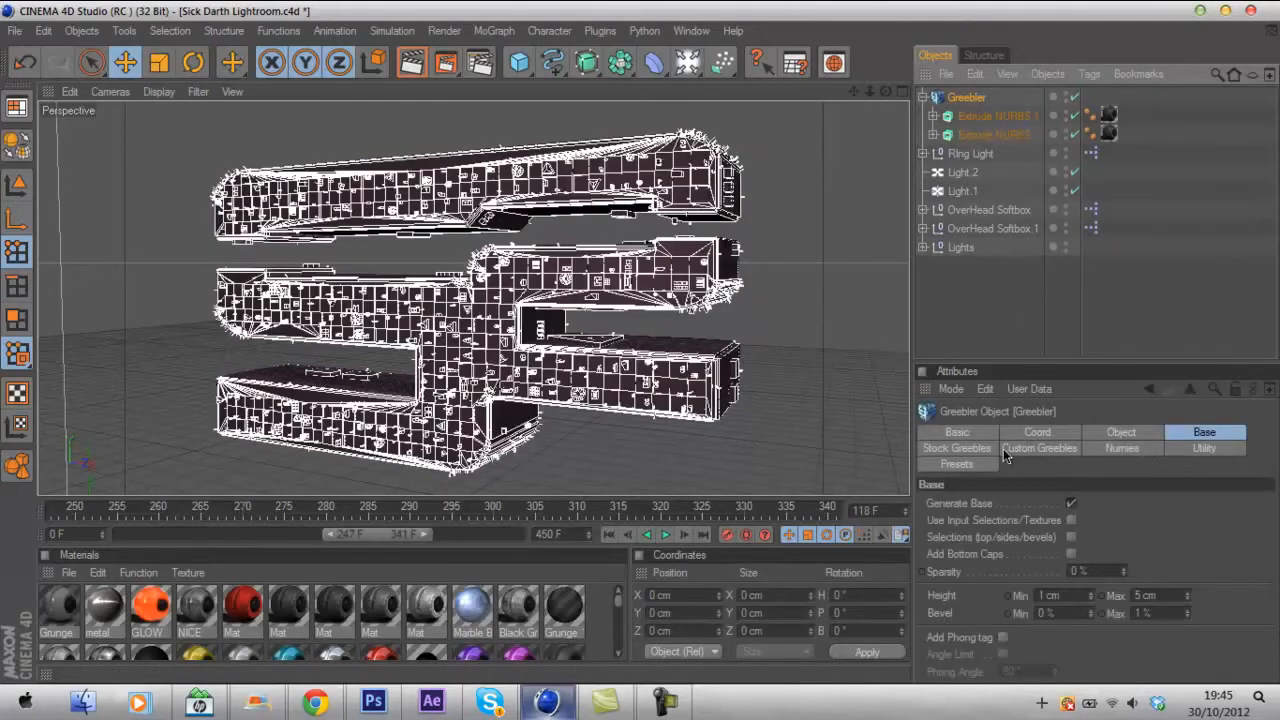
left_click(956, 448)
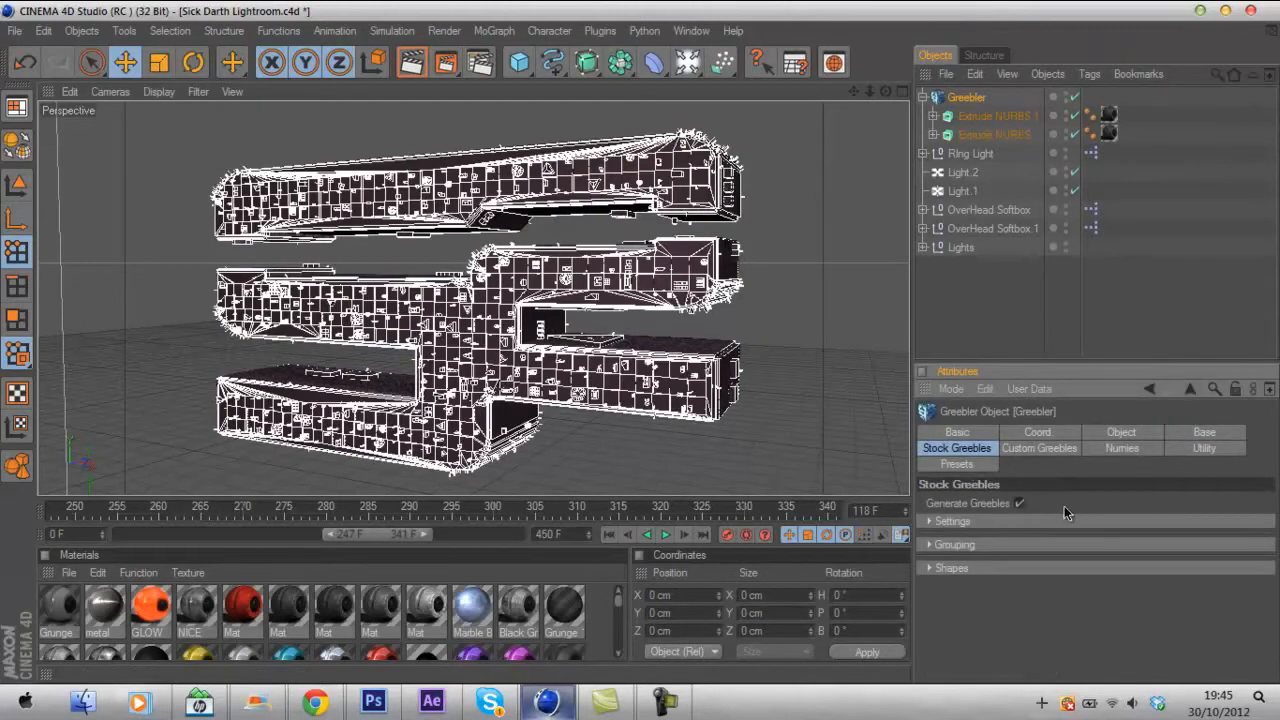
left_click(1020, 504)
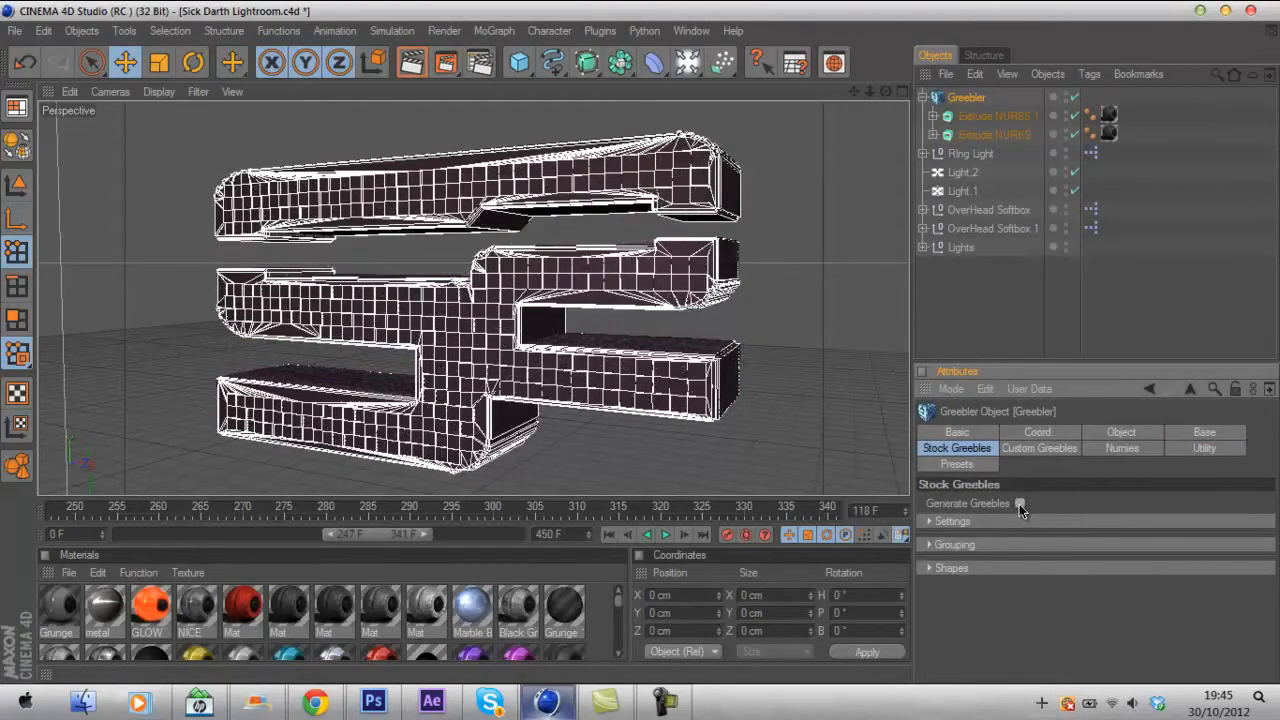
left_click(1020, 504)
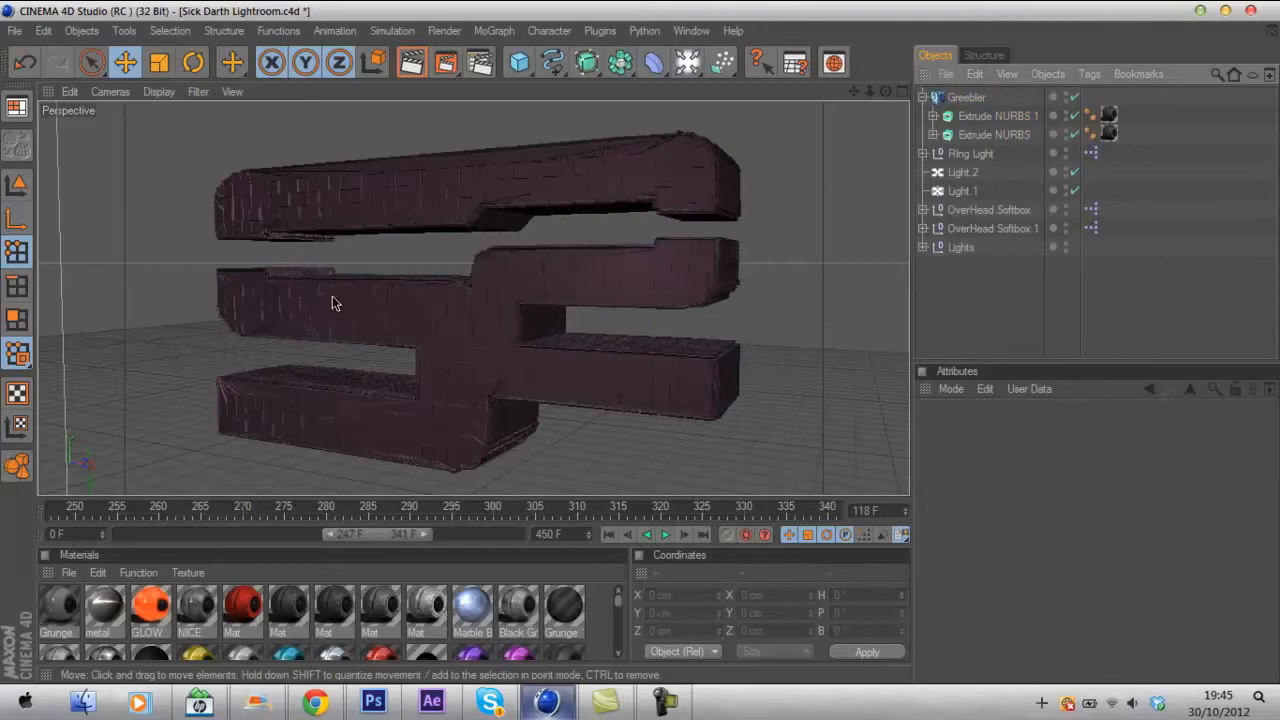
left_click(966, 96)
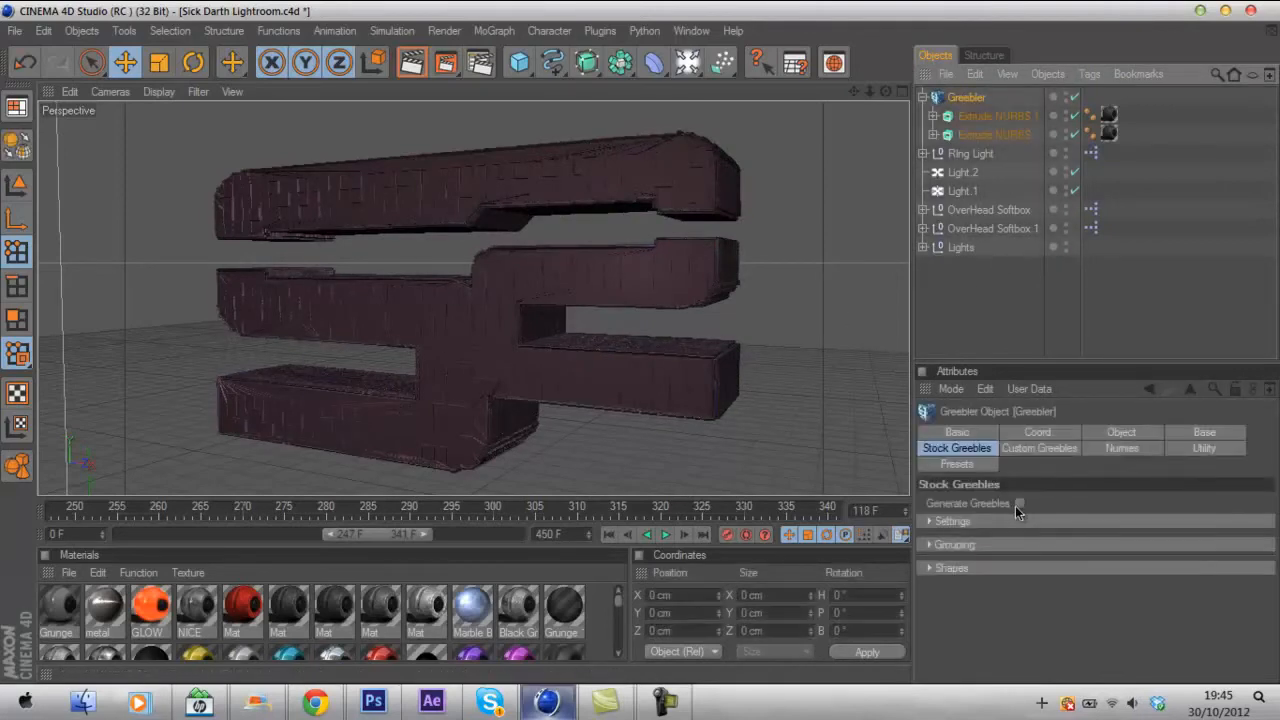
left_click(1020, 504)
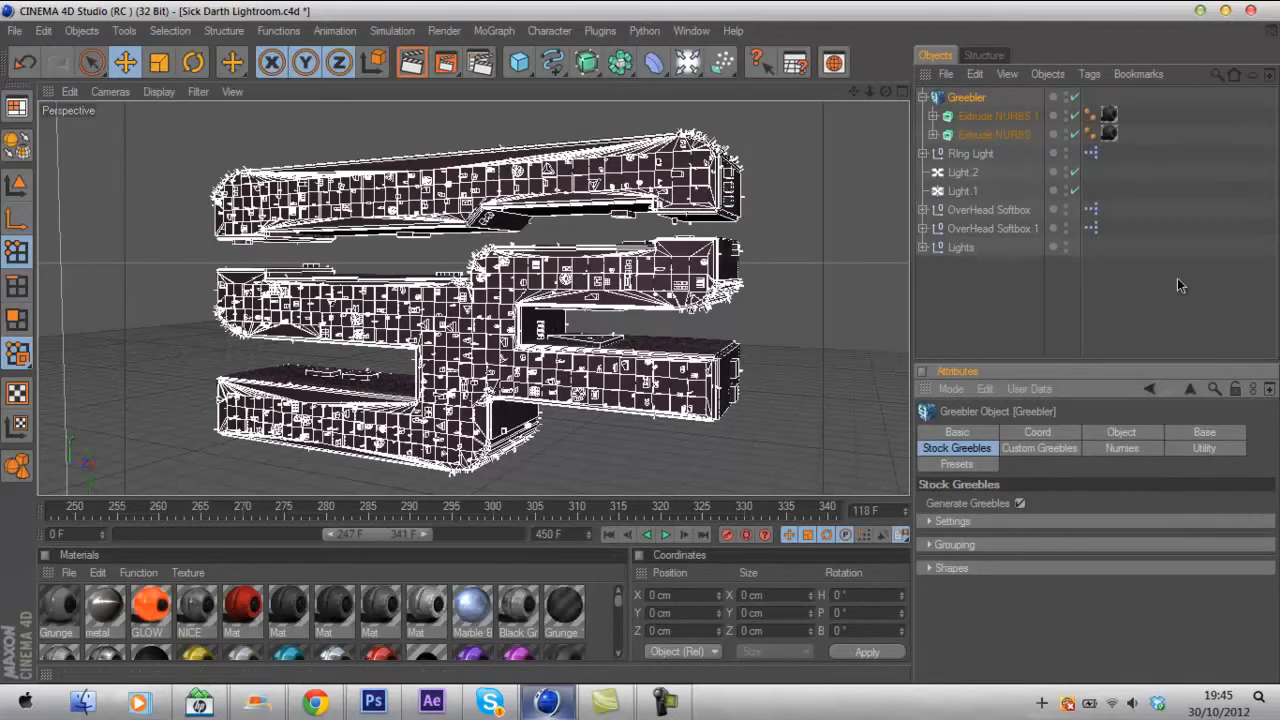
Expand the Stock Greebles Settings group and look through its options.
left_click(952, 520)
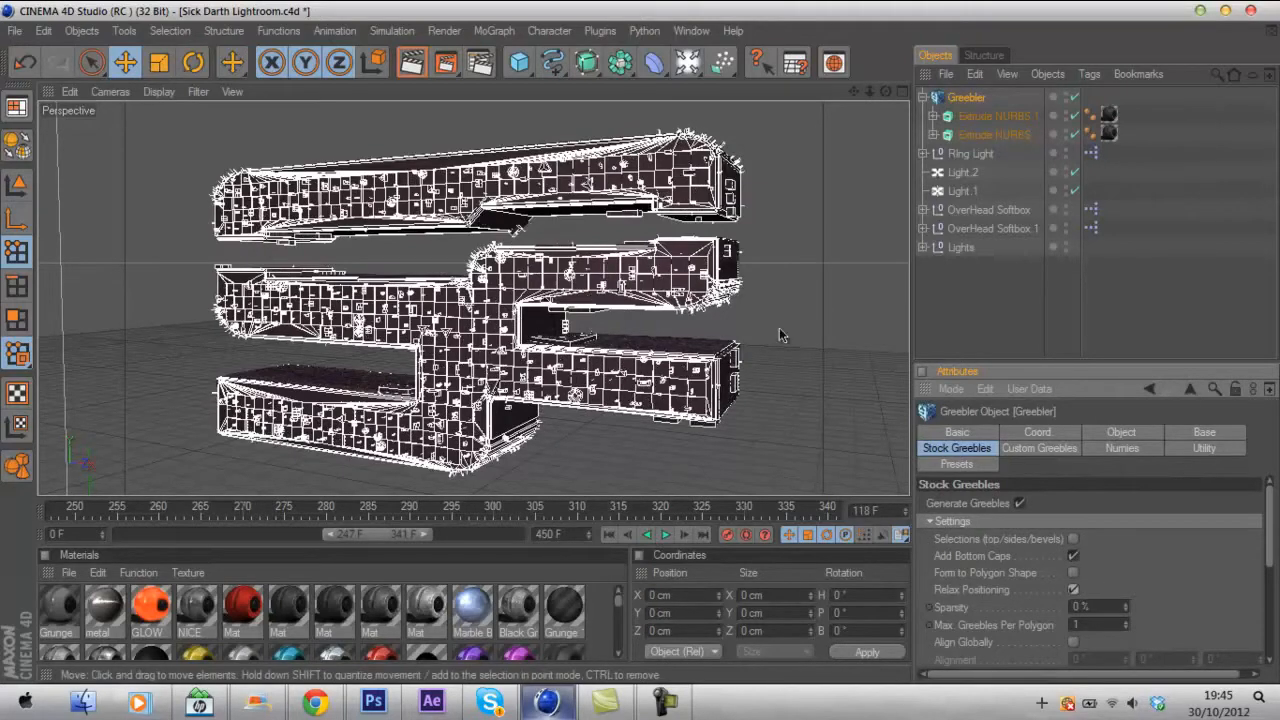
scroll("down", 3)
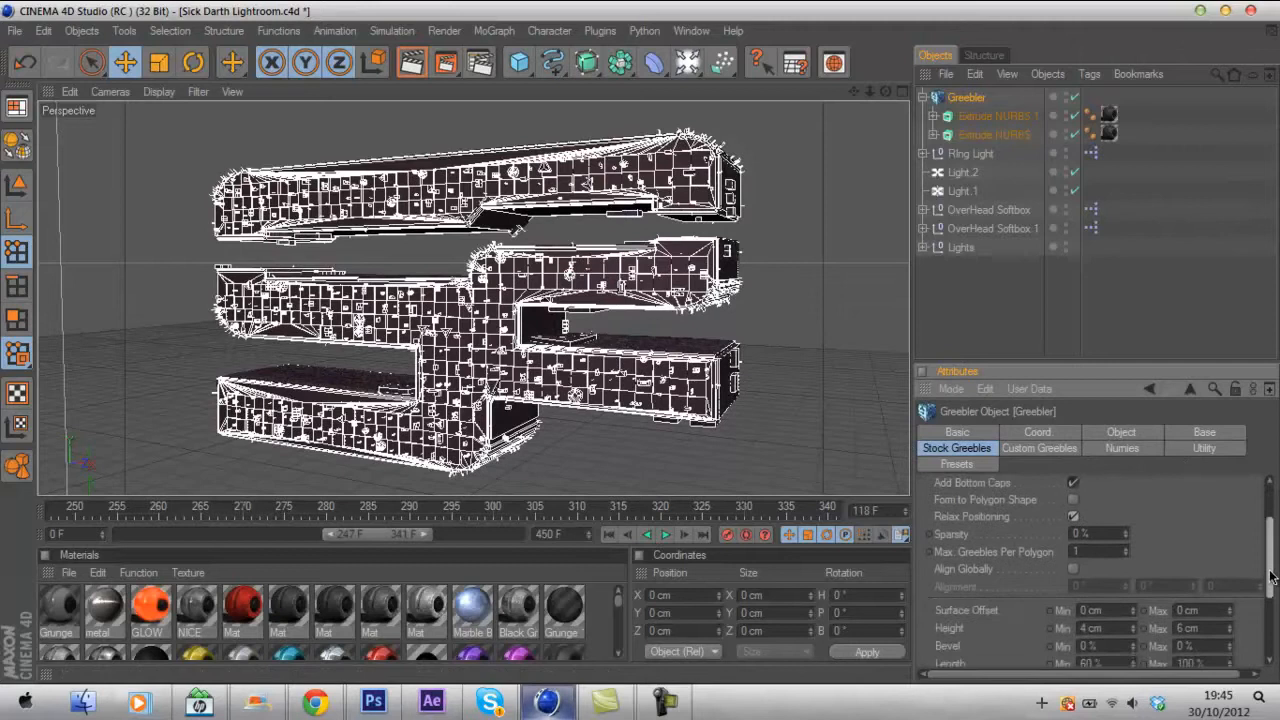
scroll("down", 3)
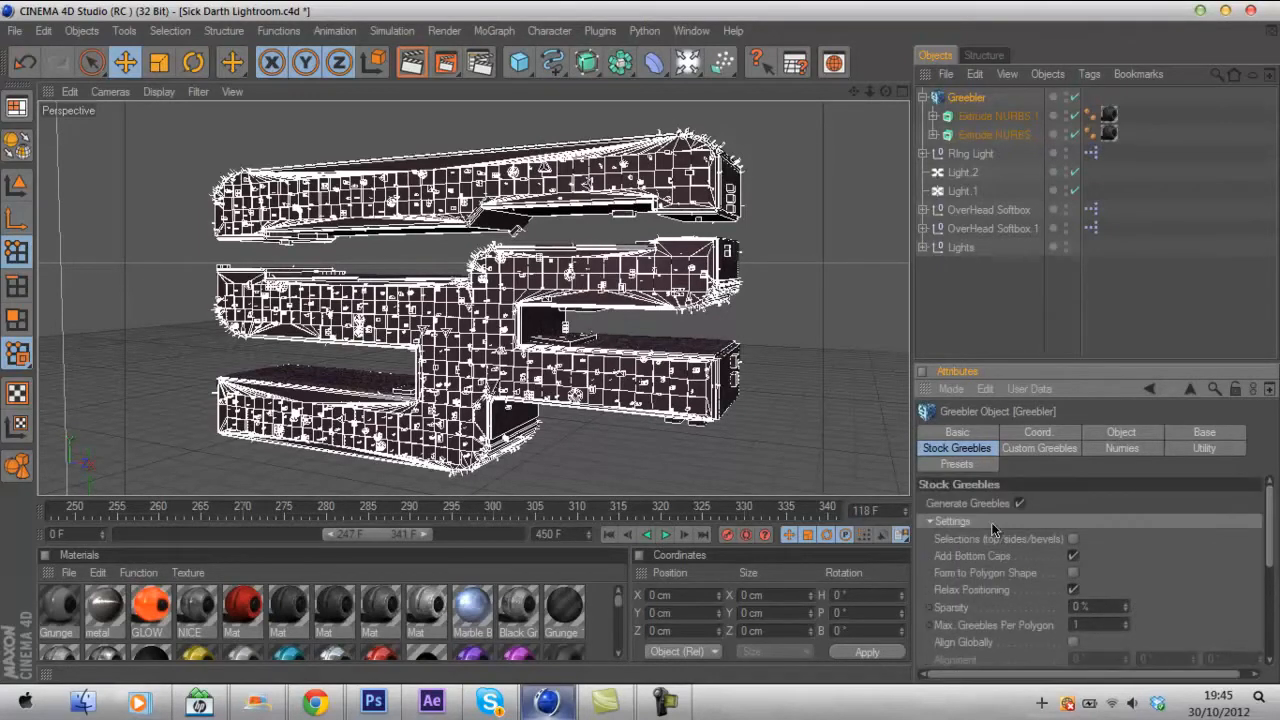
Collapse Settings and review the Shapes group of stock greeble options.
left_click(930, 520)
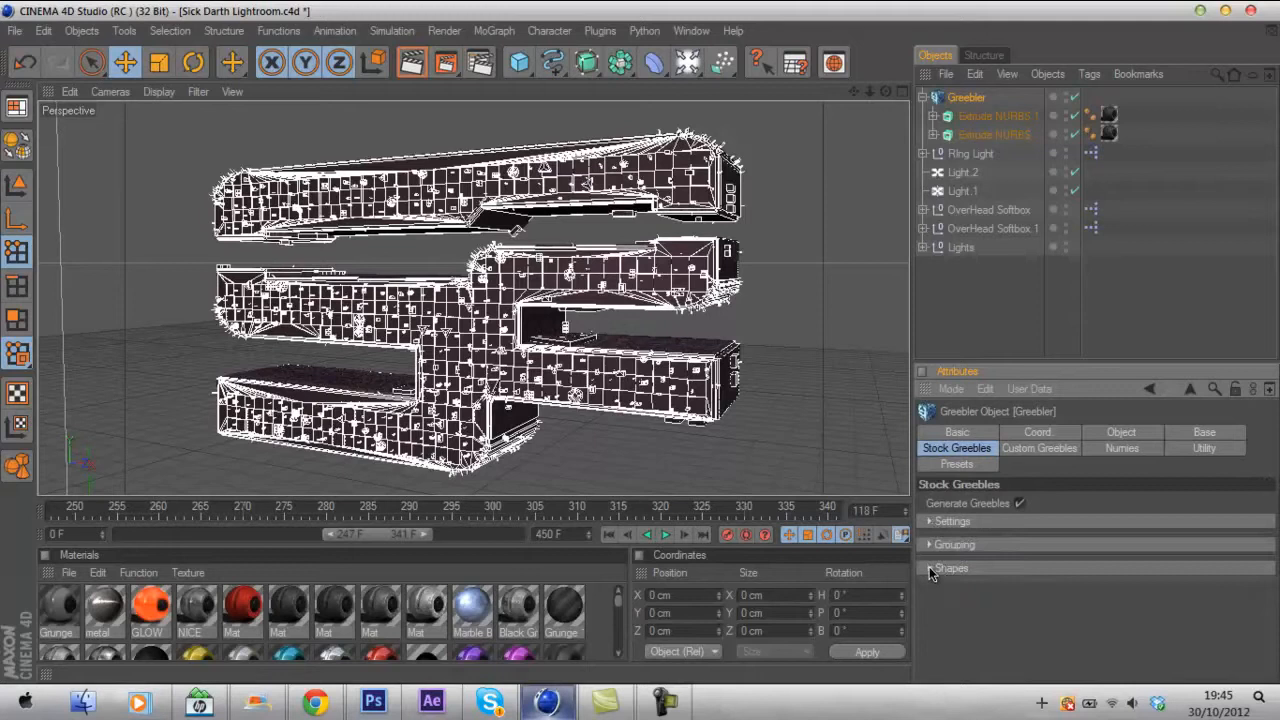
left_click(952, 568)
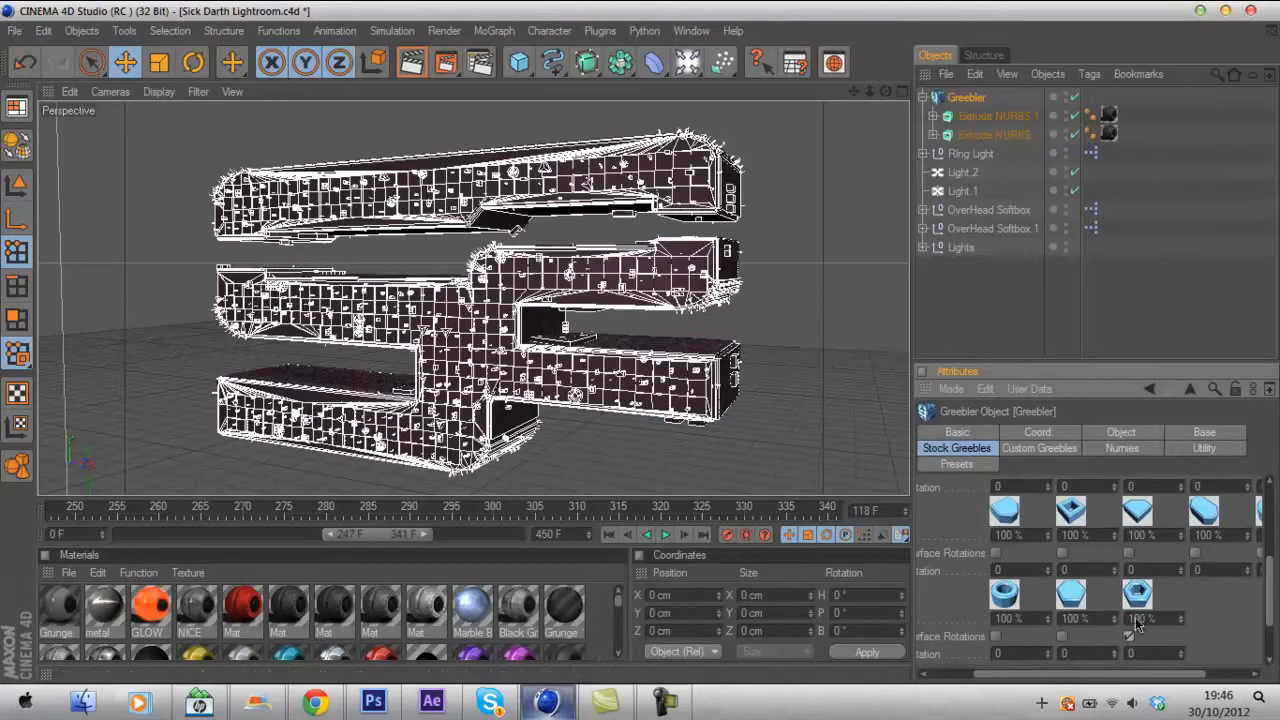
scroll("down", 3)
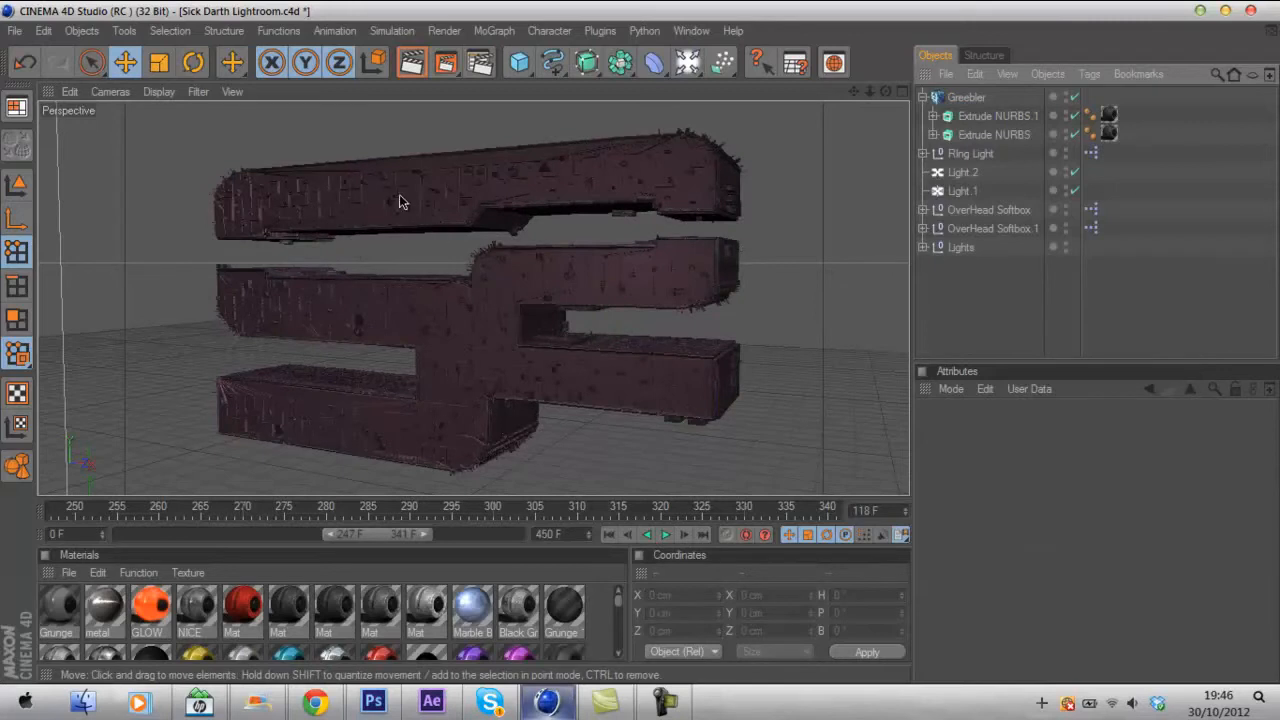
mouse_move(296, 190)
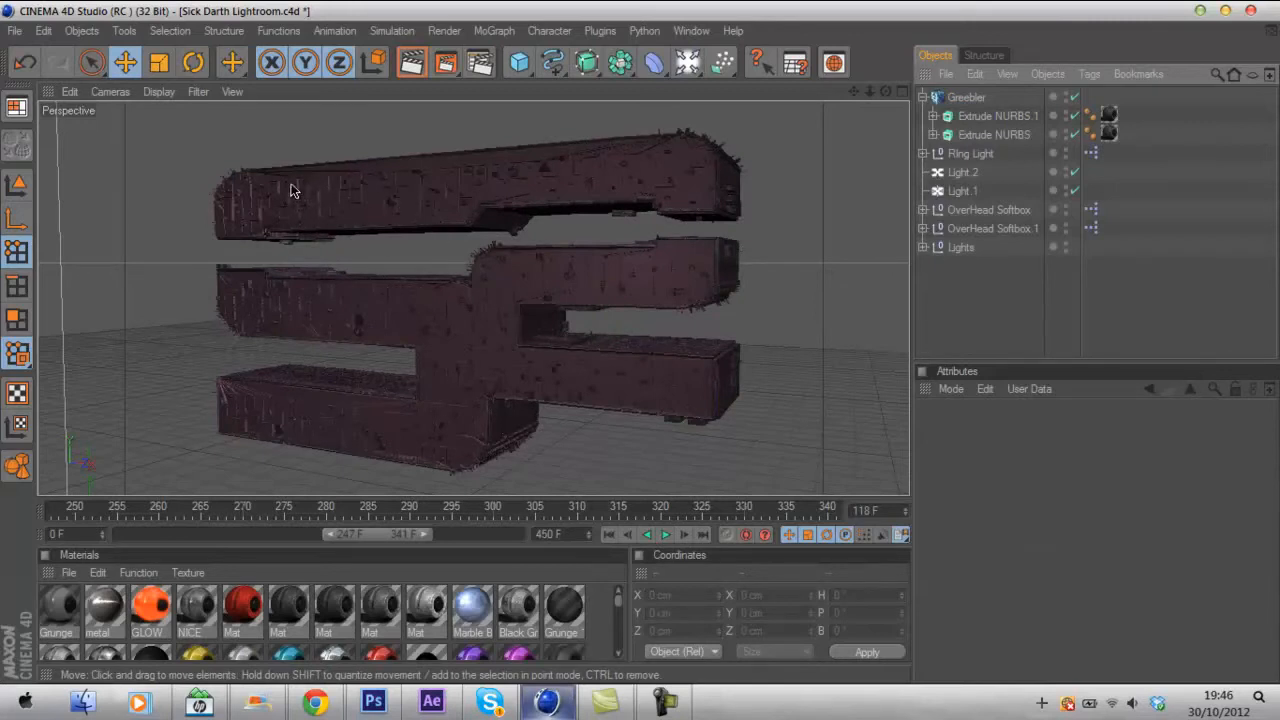
Raise the maximum Height of the Greebler's base blocks on its Base tab.
left_click(966, 96)
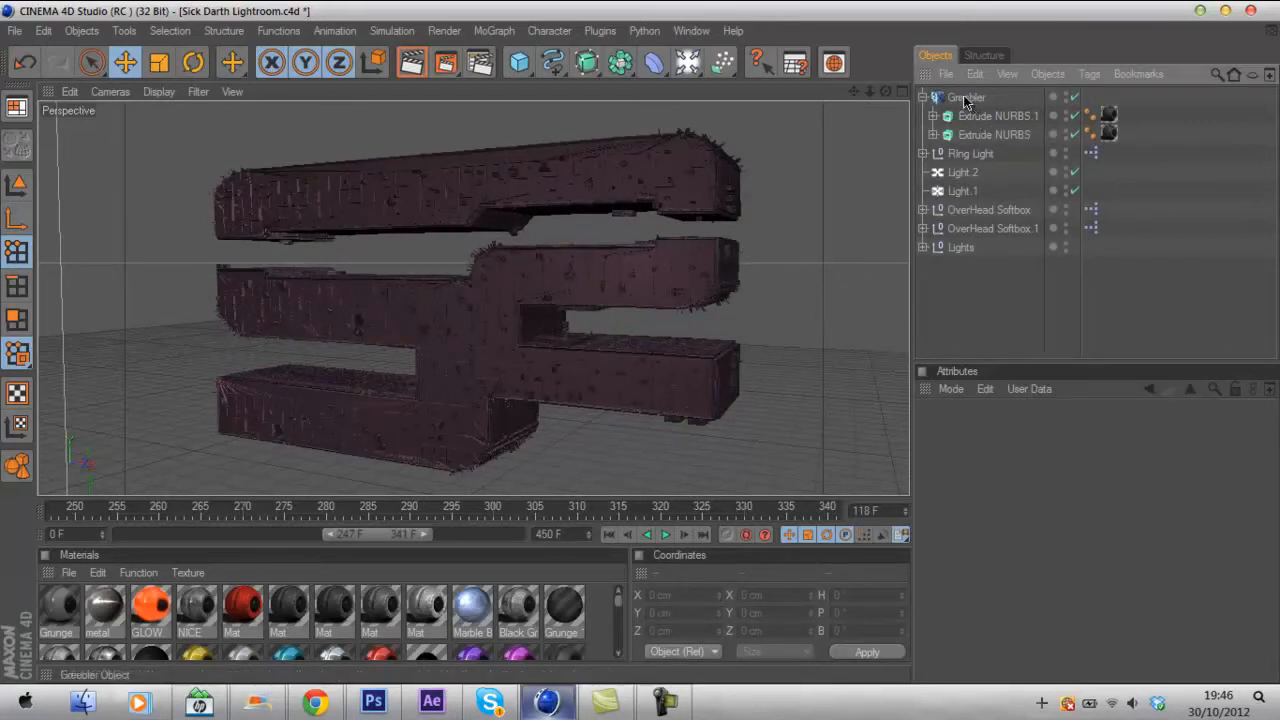
left_click(966, 96)
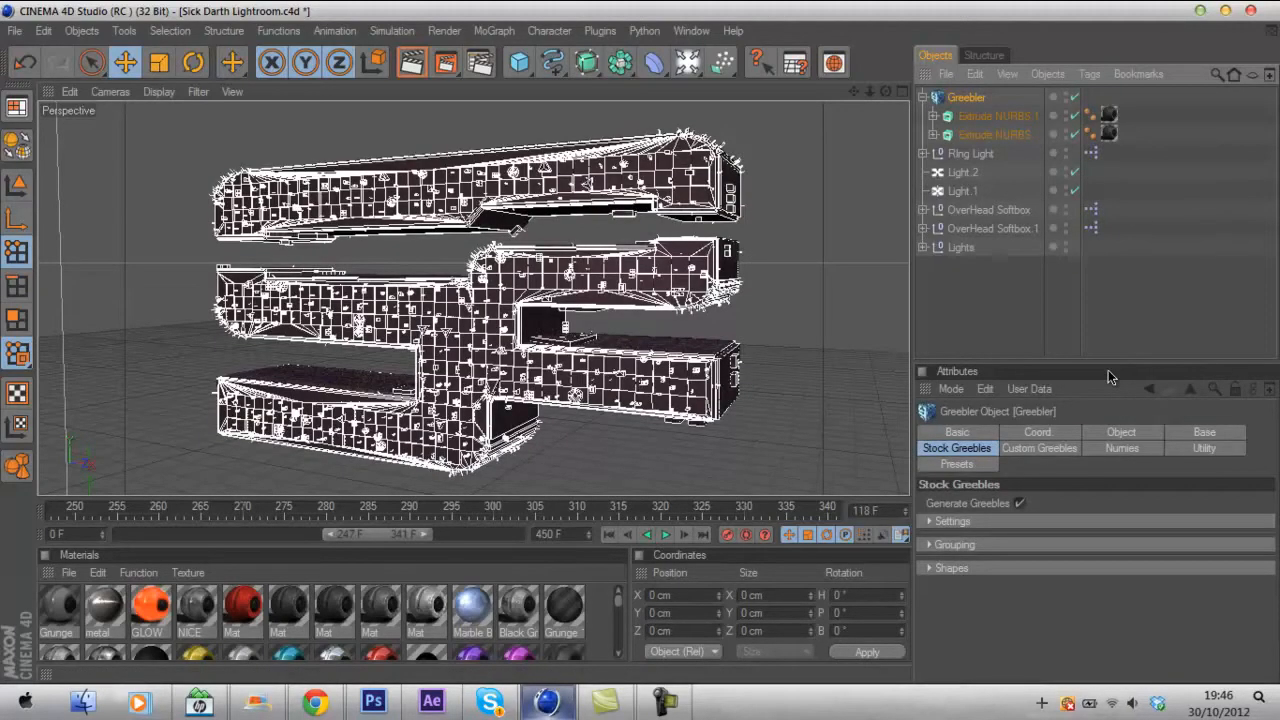
mouse_move(1010, 470)
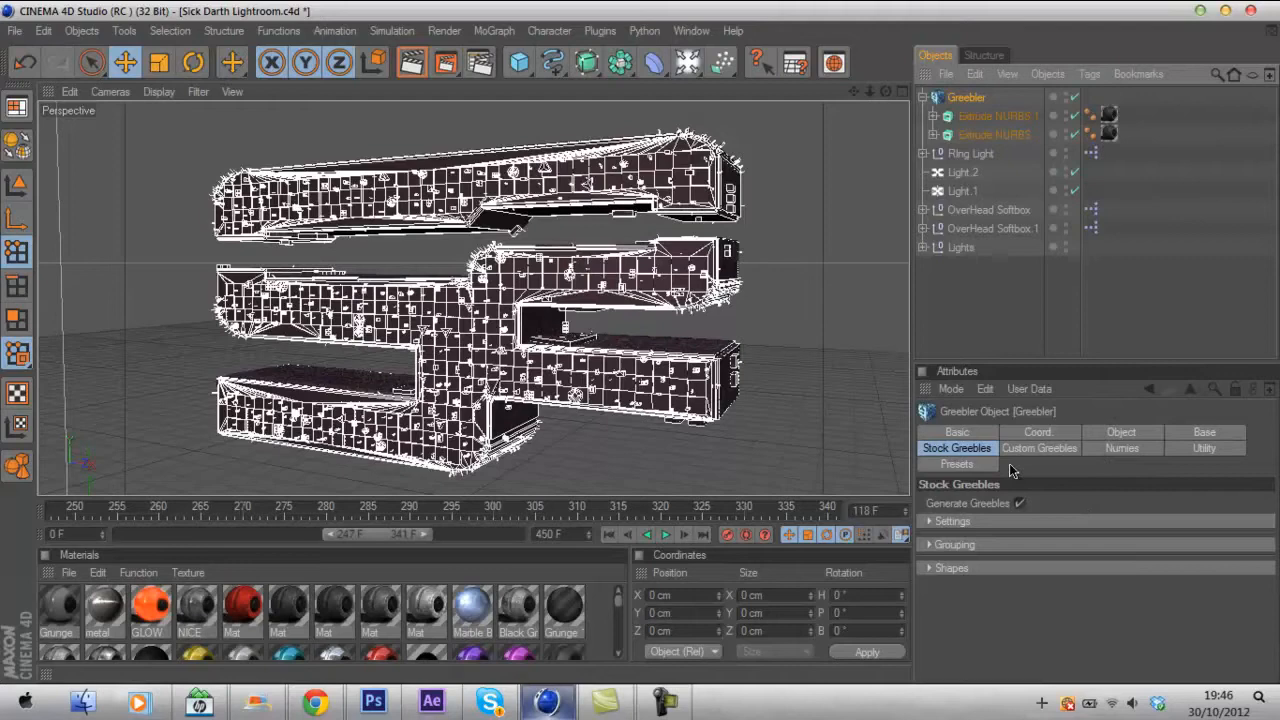
left_click(1120, 432)
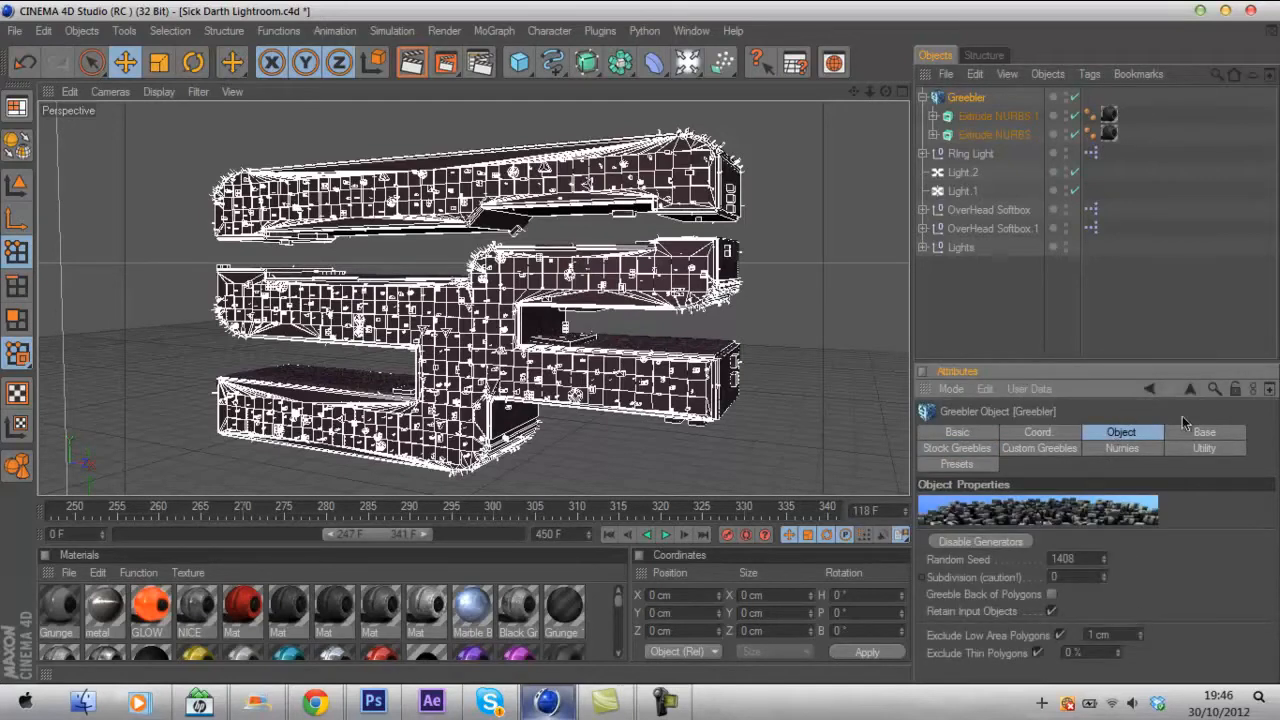
left_click(1204, 432)
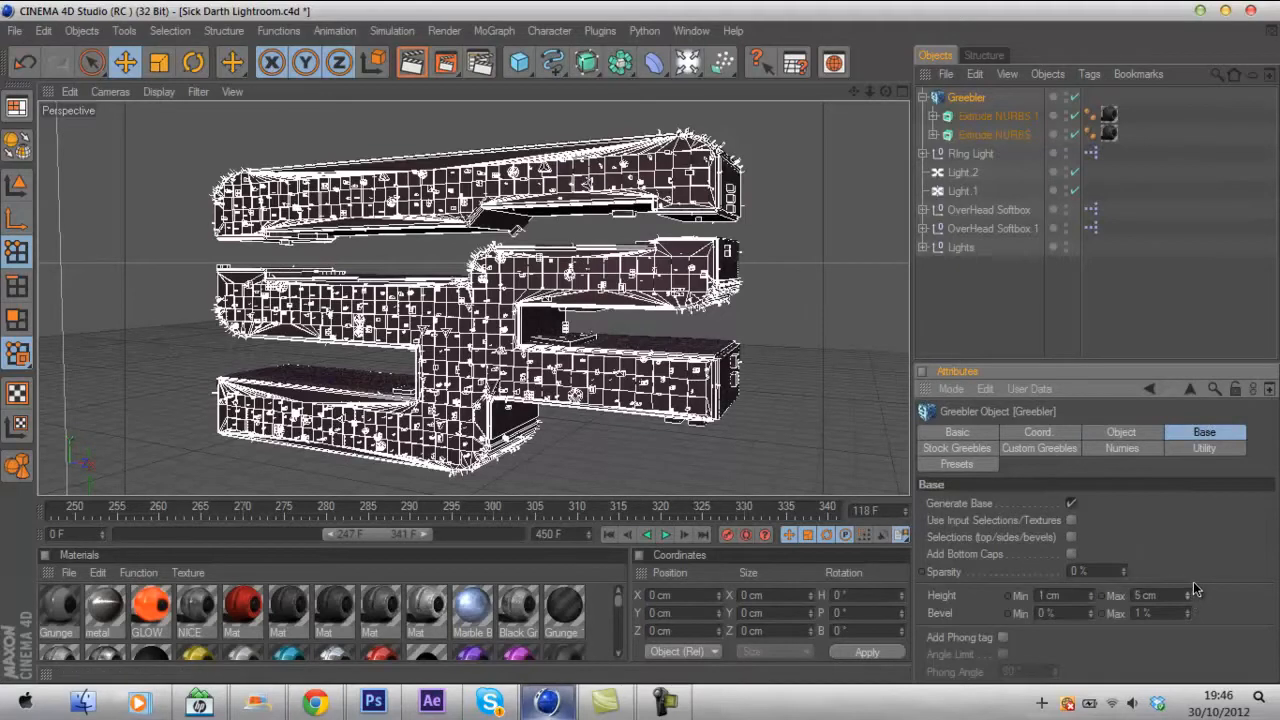
left_click(1188, 596)
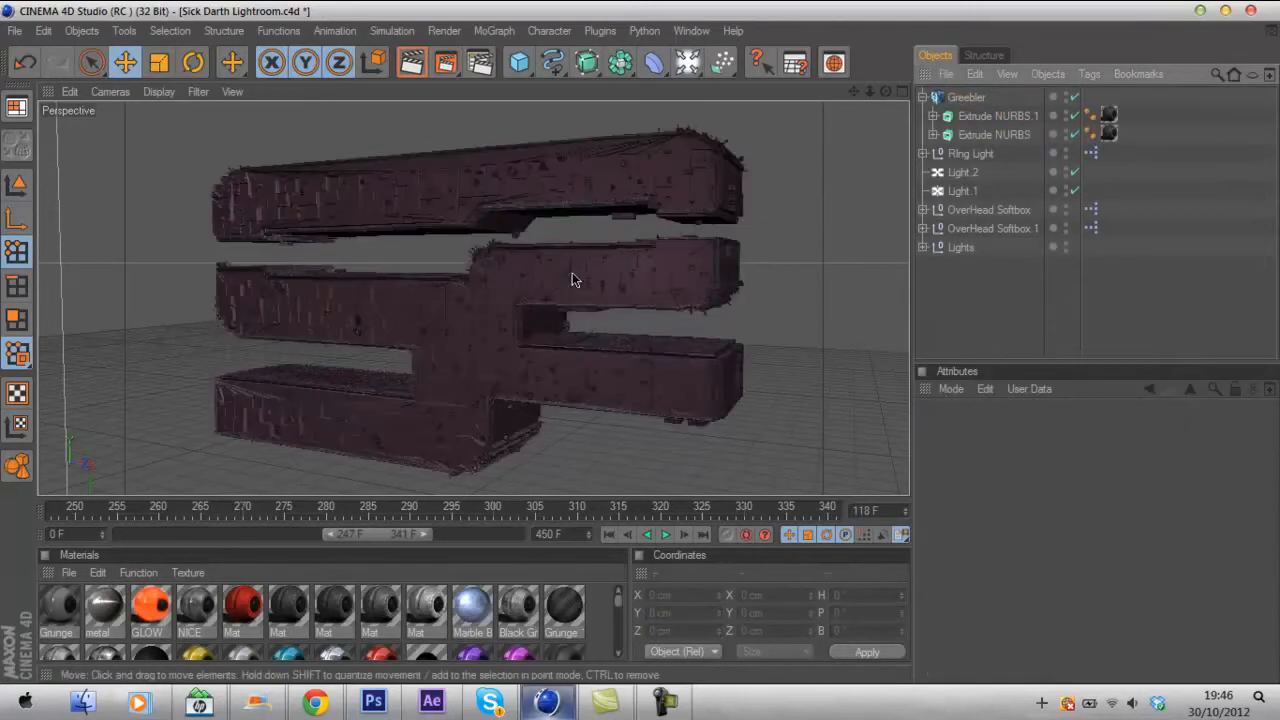
mouse_move(342, 384)
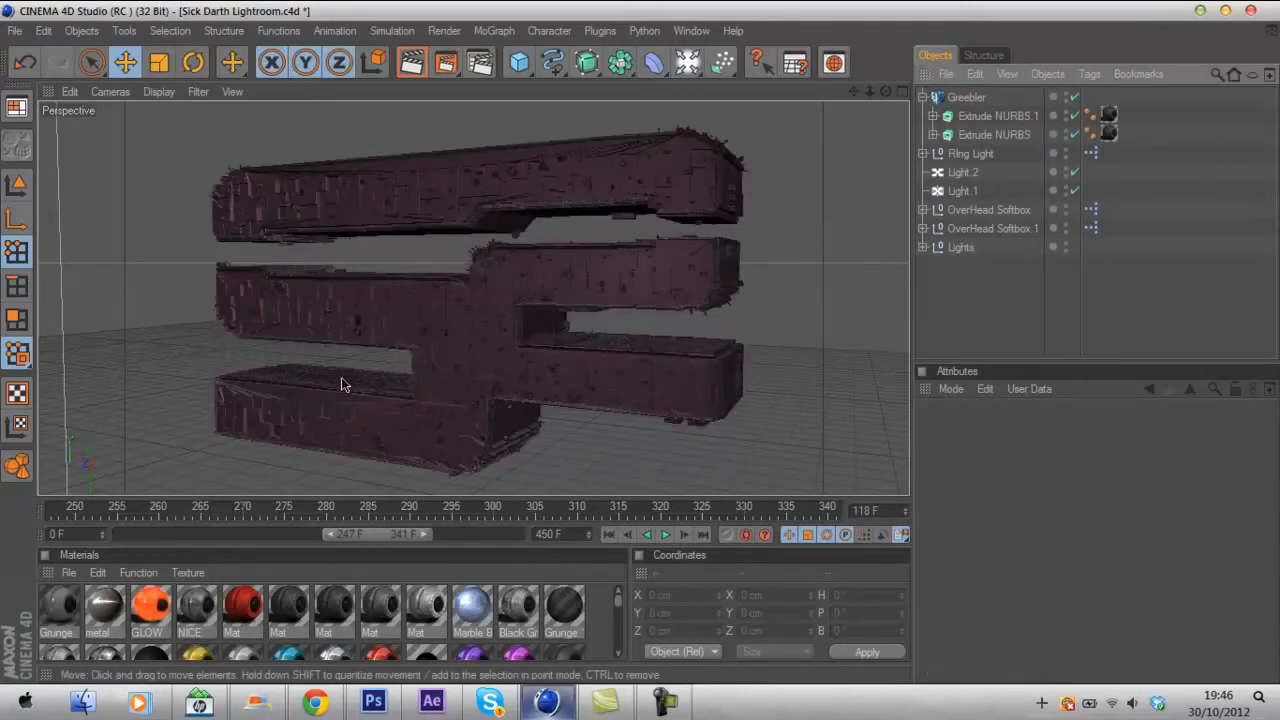
Add an Explosion deformer and group it inside a new Null.
left_click(964, 96)
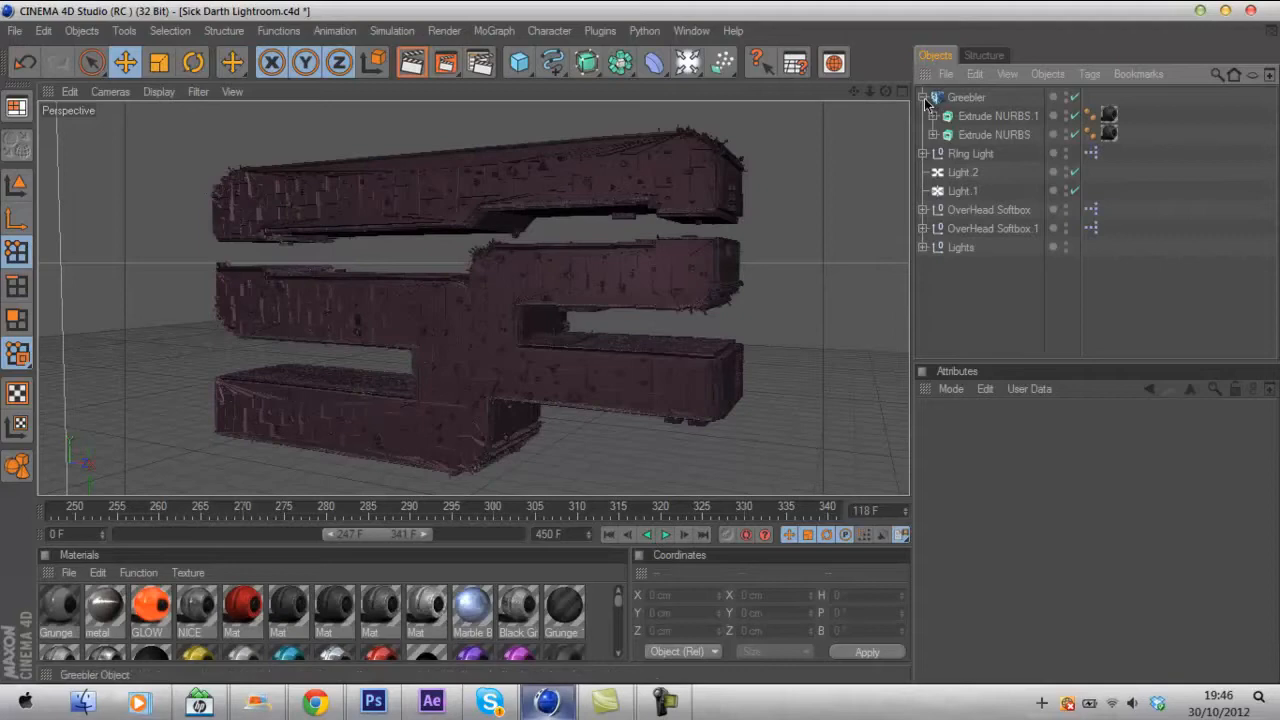
left_click(964, 96)
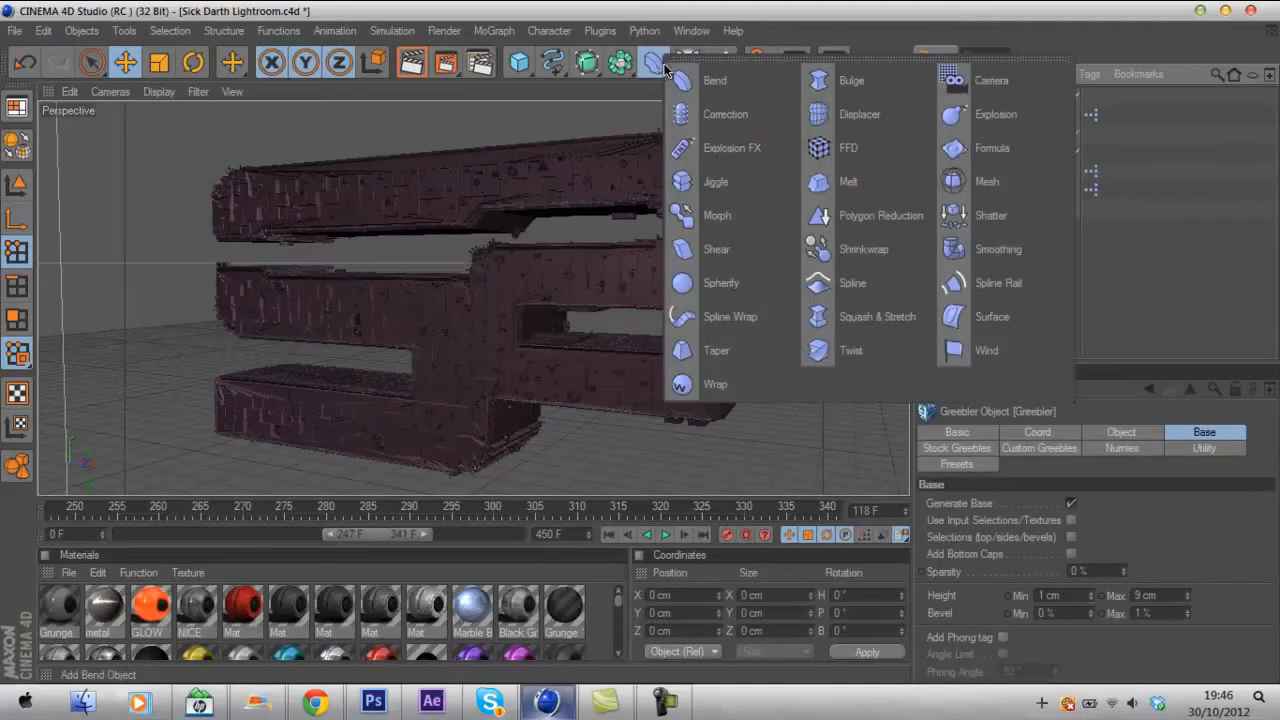
left_click(996, 114)
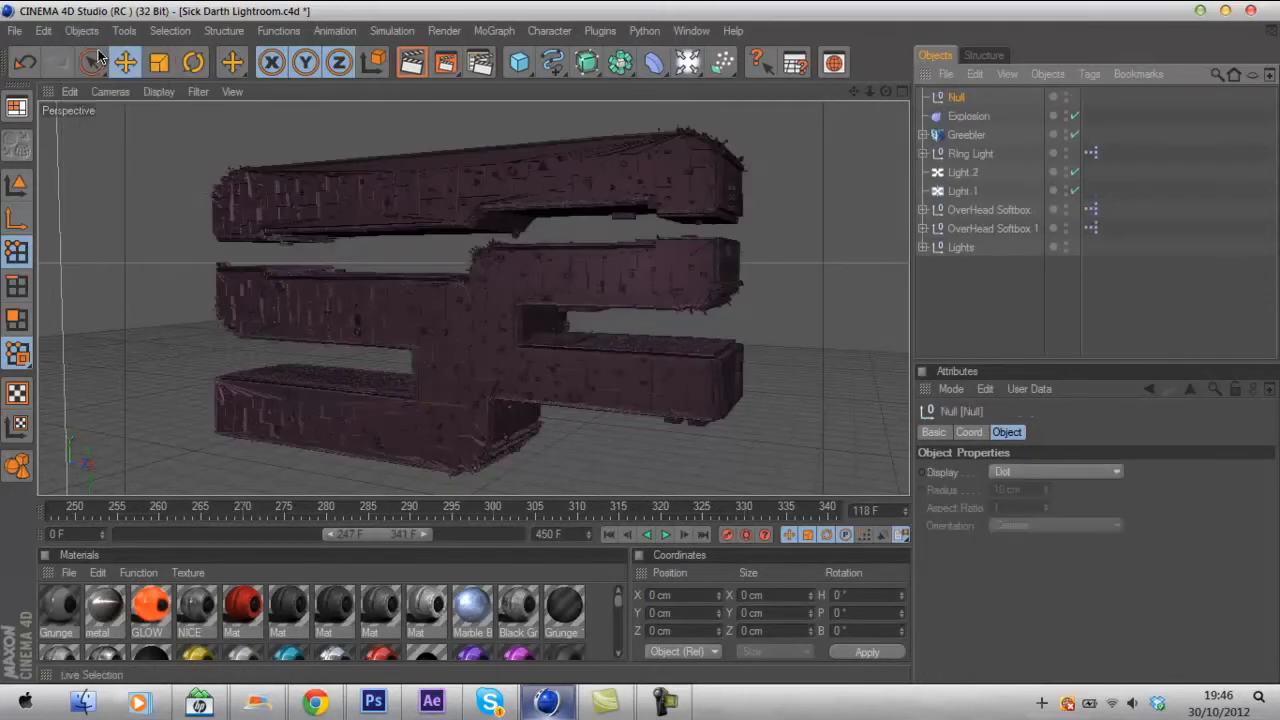
left_click(968, 116)
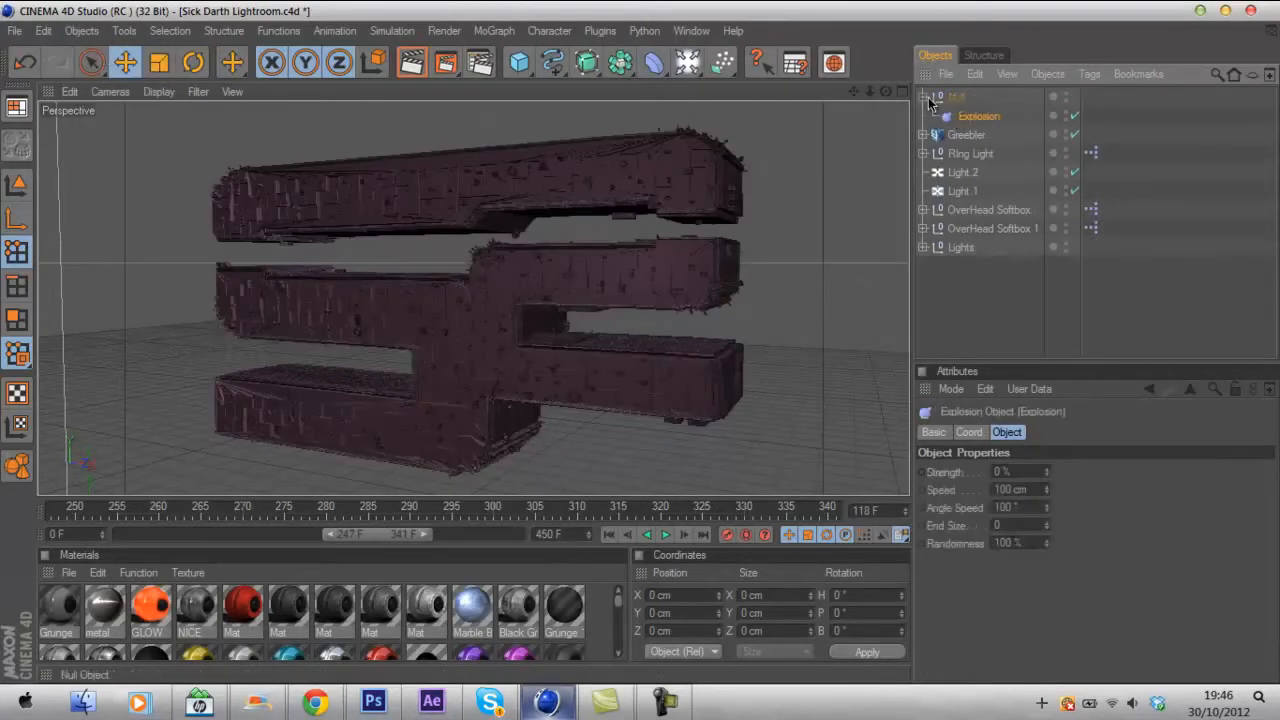
Move the Greebler under the Explosion deformer so the logo breaks into fragments.
left_click(966, 134)
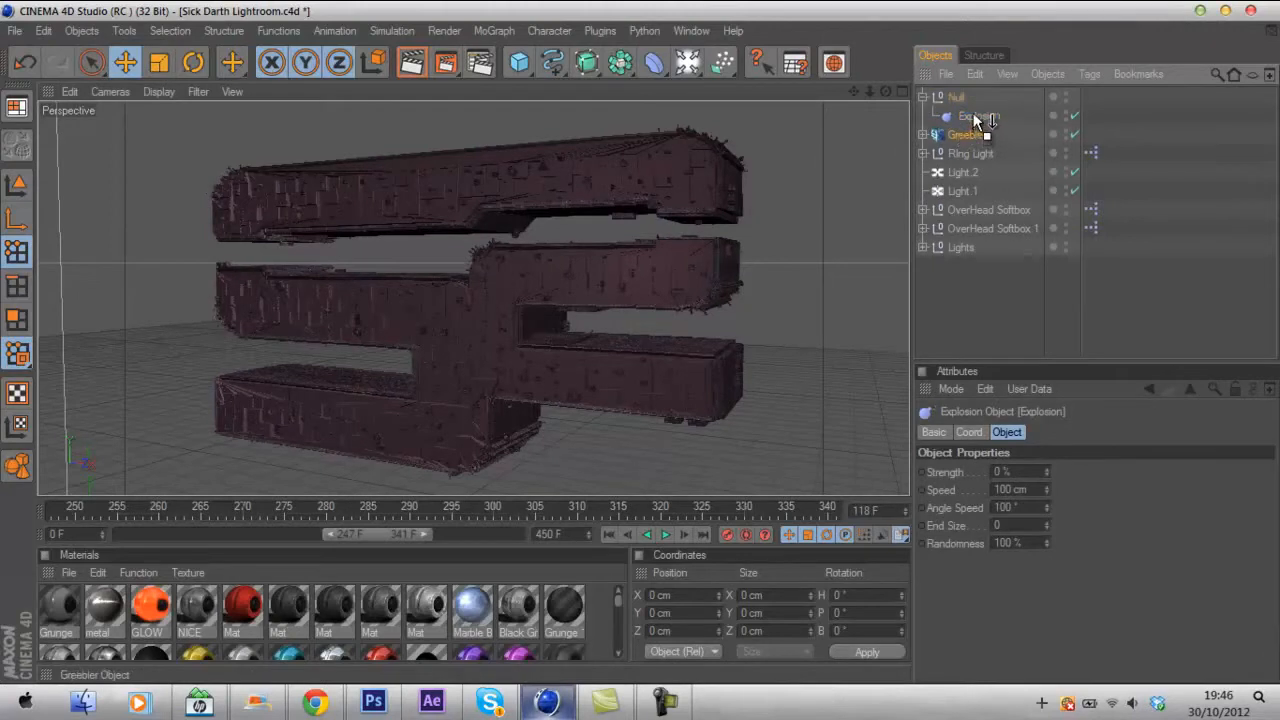
left_click(980, 114)
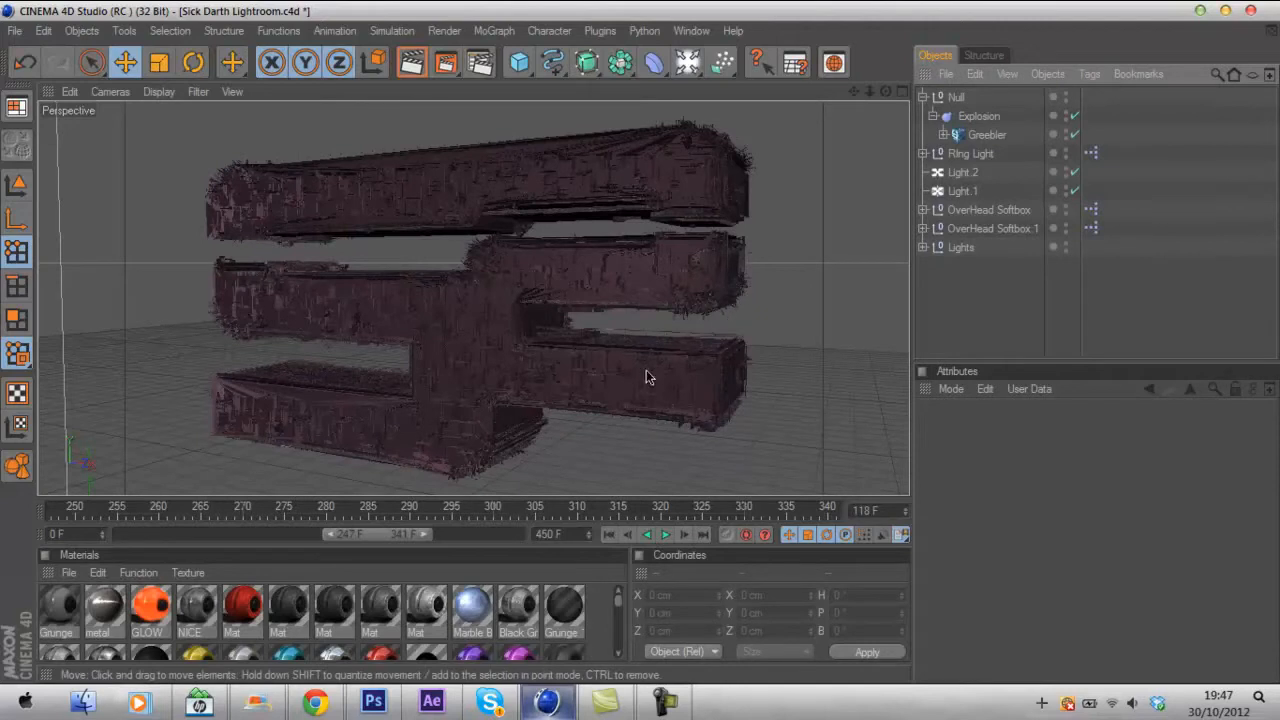
mouse_move(516, 308)
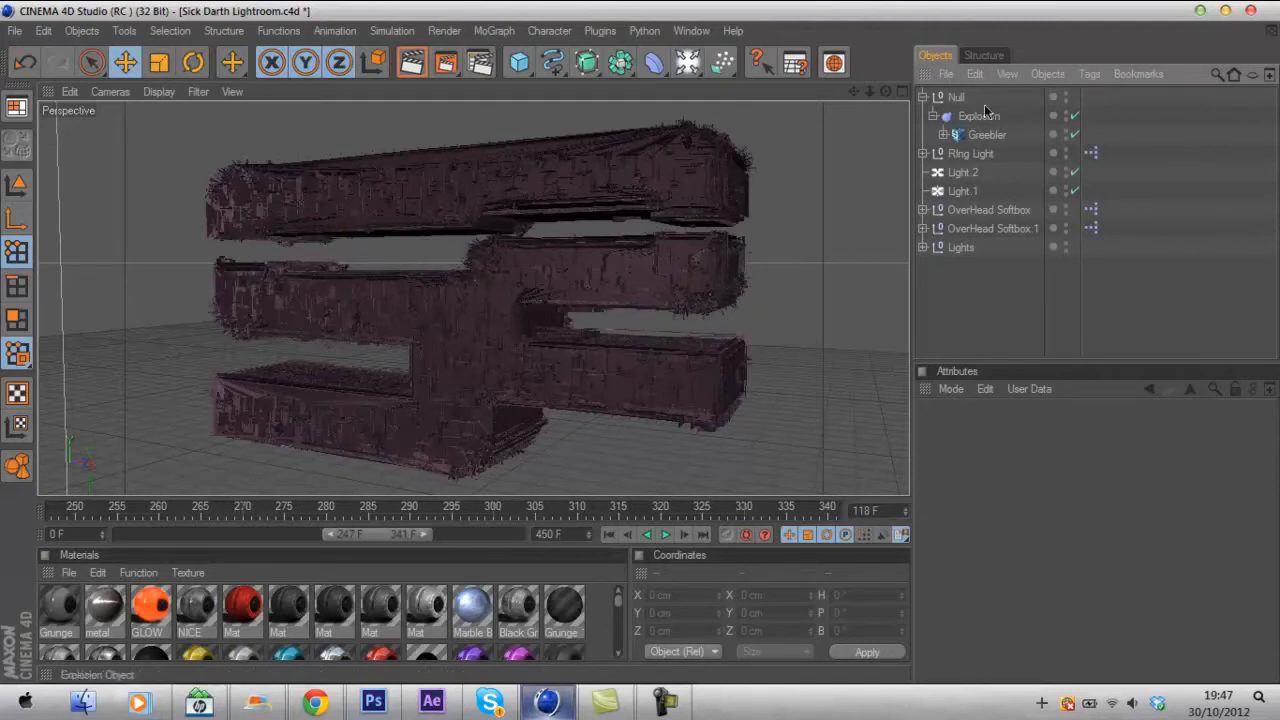
left_click(978, 114)
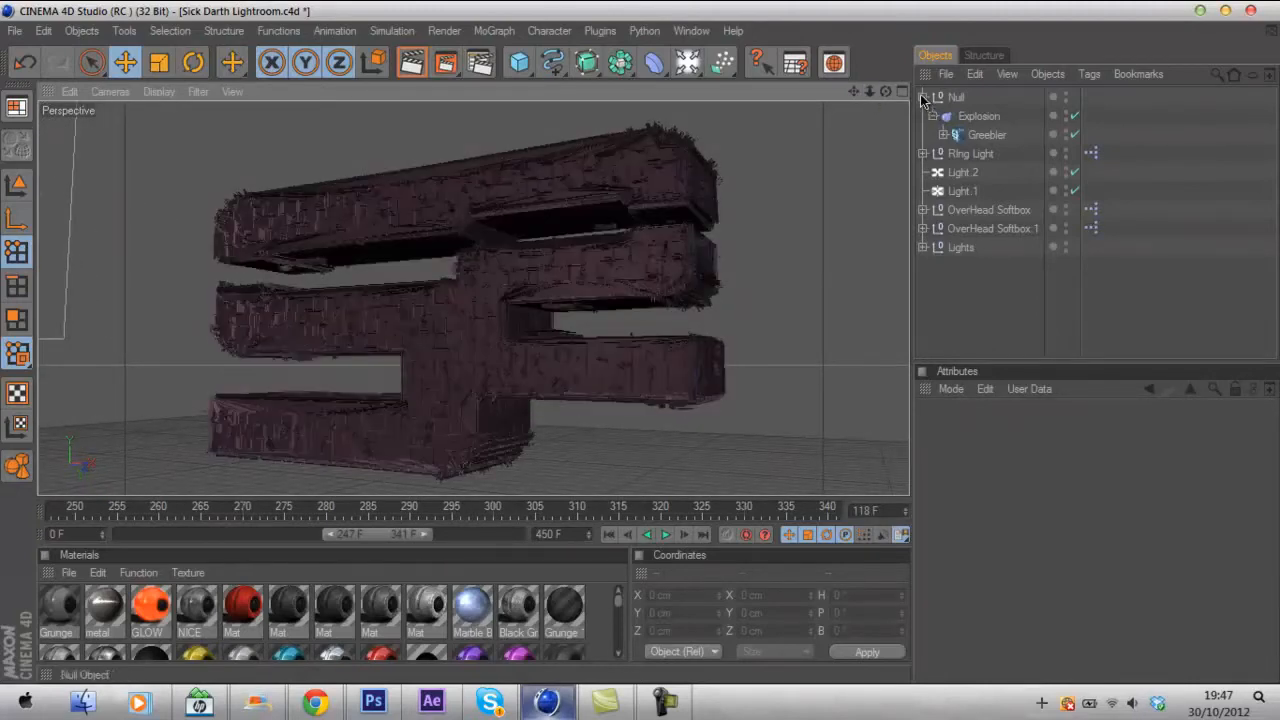
Expand the Null, Explosion and Greebler hierarchy and drop a default Cube into the scene.
left_click(924, 98)
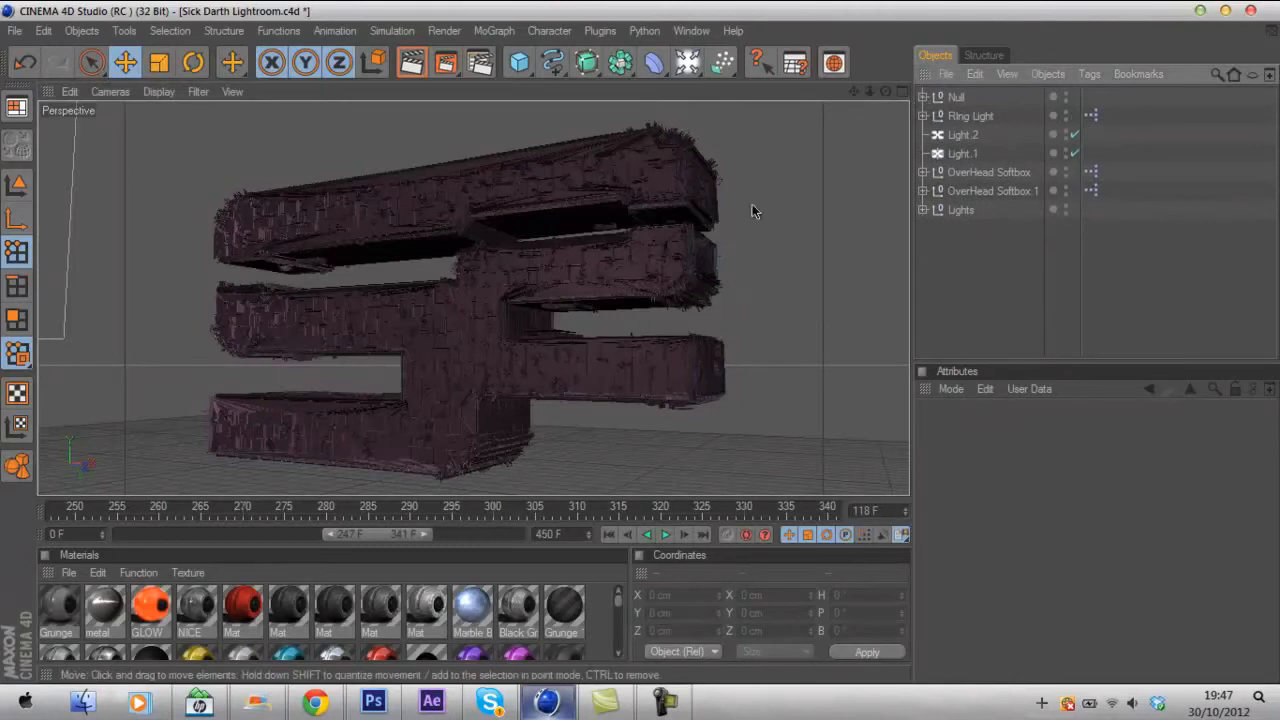
mouse_move(708, 570)
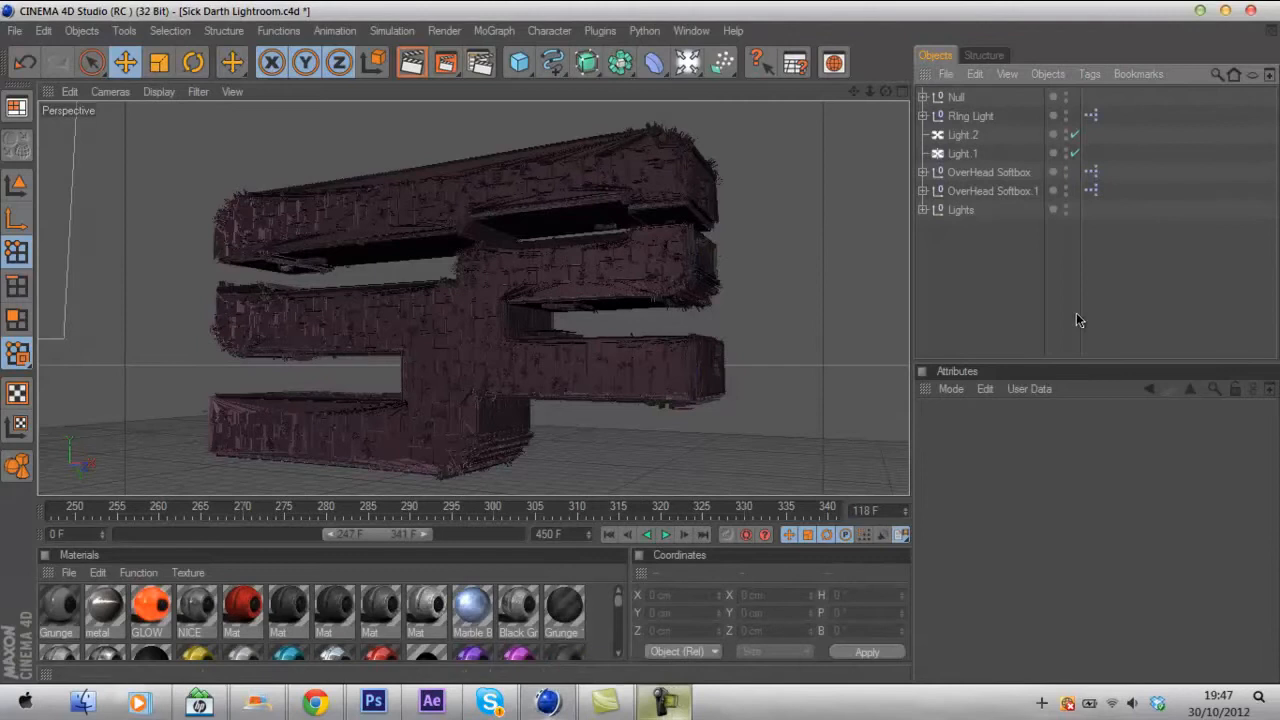
mouse_move(630, 192)
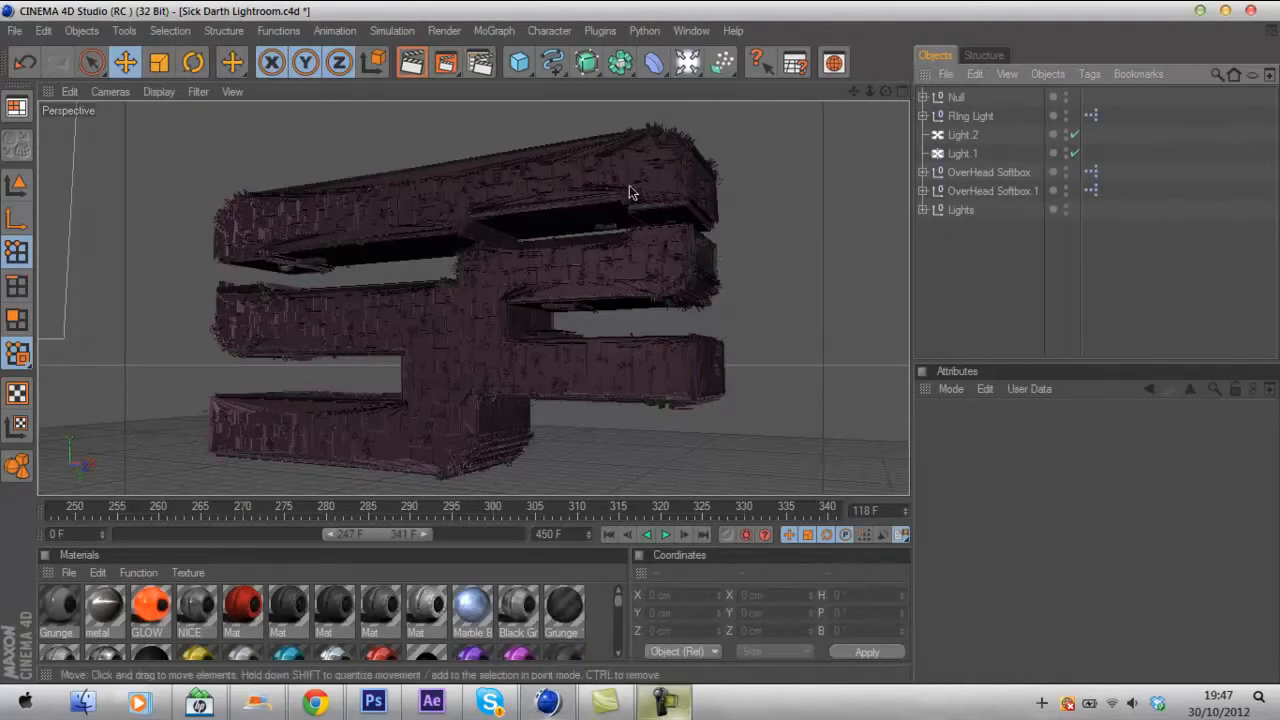
mouse_move(670, 206)
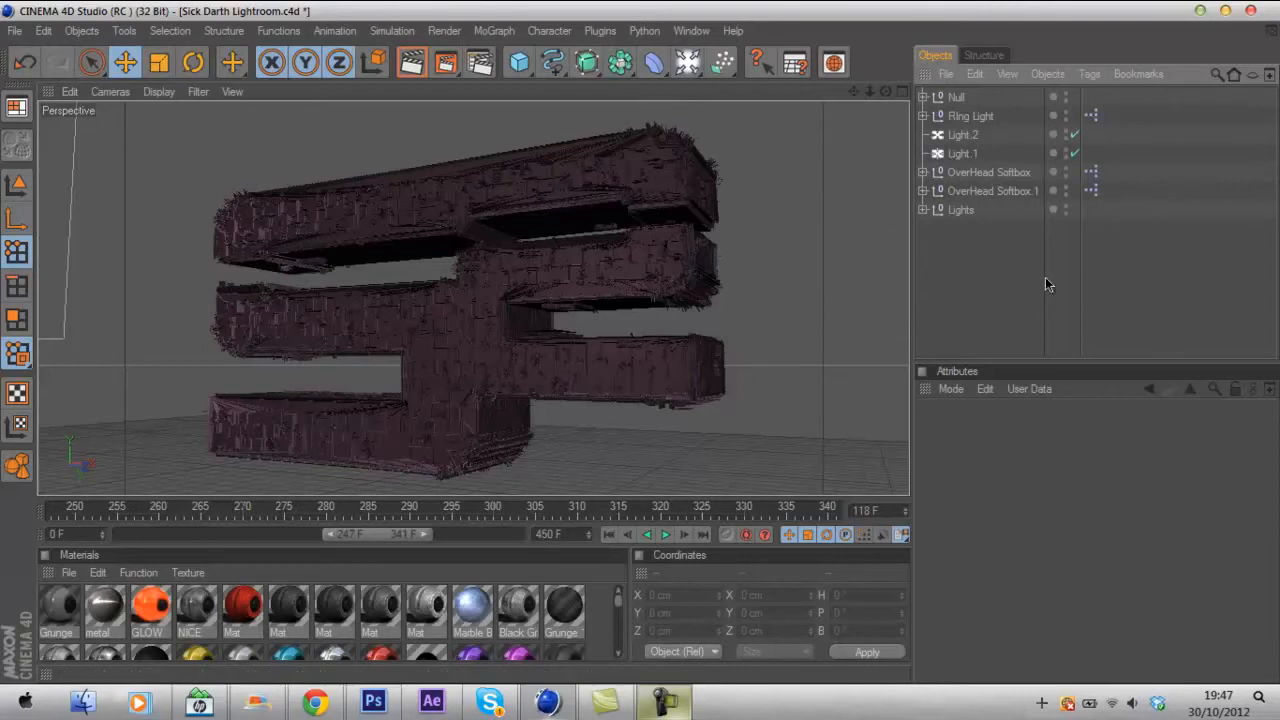
left_click(922, 96)
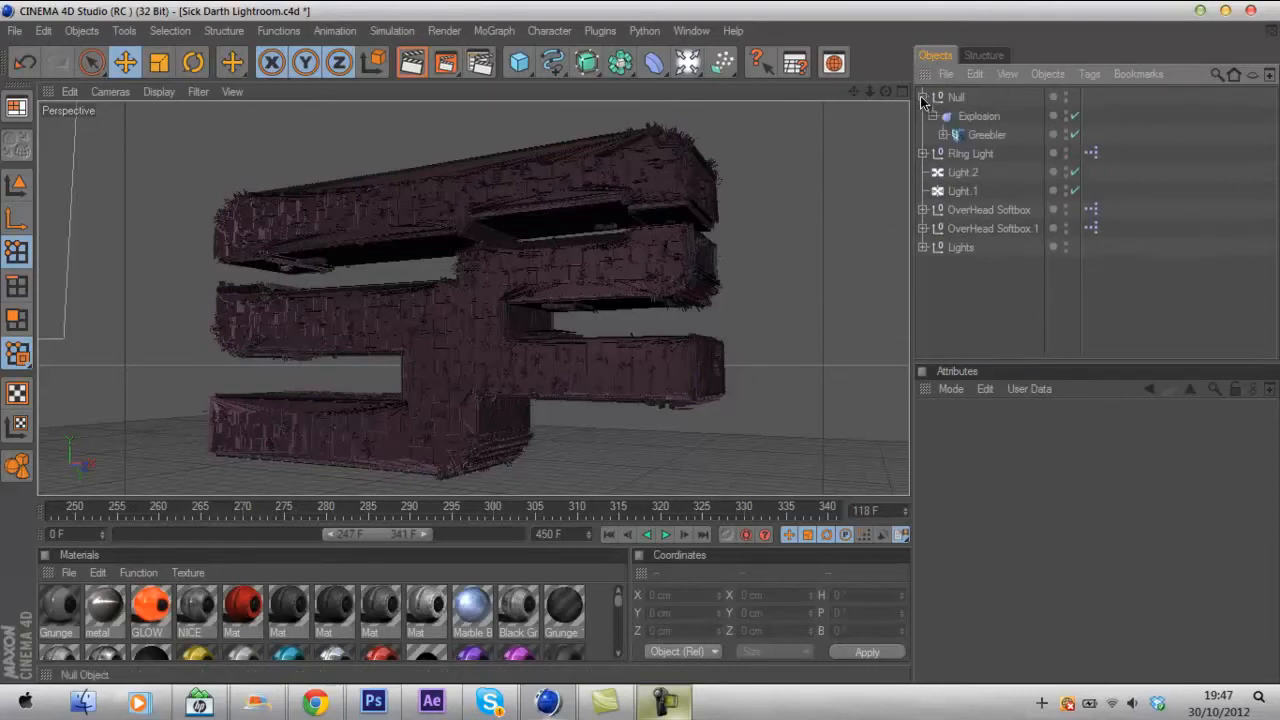
left_click(944, 134)
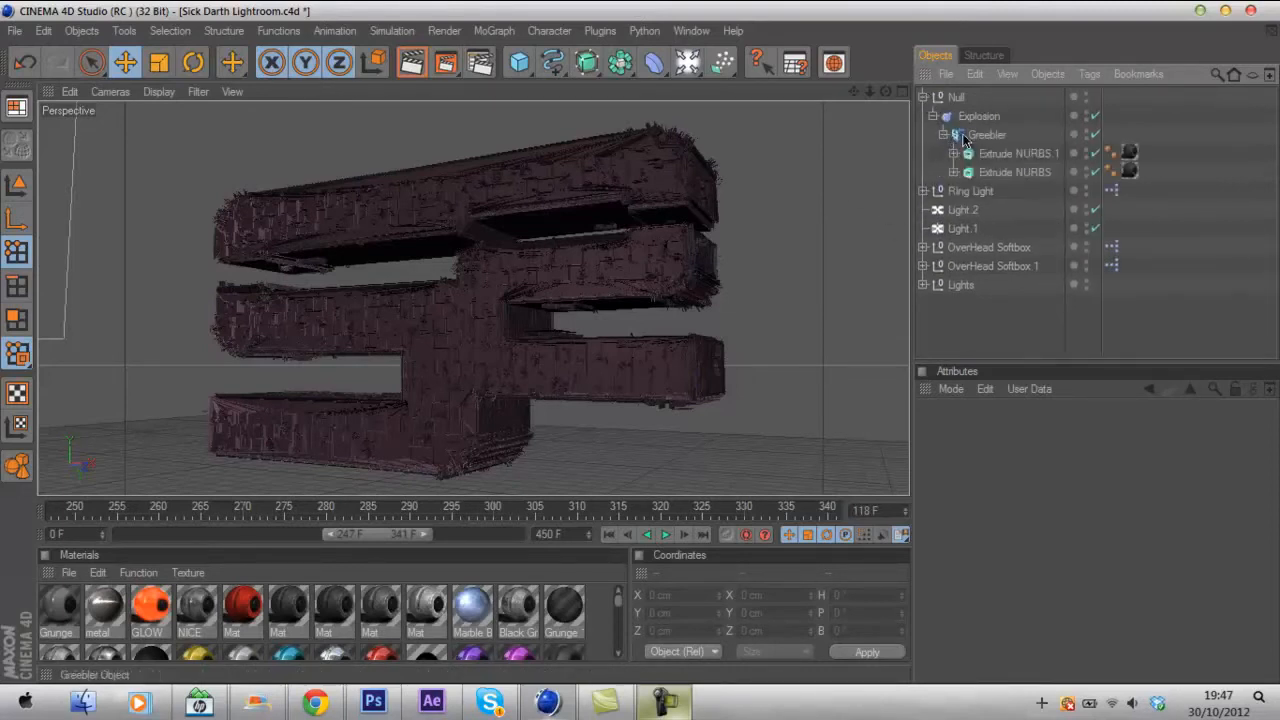
left_click(956, 96)
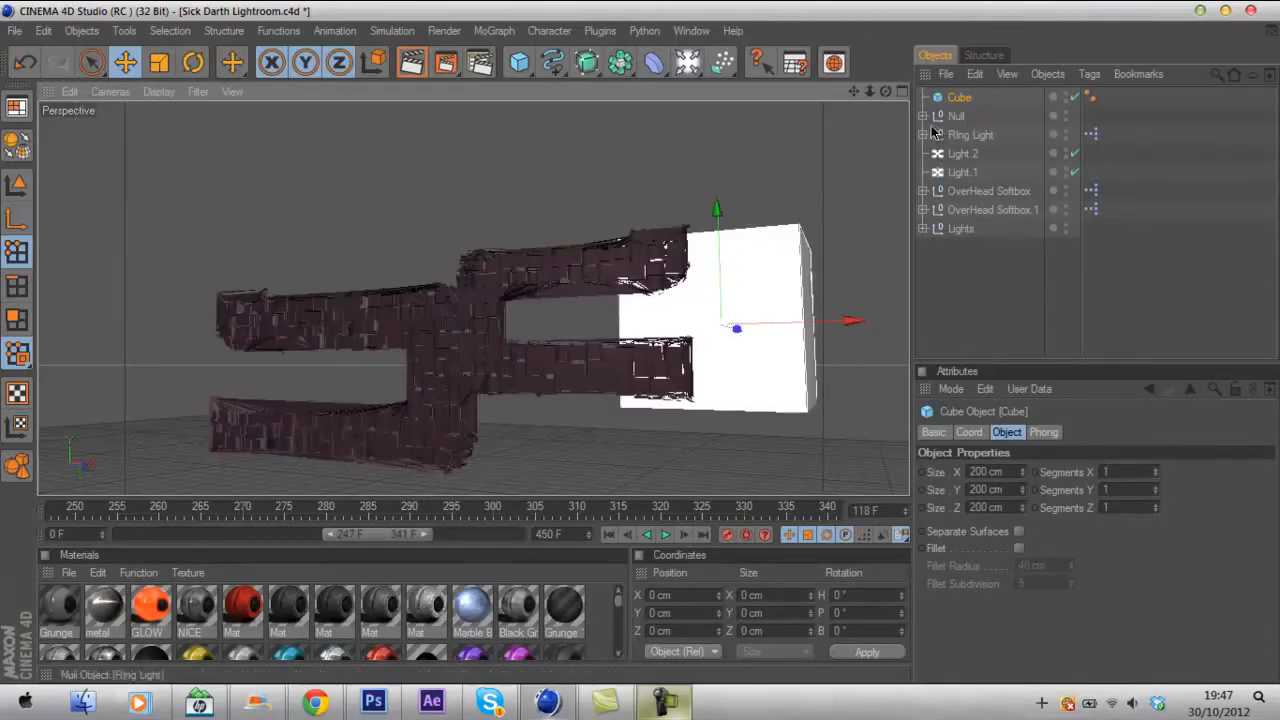
left_click(988, 152)
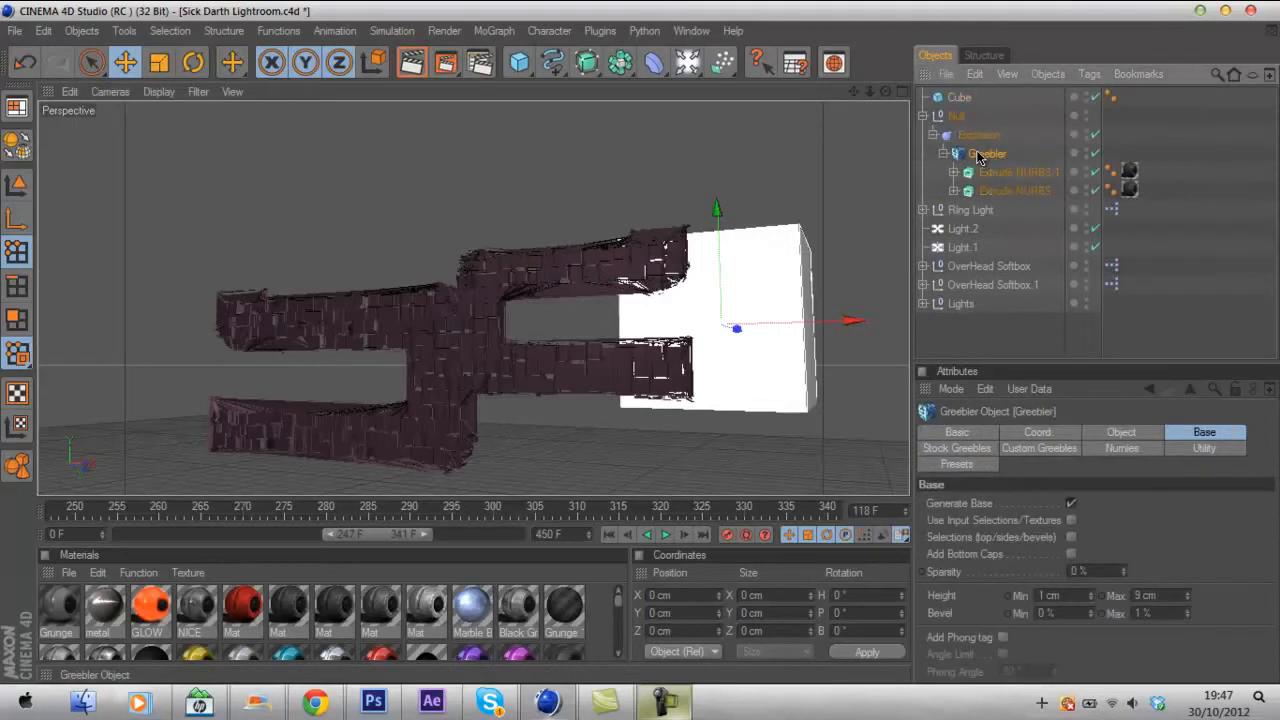
left_click(960, 96)
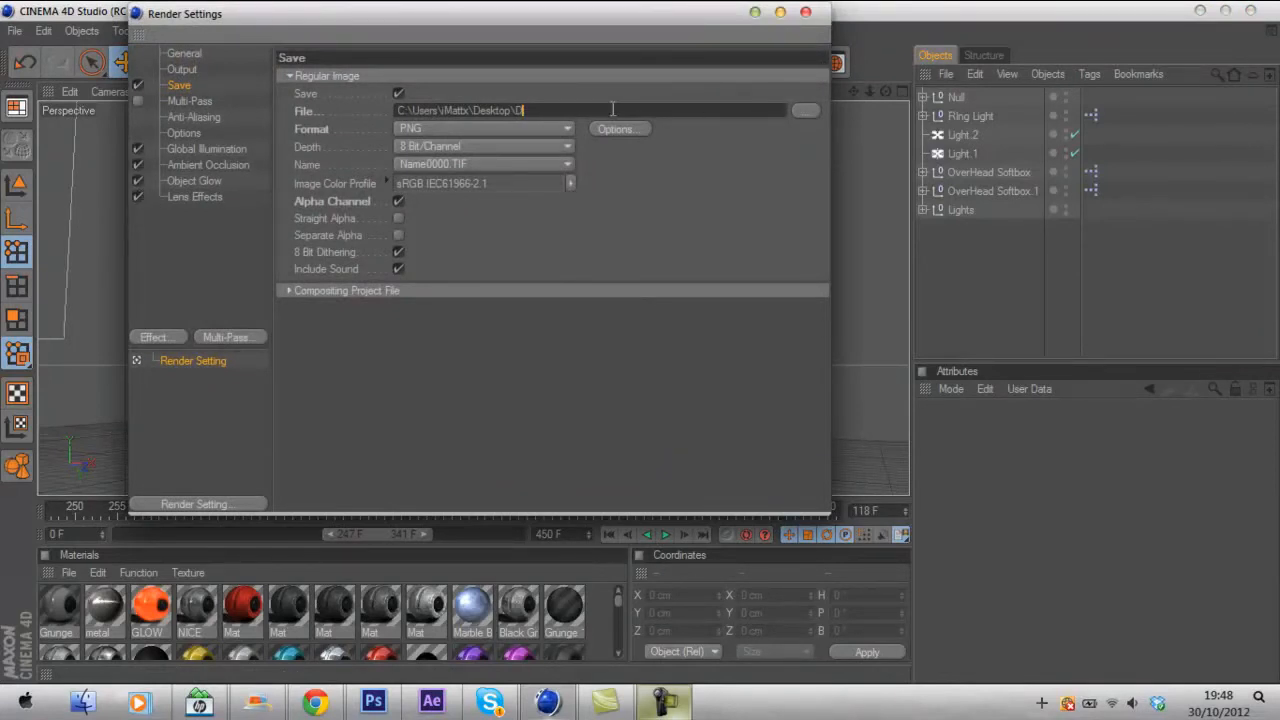
Name the render output SoaR on the desktop and close Render Settings.
type("SpaR")
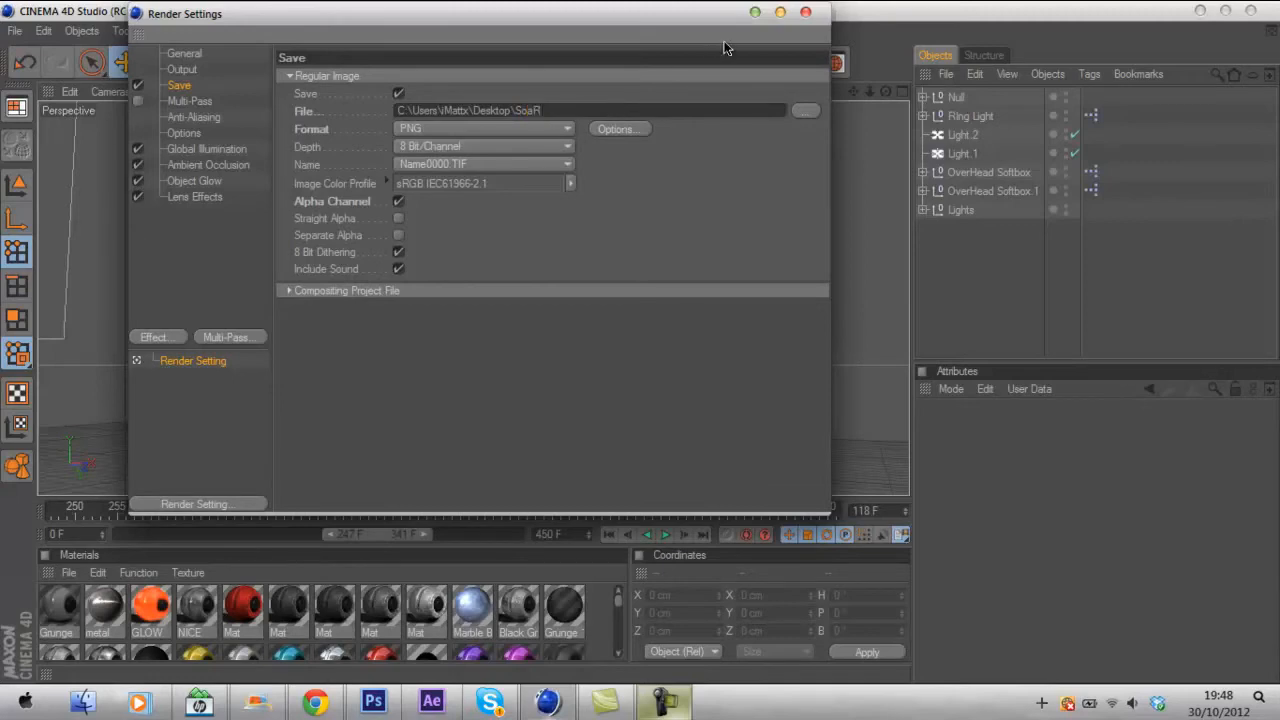
left_click(804, 12)
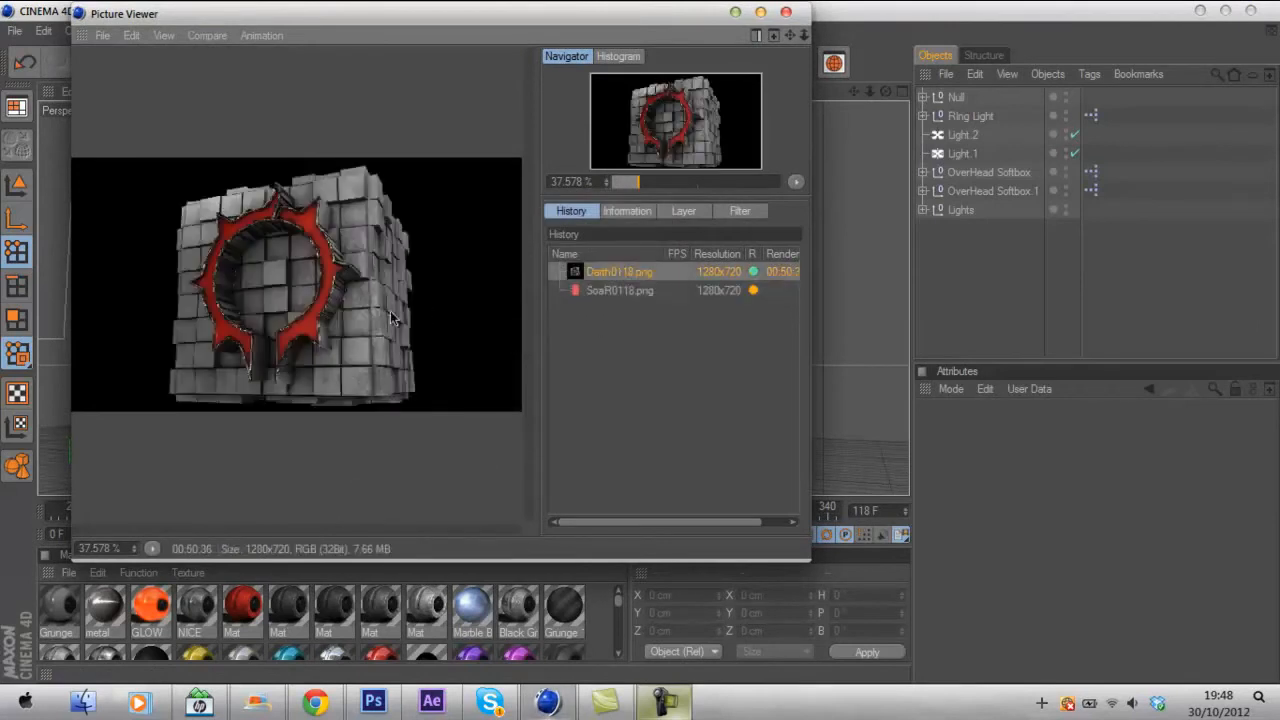
mouse_move(378, 248)
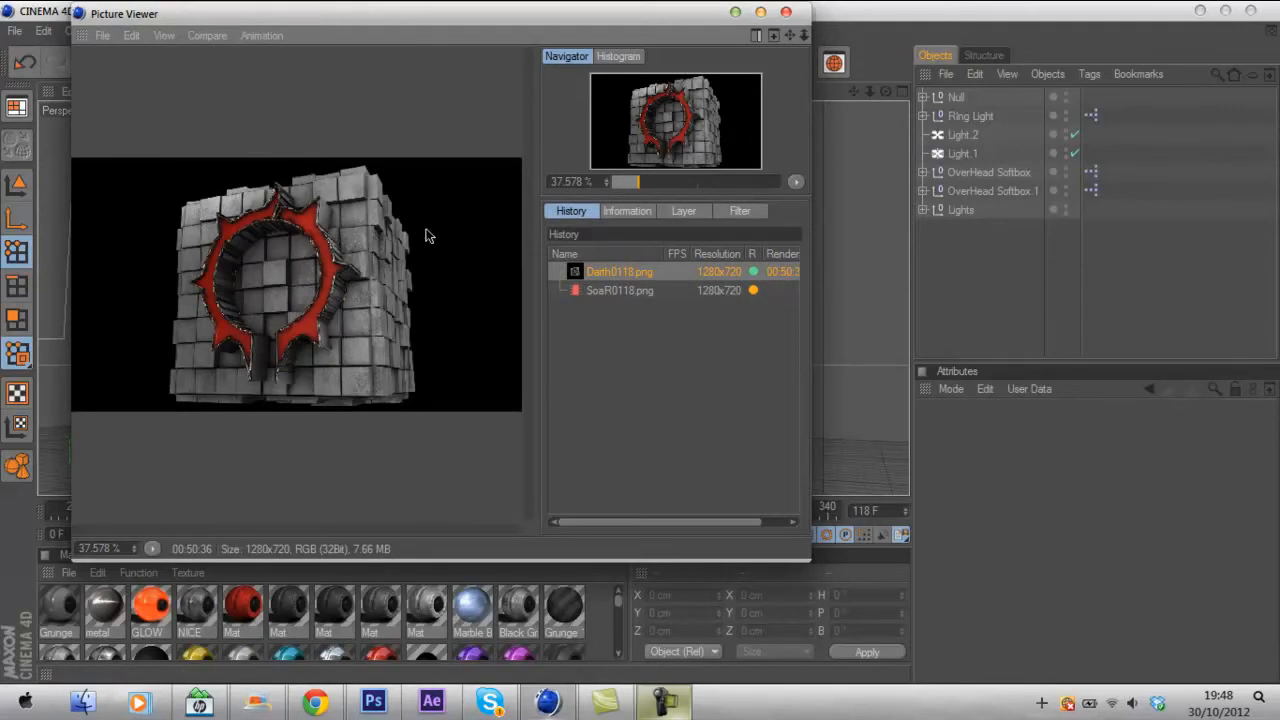
mouse_move(344, 400)
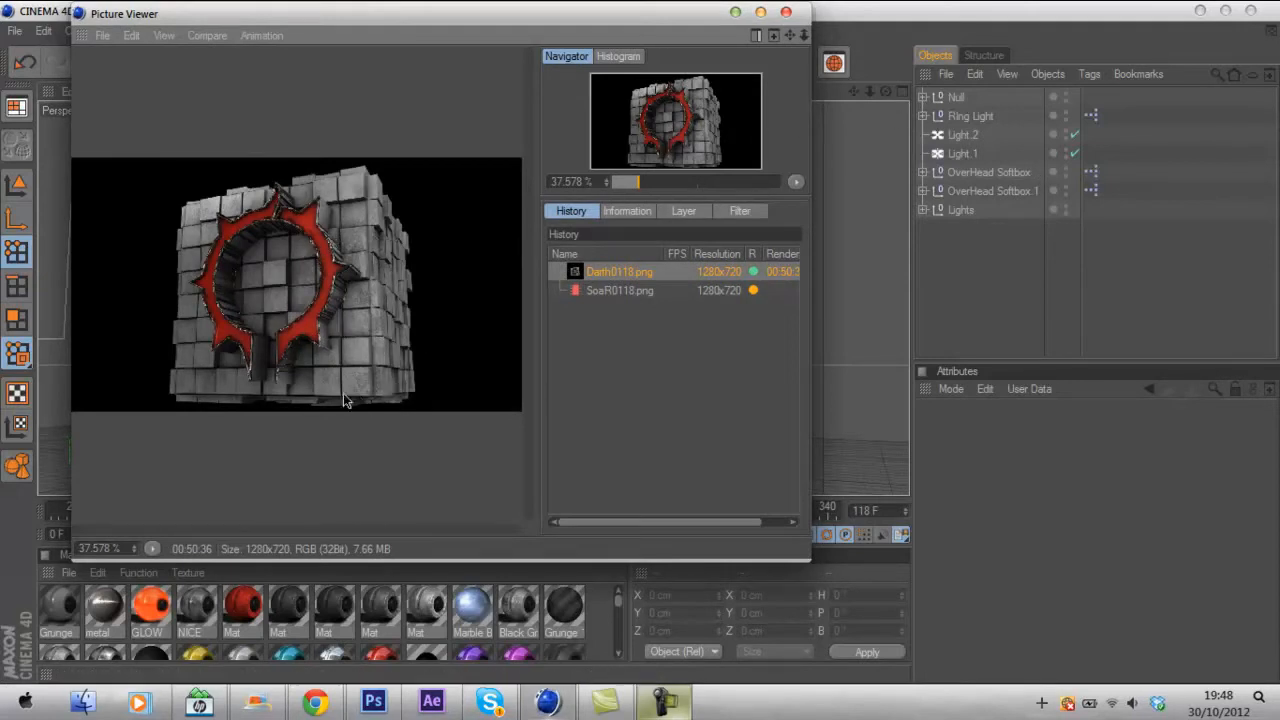
mouse_move(320, 260)
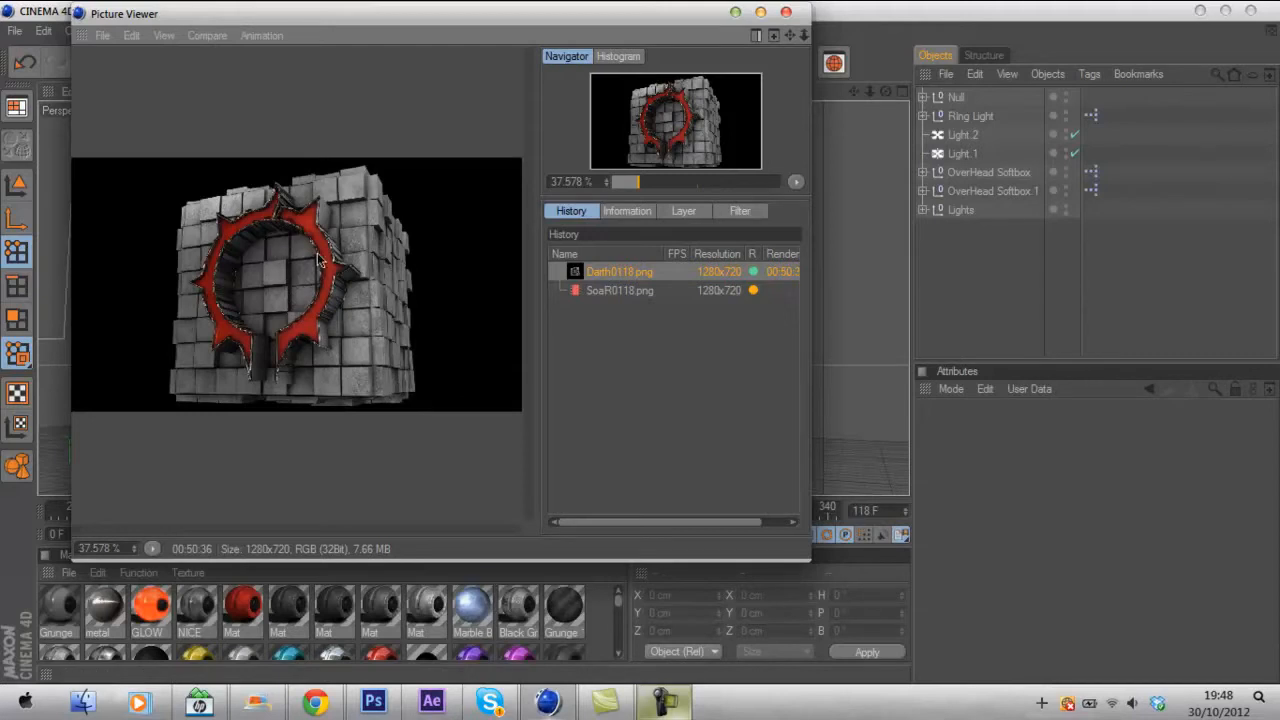
mouse_move(630, 230)
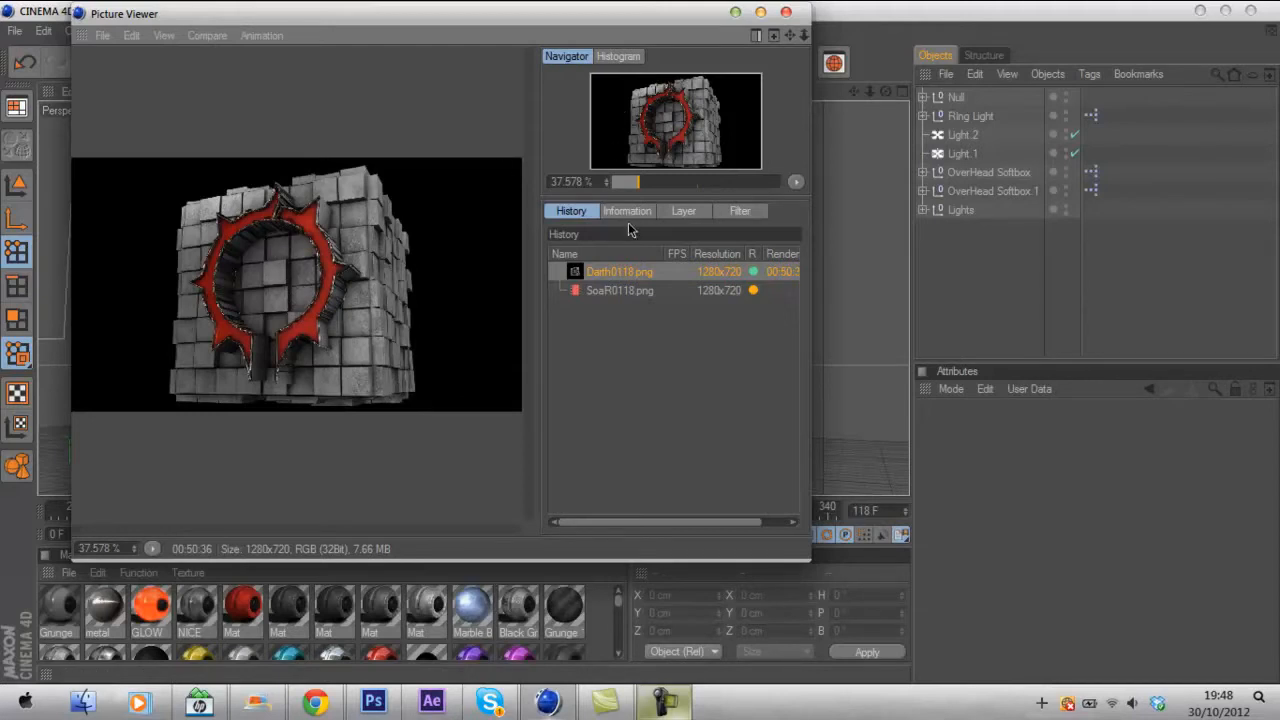
Check the Picture Viewer's info for the rendered greebled cube image.
left_click(620, 290)
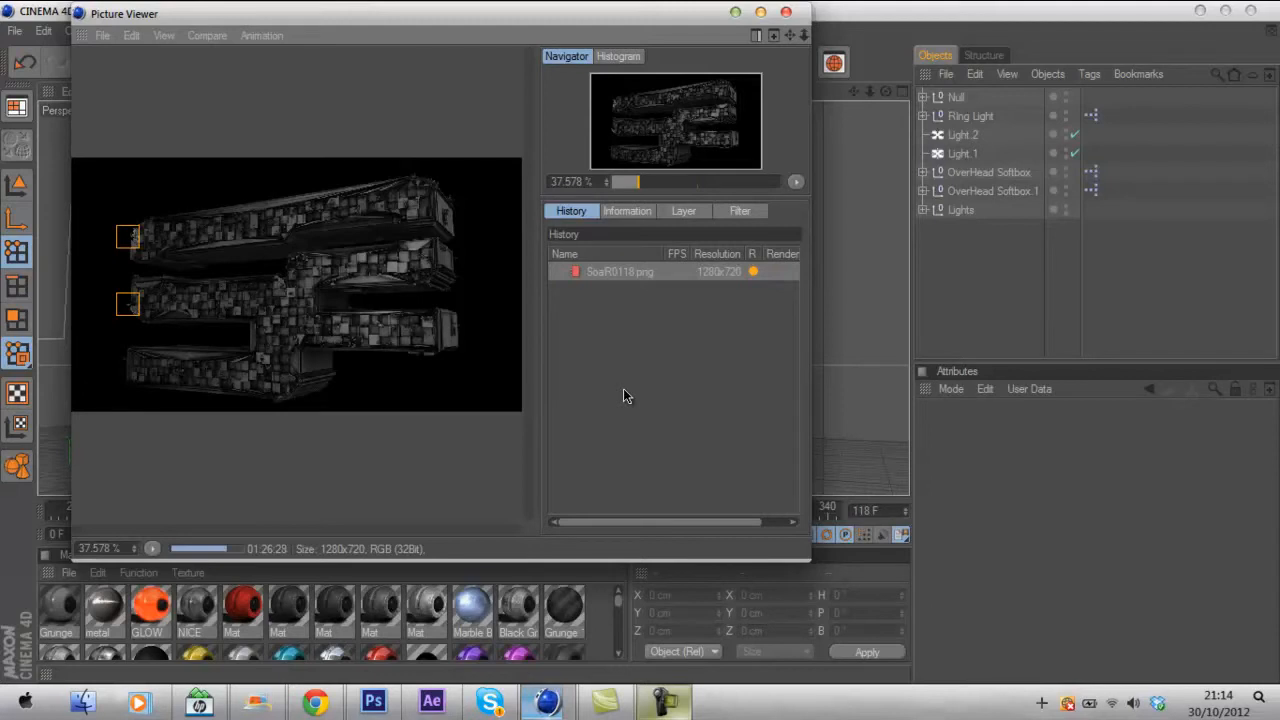
mouse_move(260, 564)
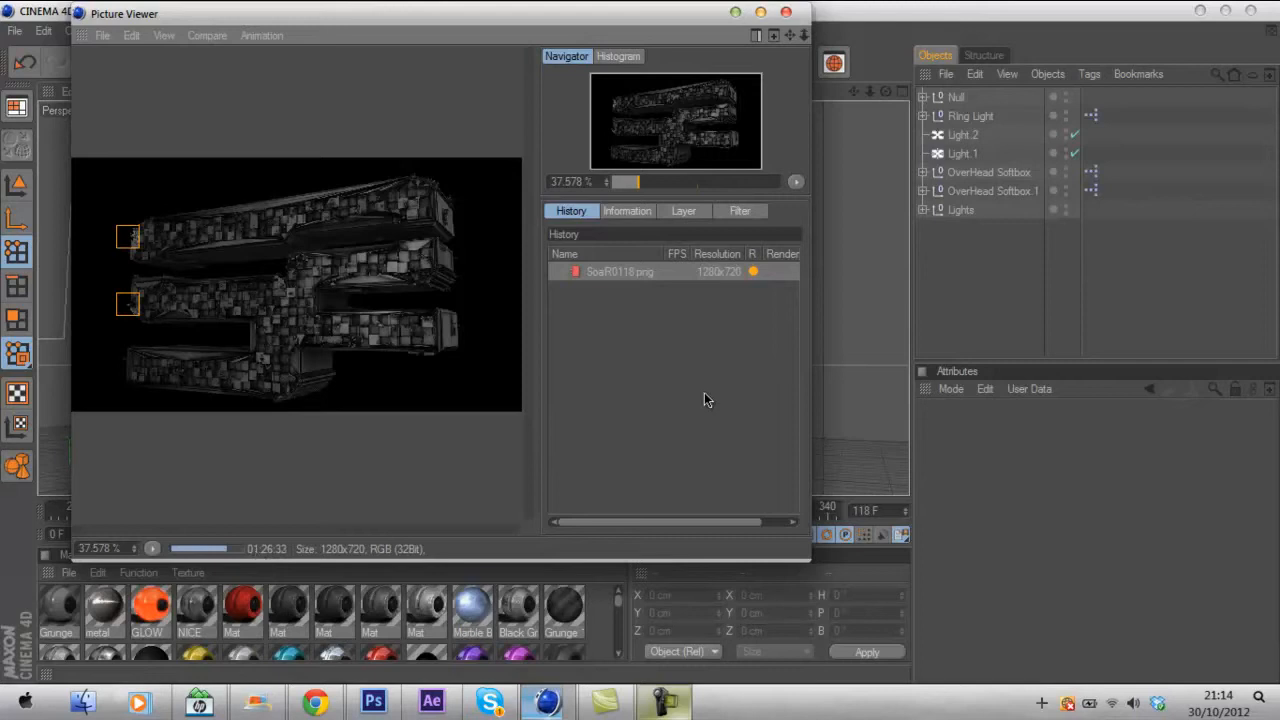
mouse_move(576, 390)
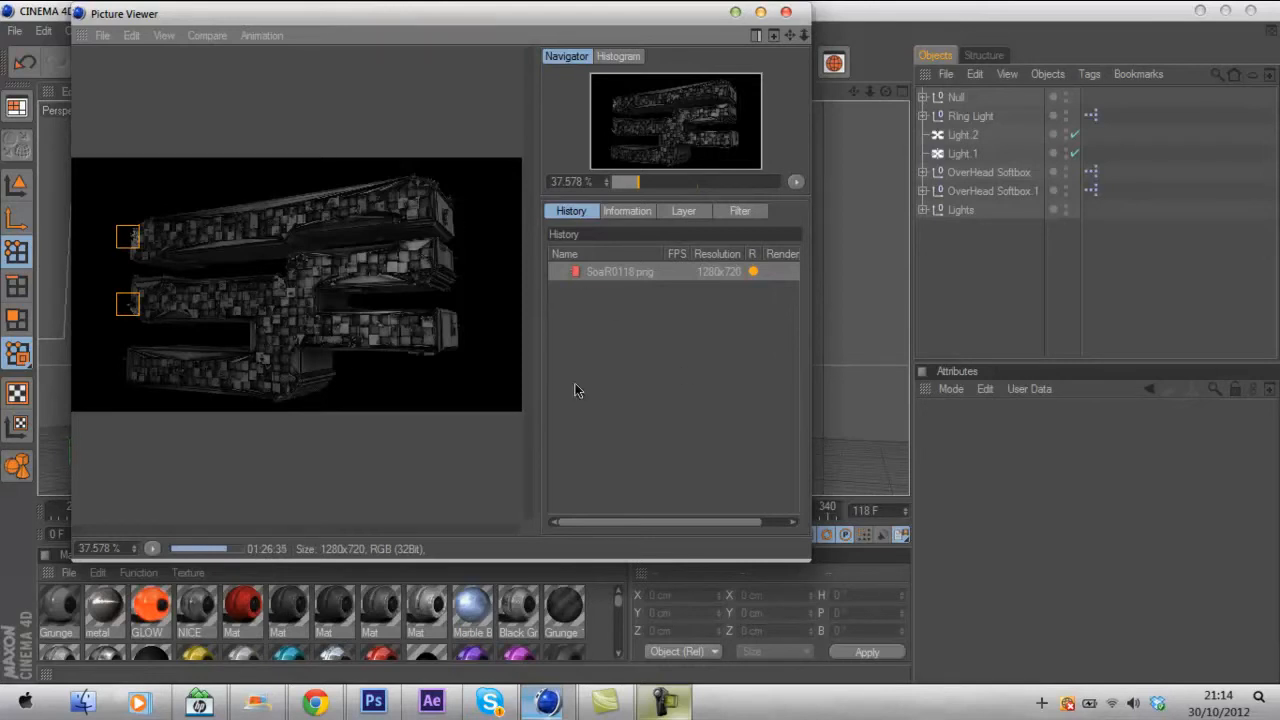
mouse_move(370, 276)
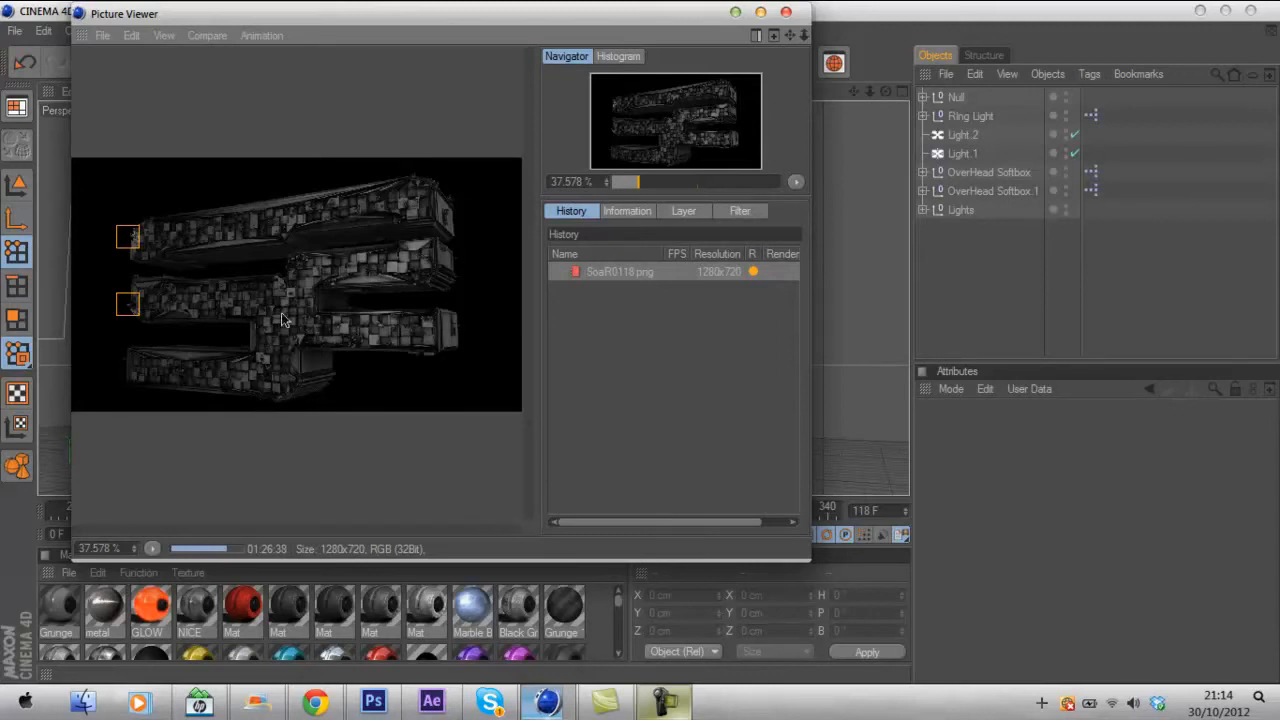
mouse_move(292, 324)
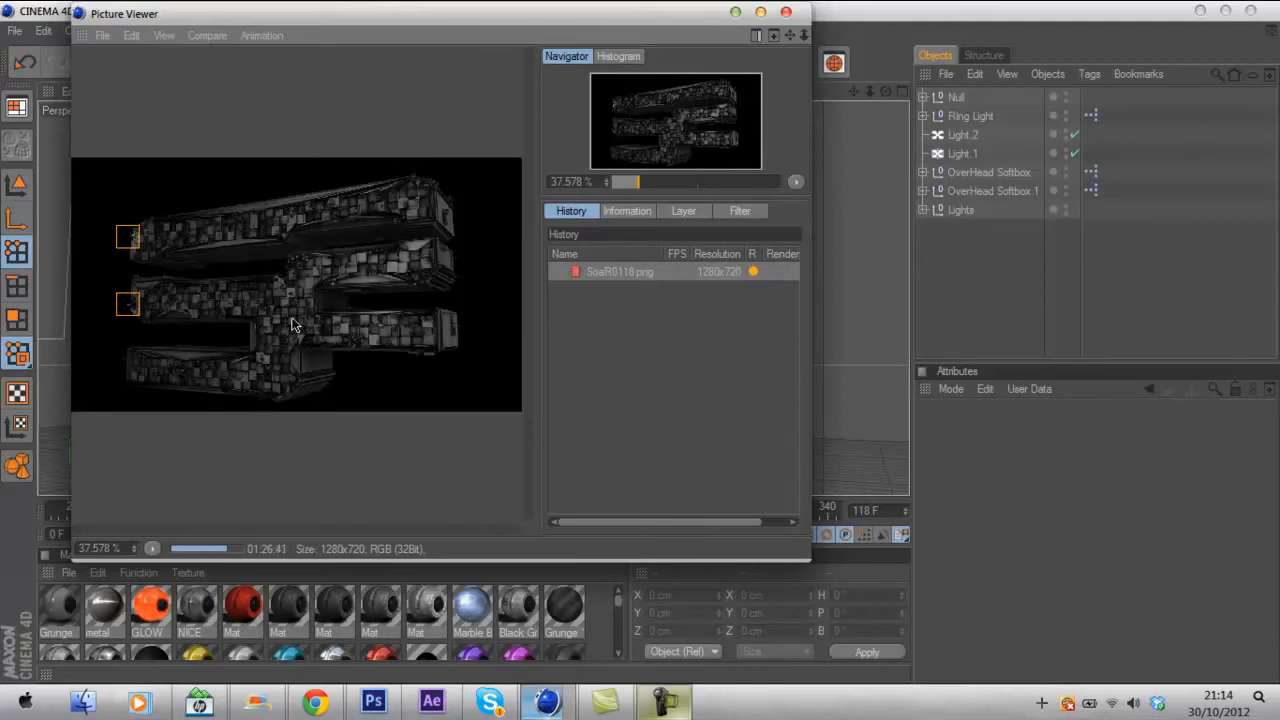
mouse_move(344, 350)
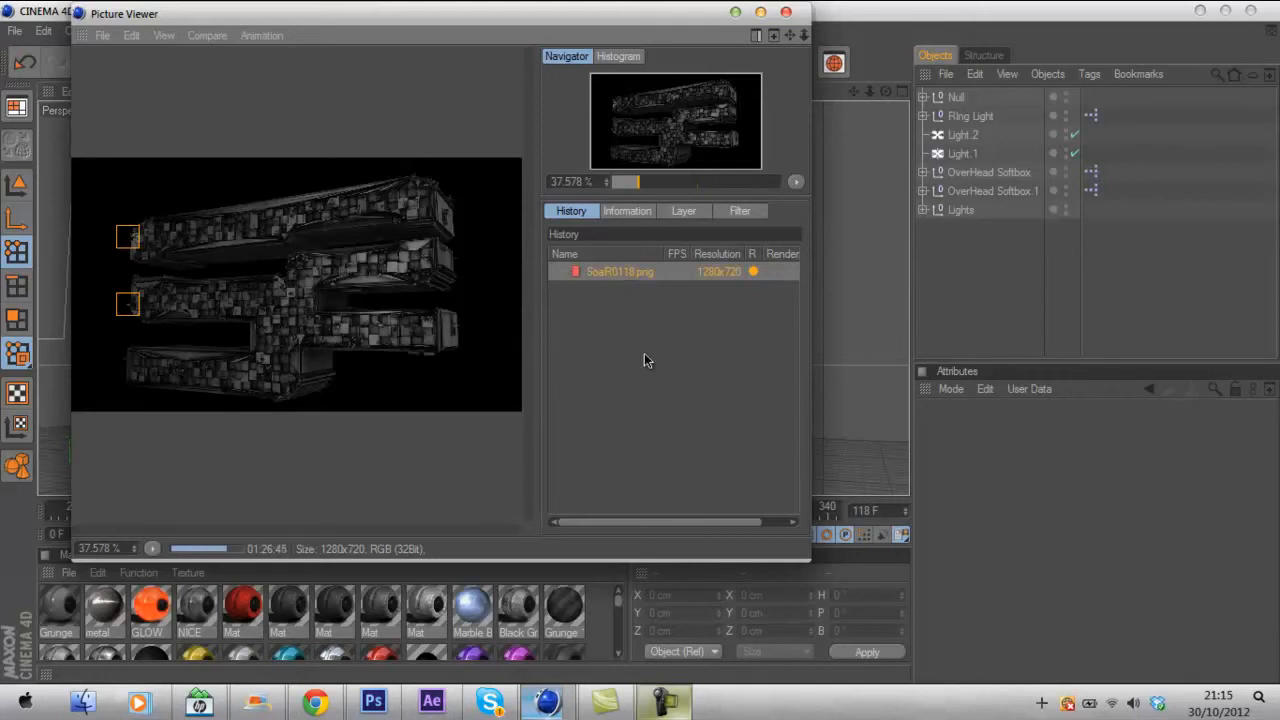
mouse_move(618, 332)
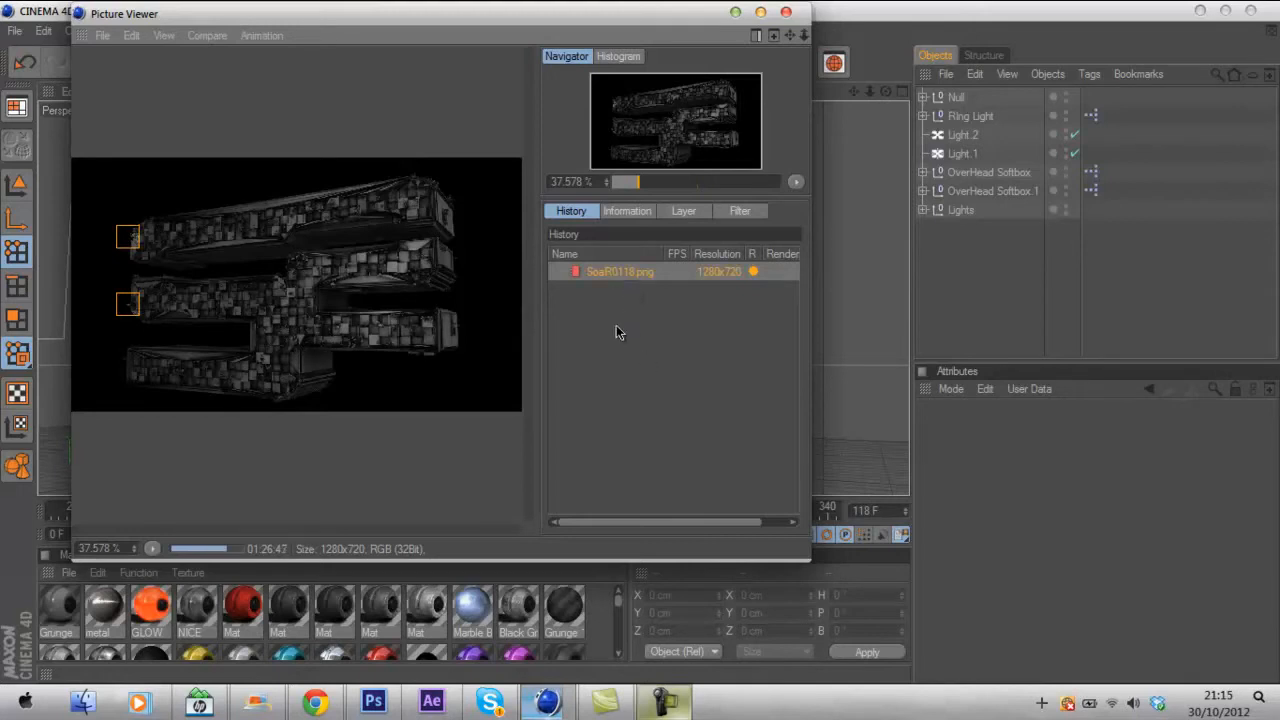
mouse_move(144, 248)
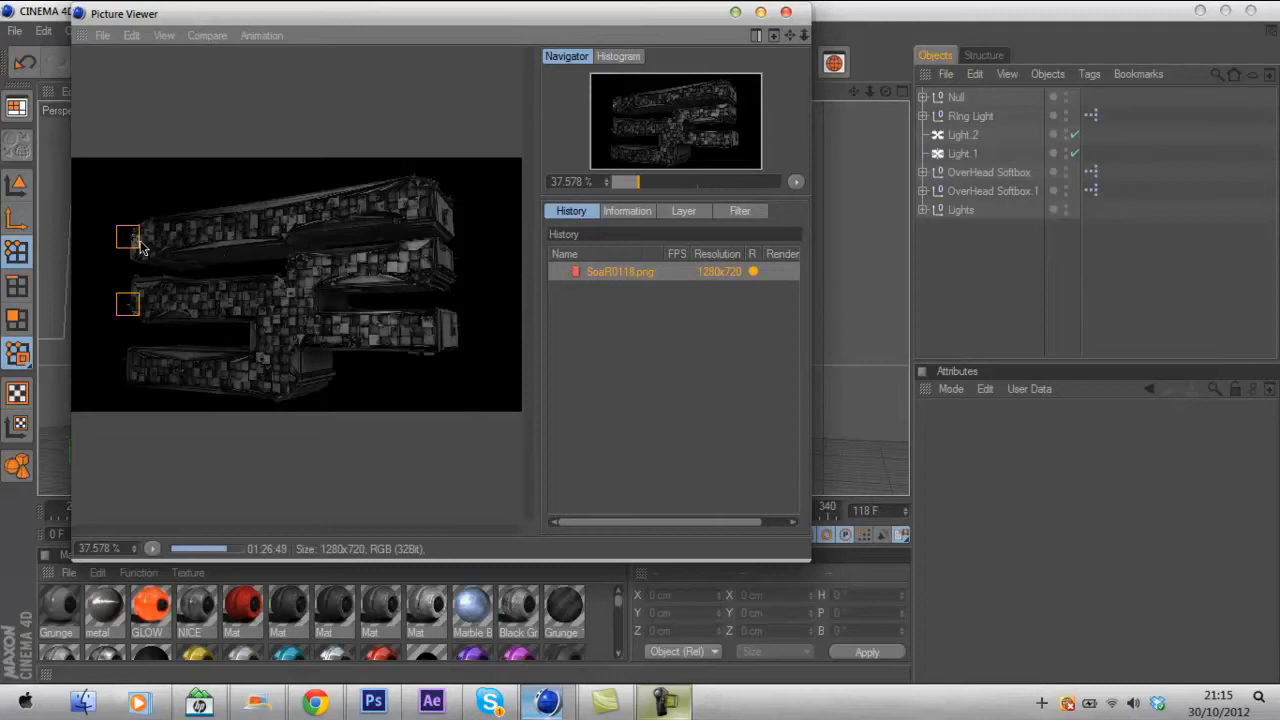
mouse_move(144, 252)
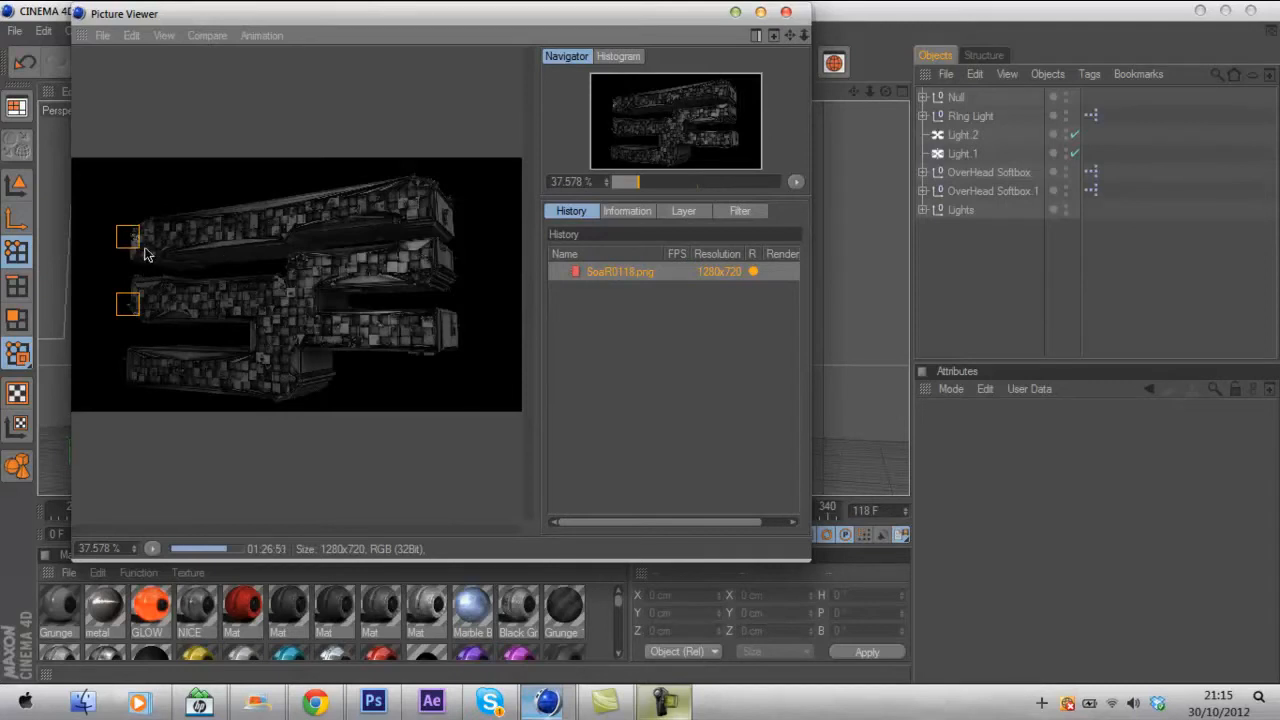
mouse_move(350, 418)
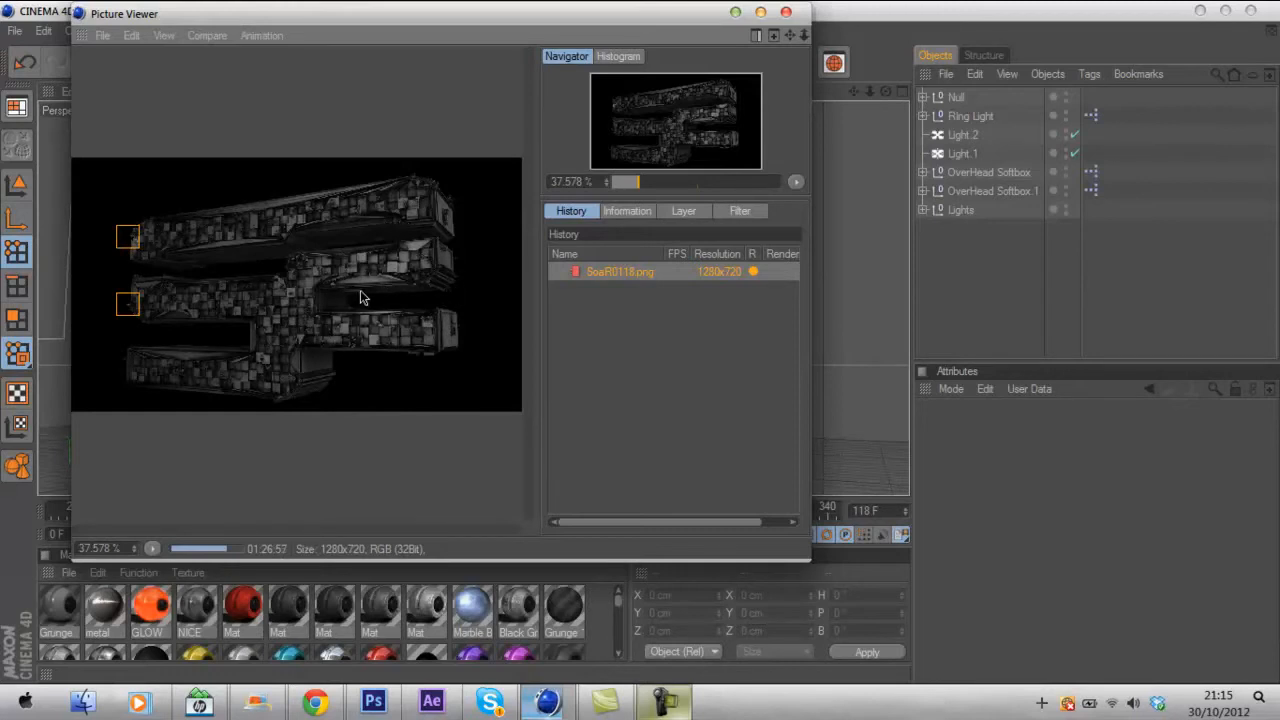
mouse_move(548, 340)
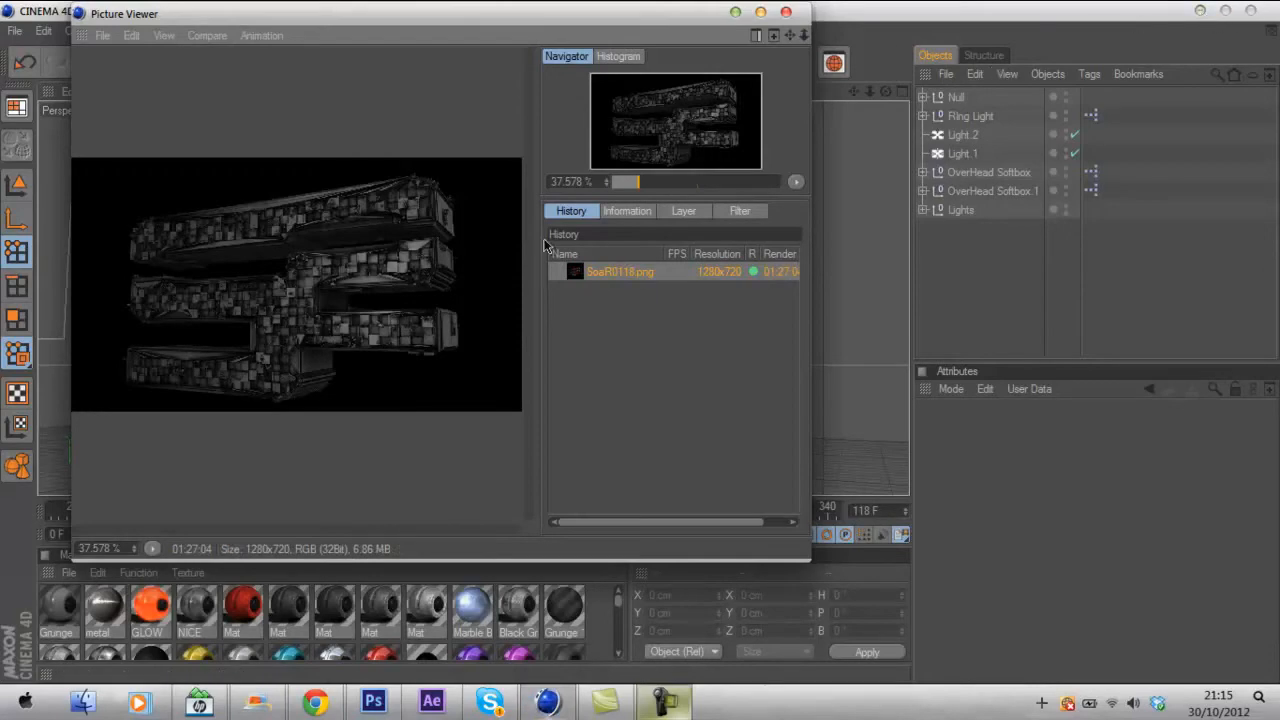
Minimise Cinema 4D once the SoaR logo render has finished.
left_click(760, 12)
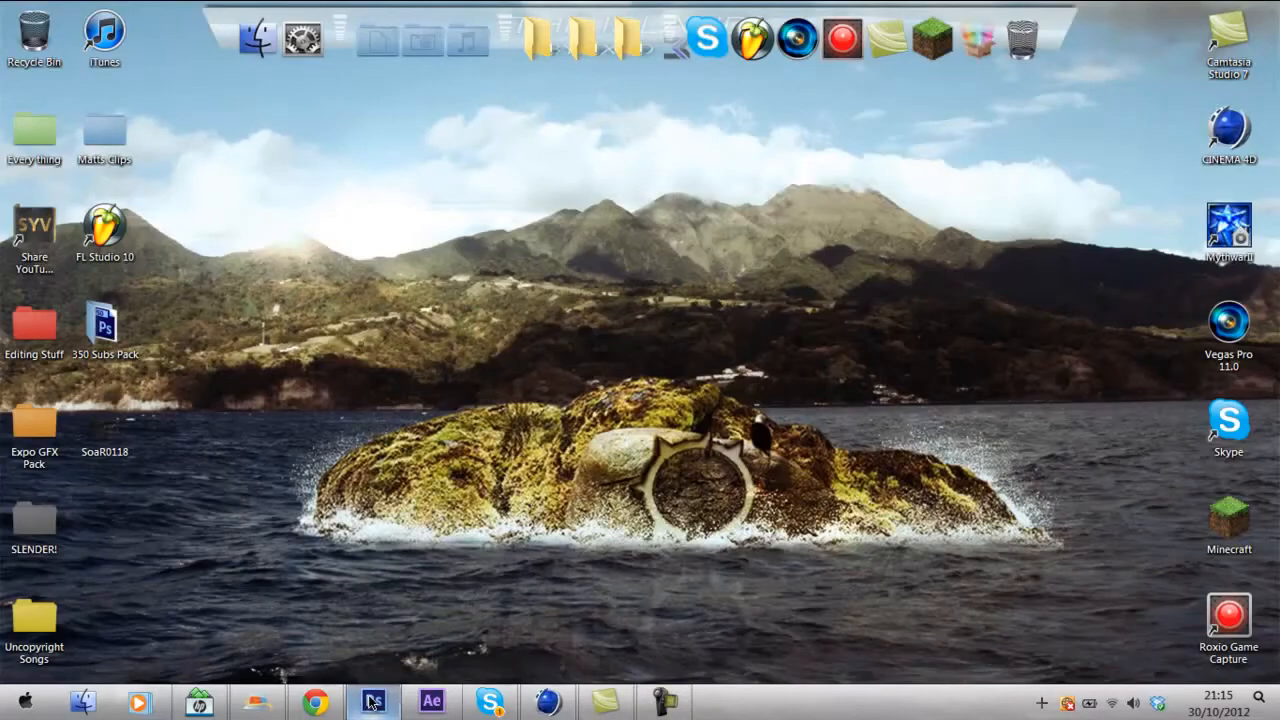
Discard the old Untitled-1 logo document and create a new 1280-pixel-wide canvas.
left_click(372, 700)
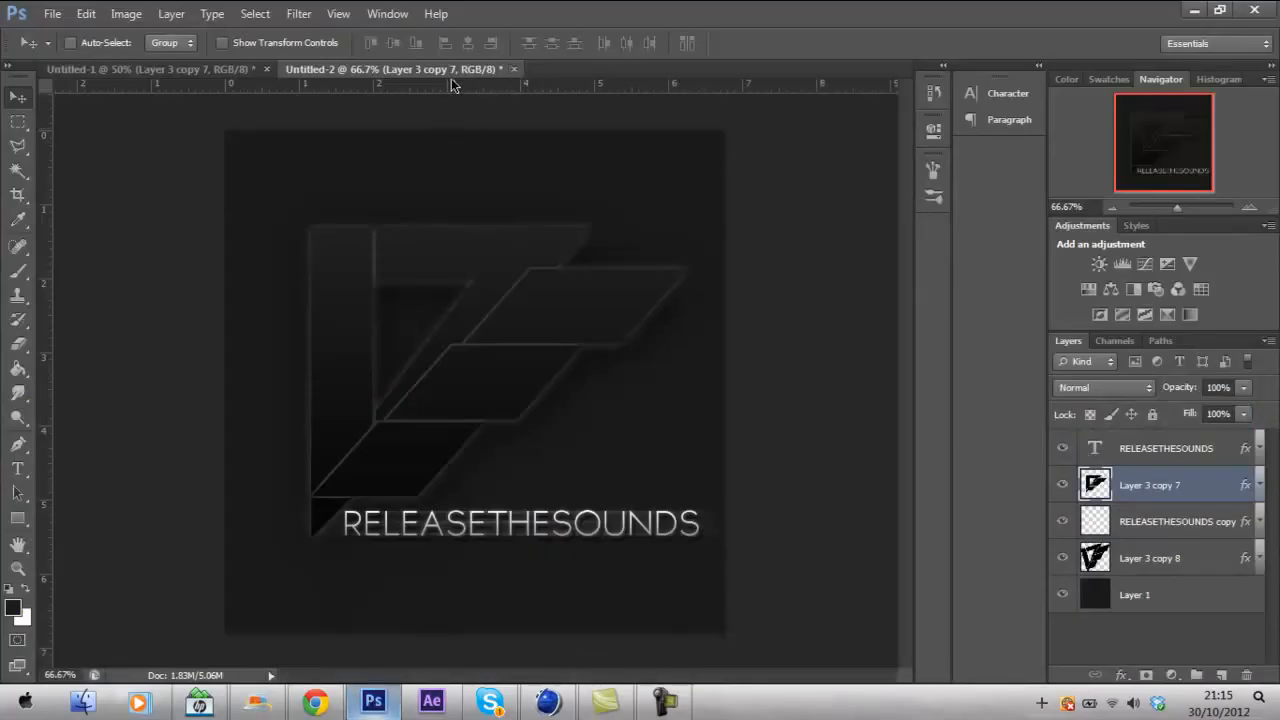
left_click(150, 68)
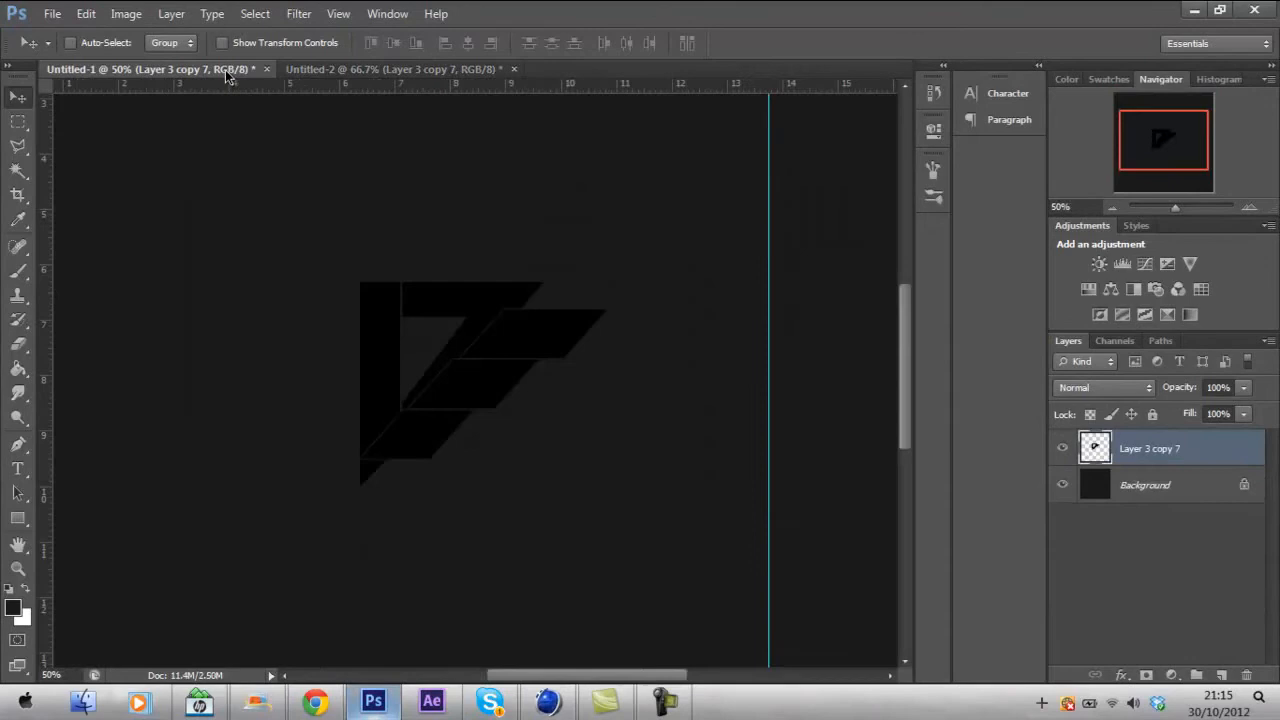
left_click(266, 68)
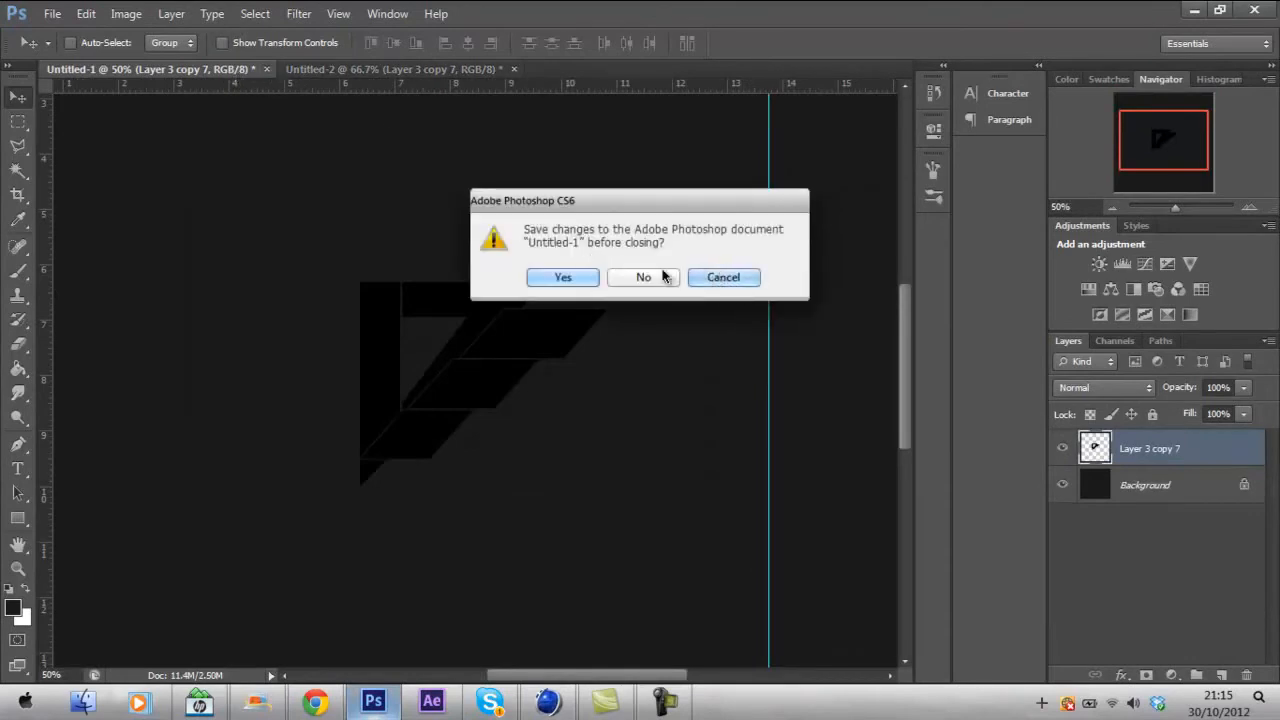
left_click(644, 276)
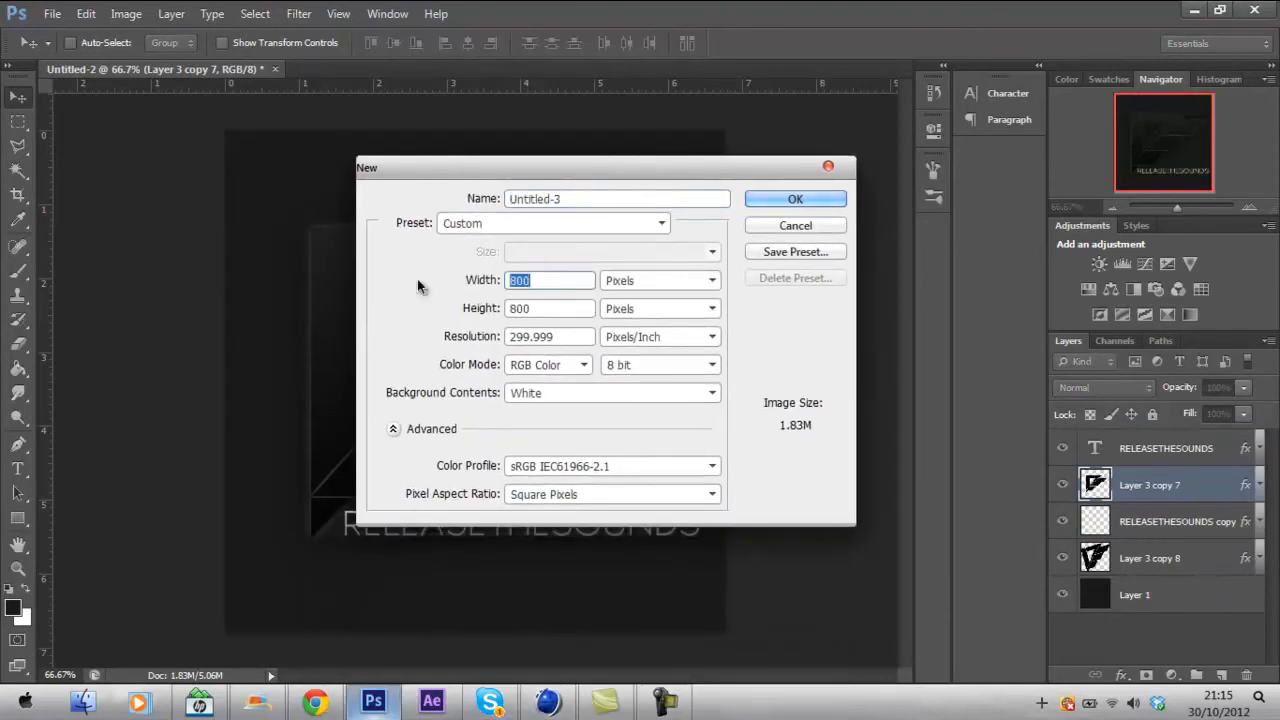
mouse_move(676, 368)
type("7")
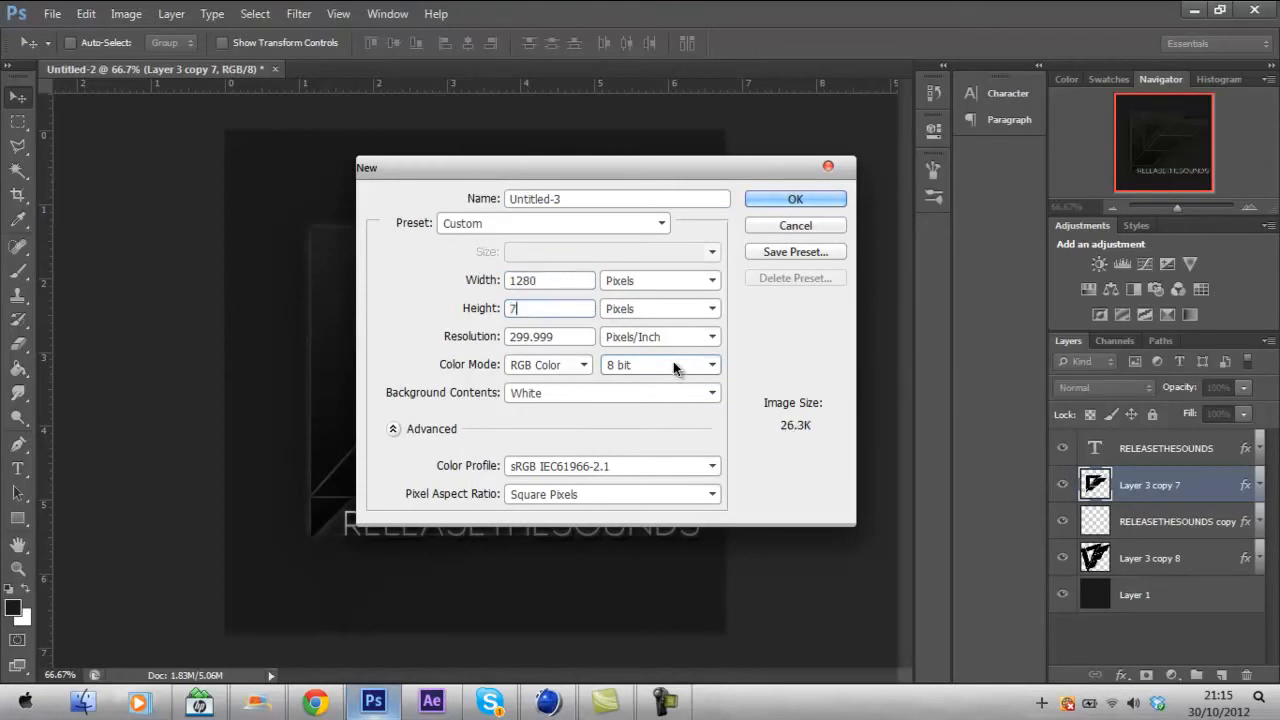
left_click(796, 200)
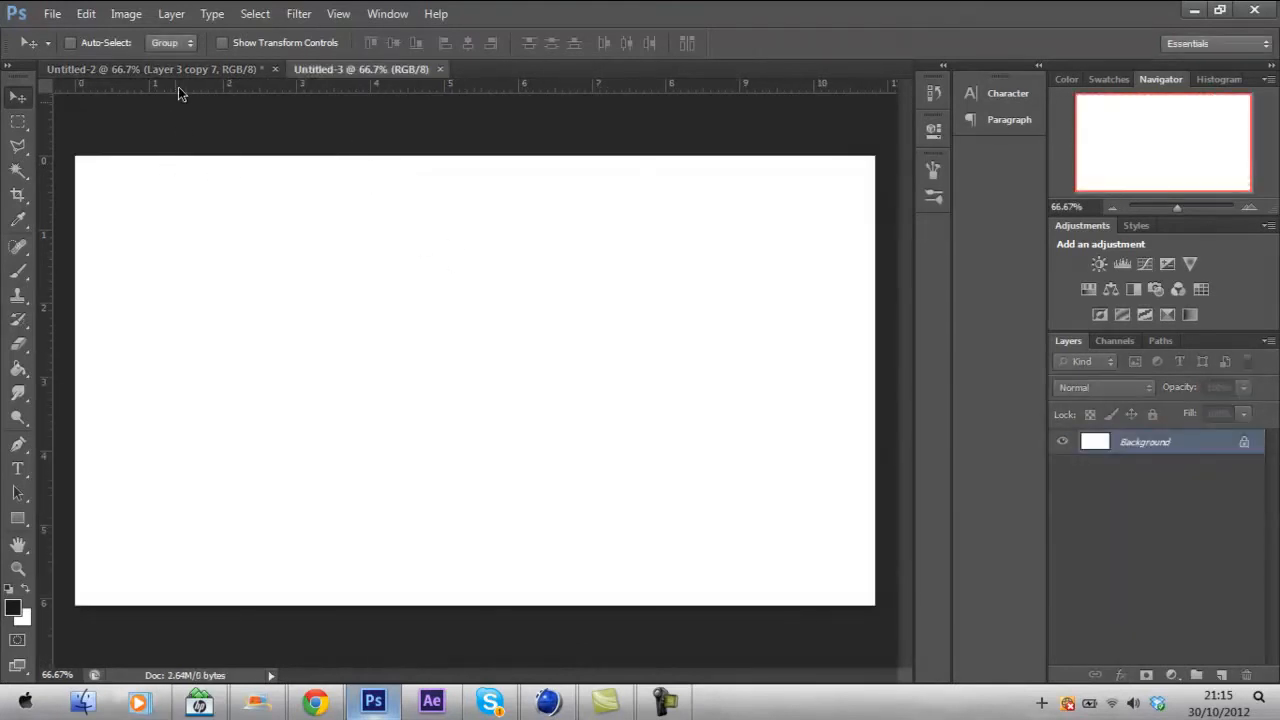
Bring the dark Layer 1 from Untitled-2 into the new document and place the SoaR0118 render.
left_click(150, 68)
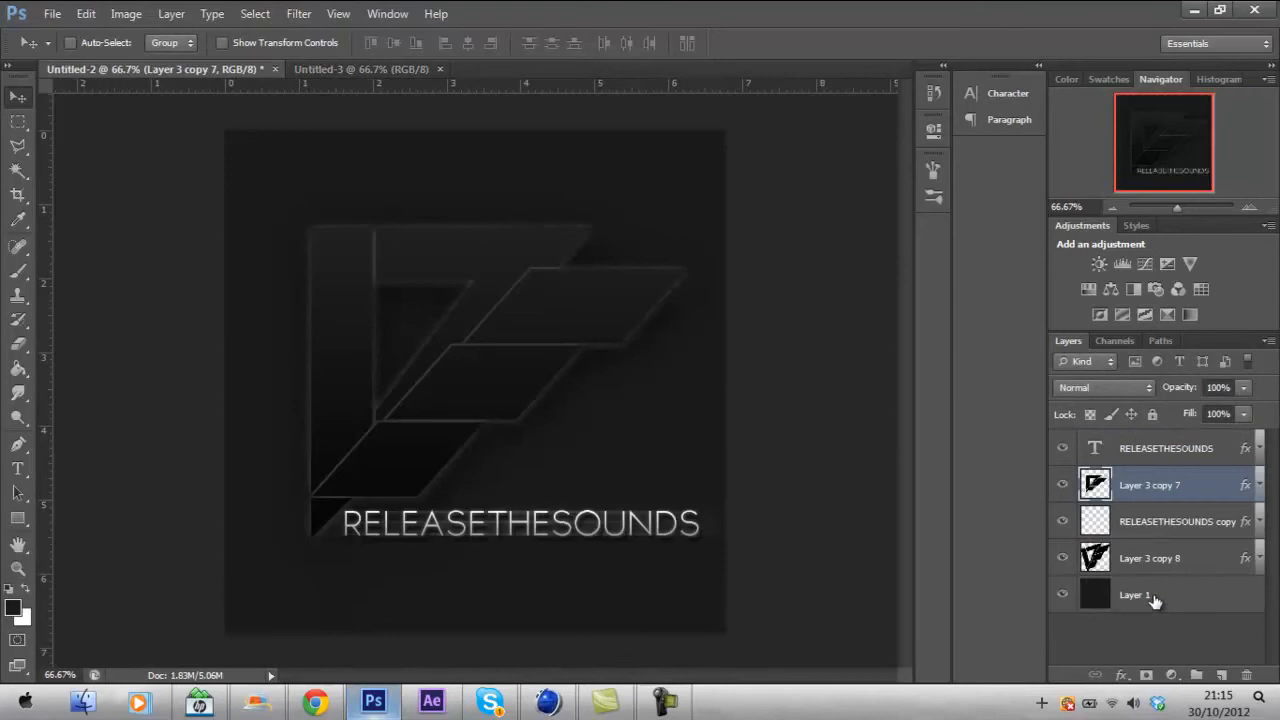
left_click(1136, 594)
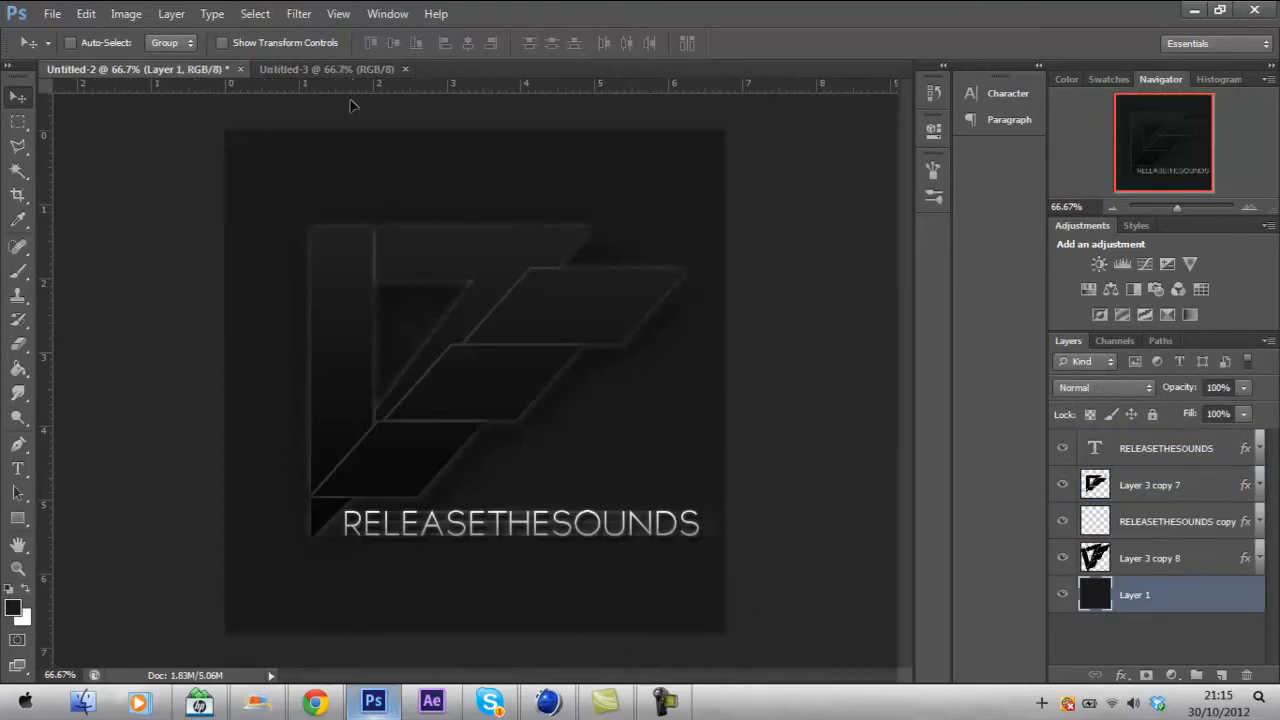
left_click(328, 68)
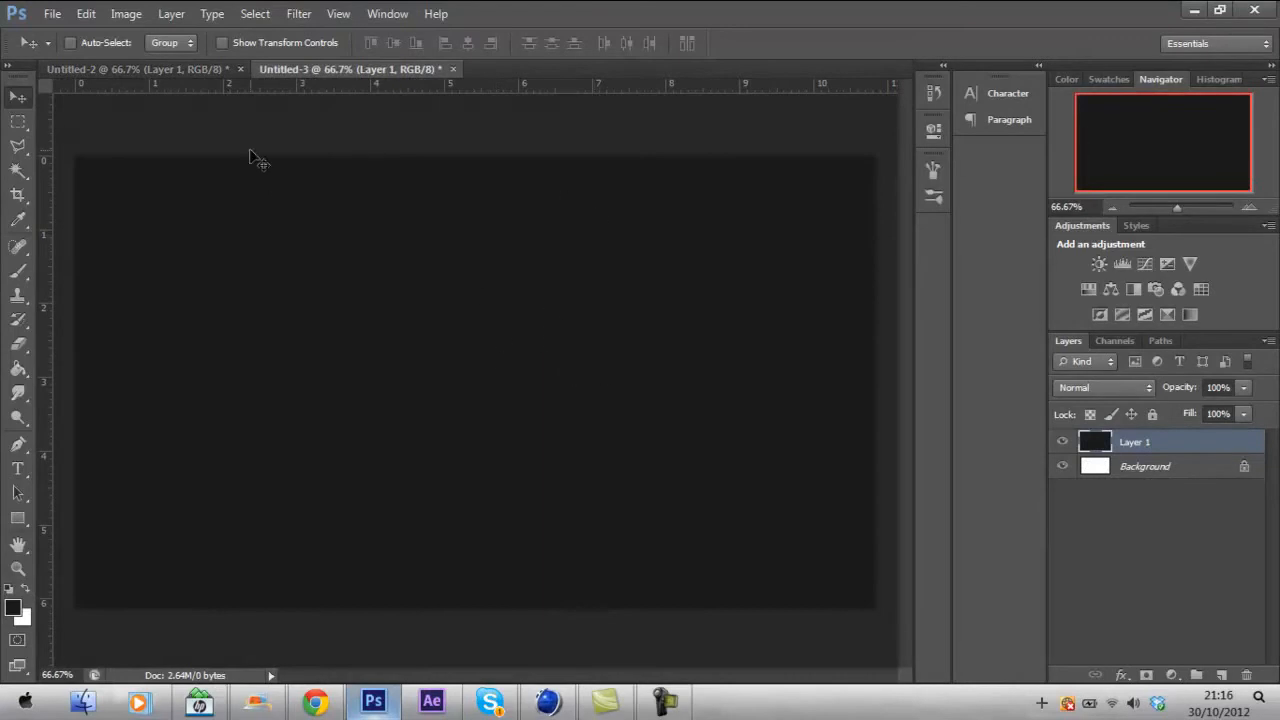
left_click(52, 12)
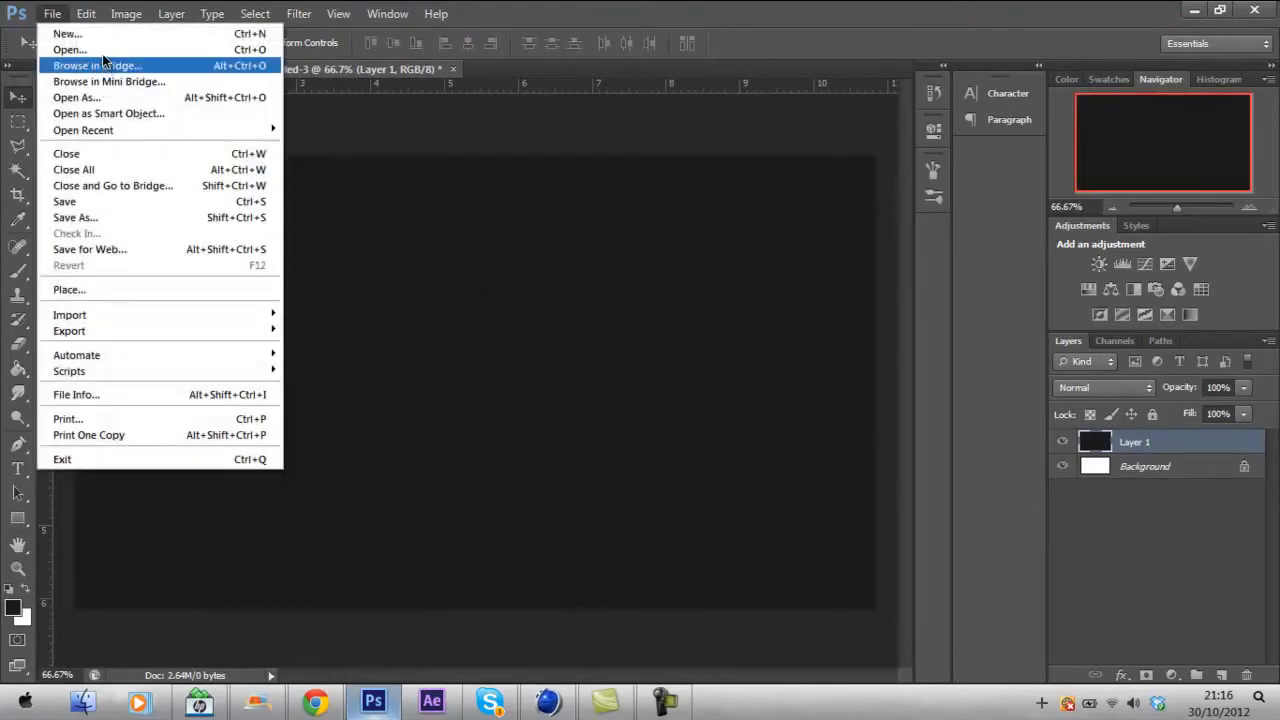
left_click(68, 48)
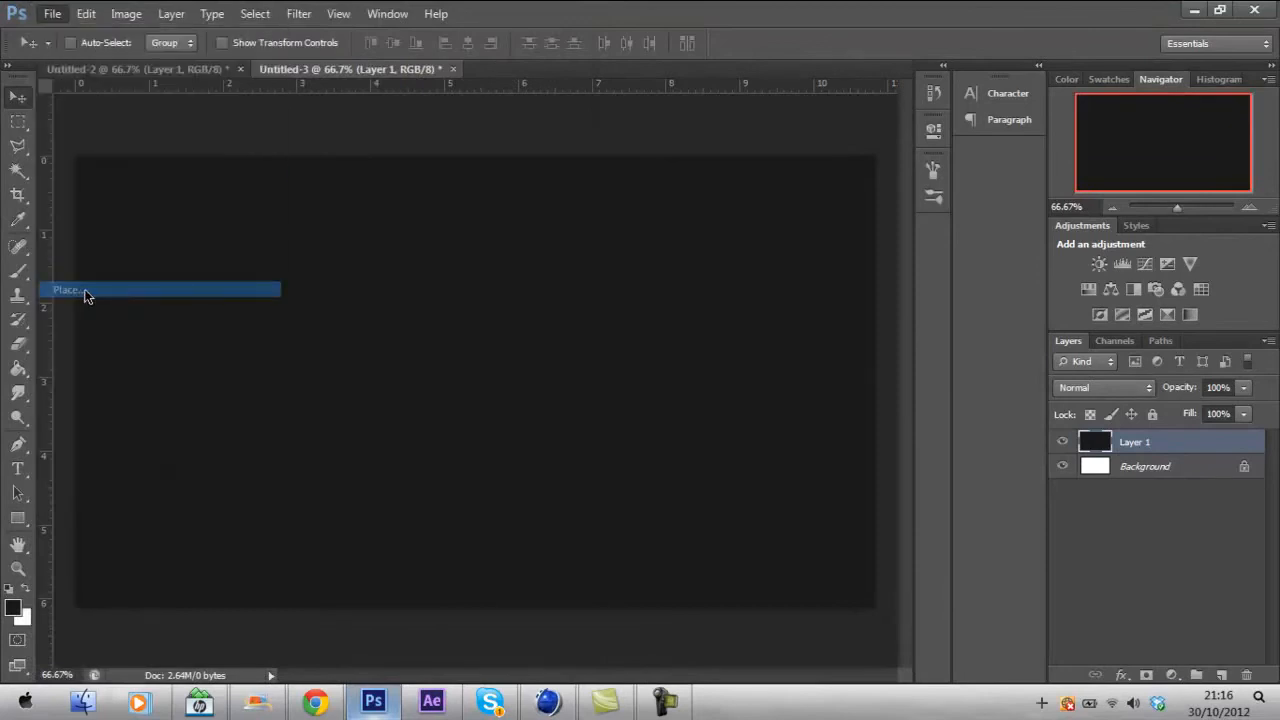
left_click(68, 290)
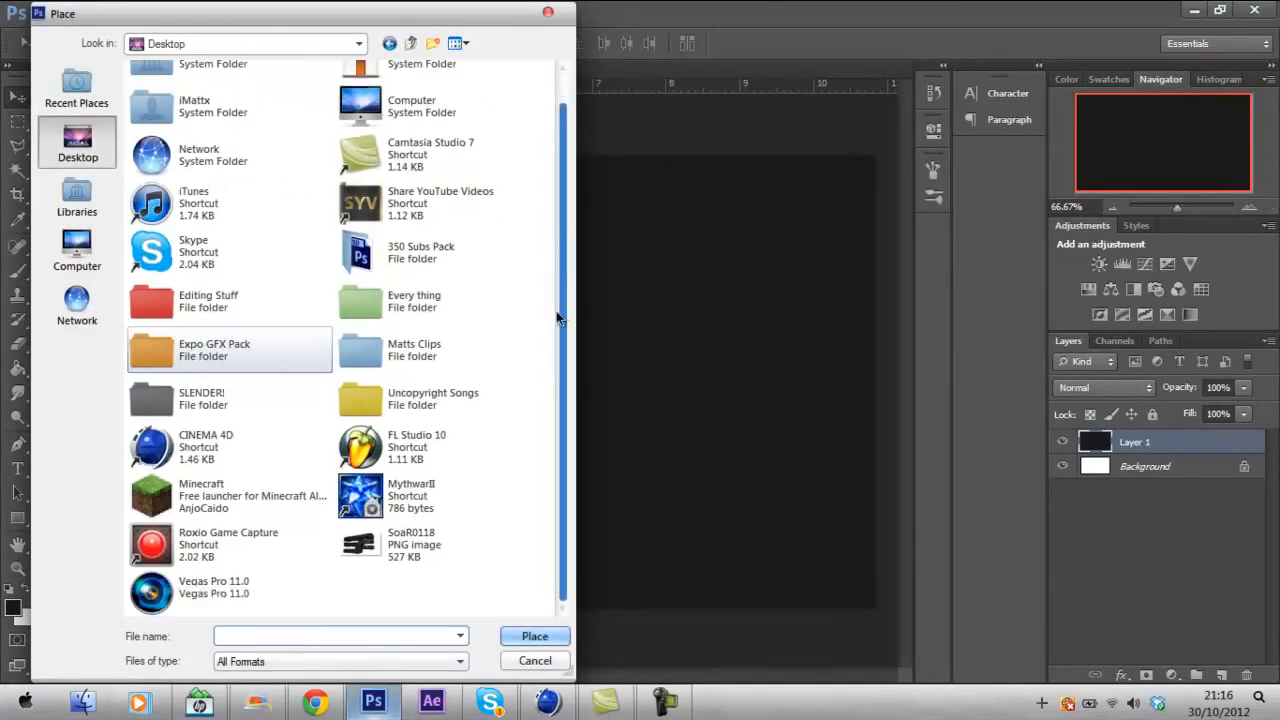
left_click(536, 660)
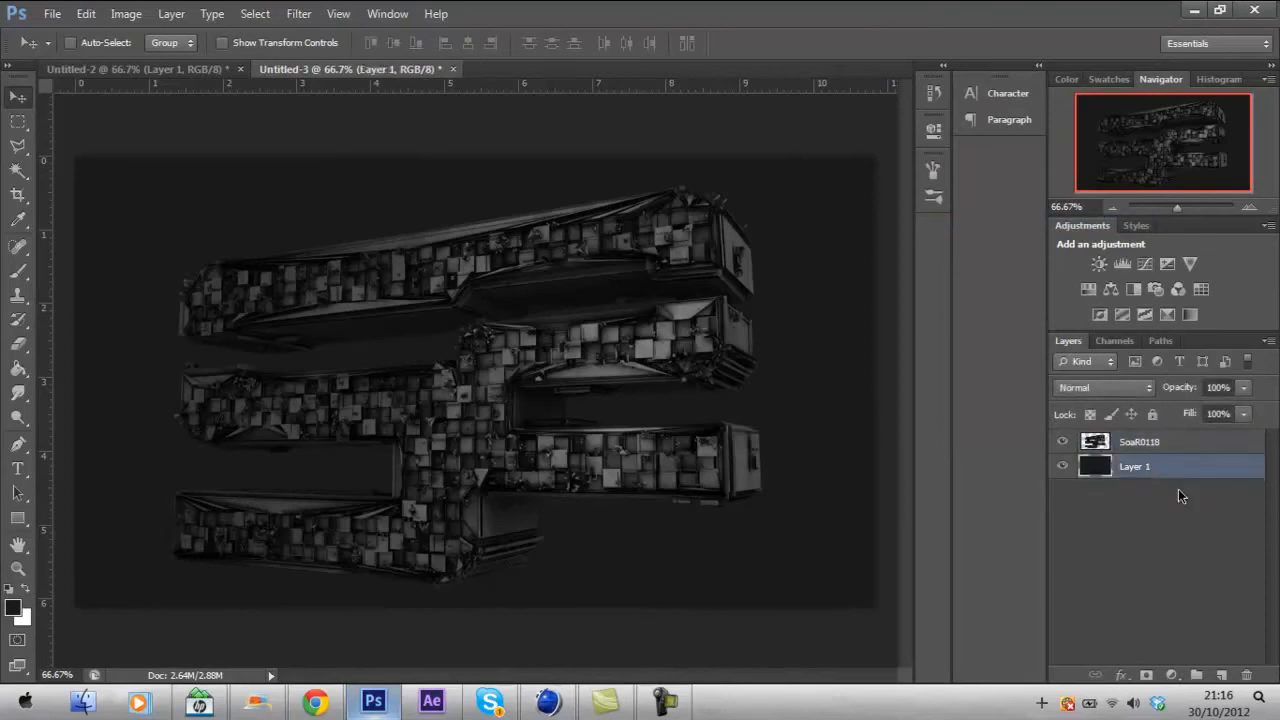
mouse_move(510, 472)
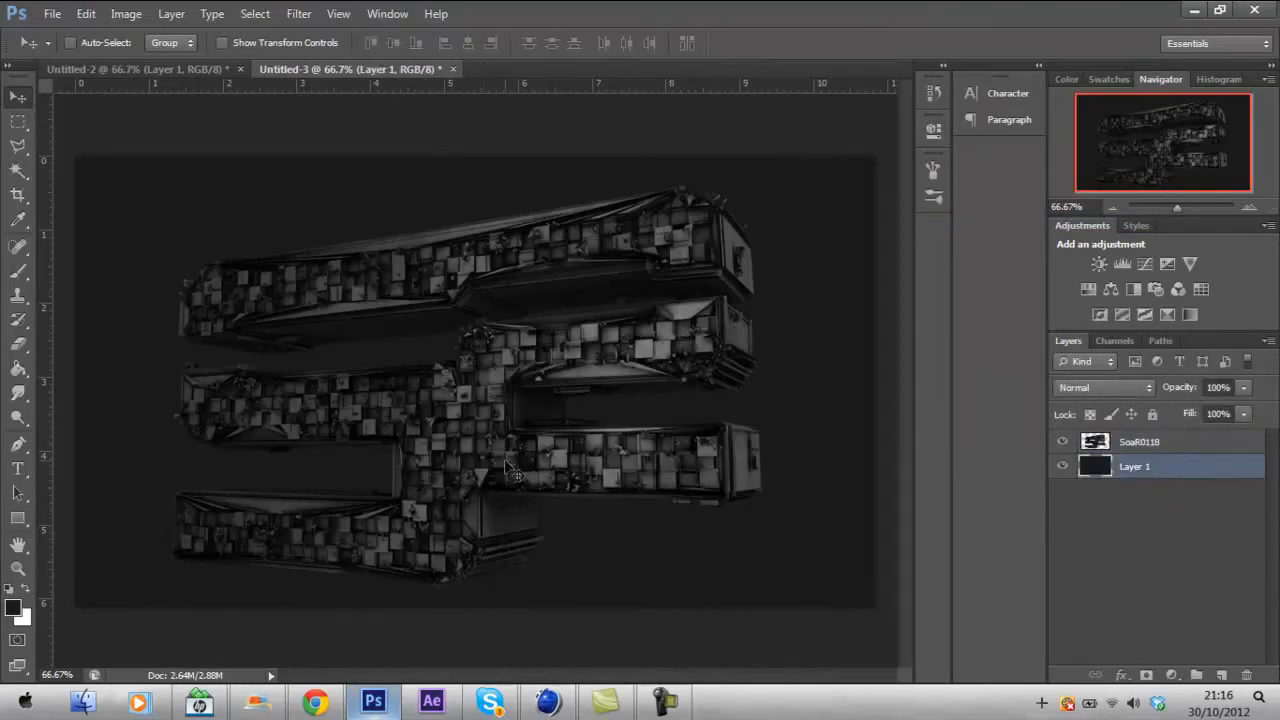
mouse_move(544, 430)
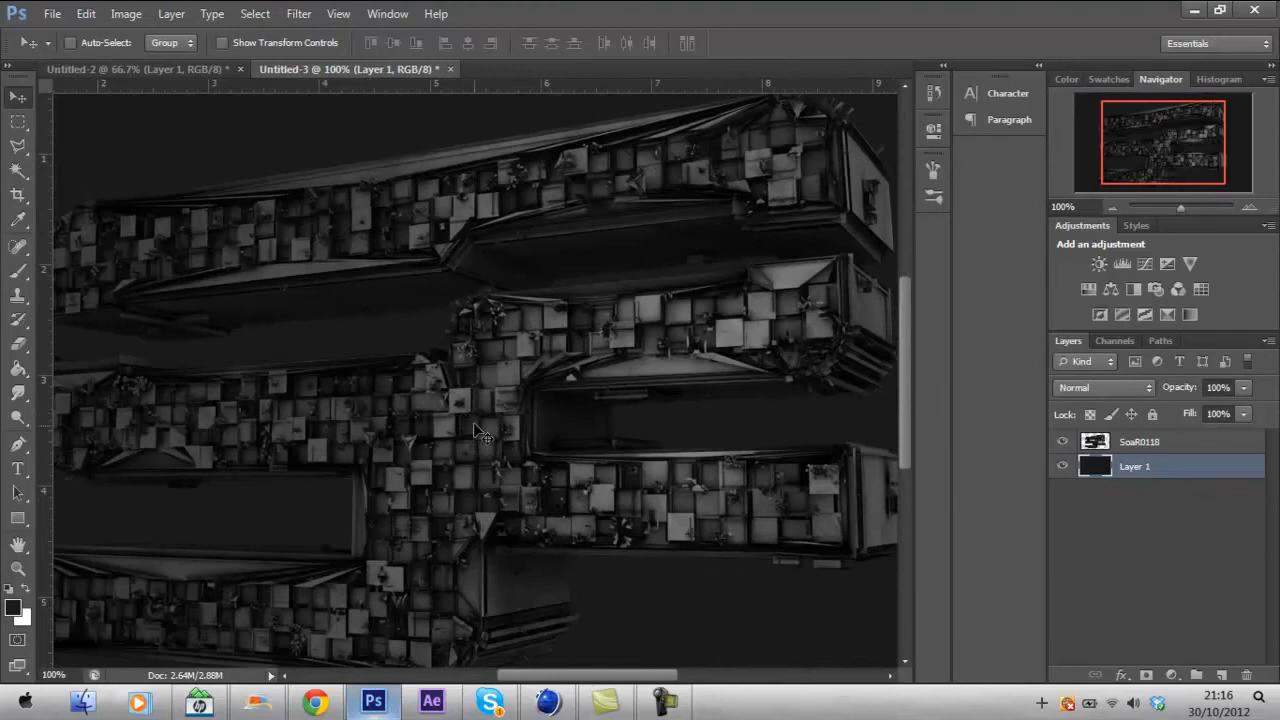
mouse_move(568, 532)
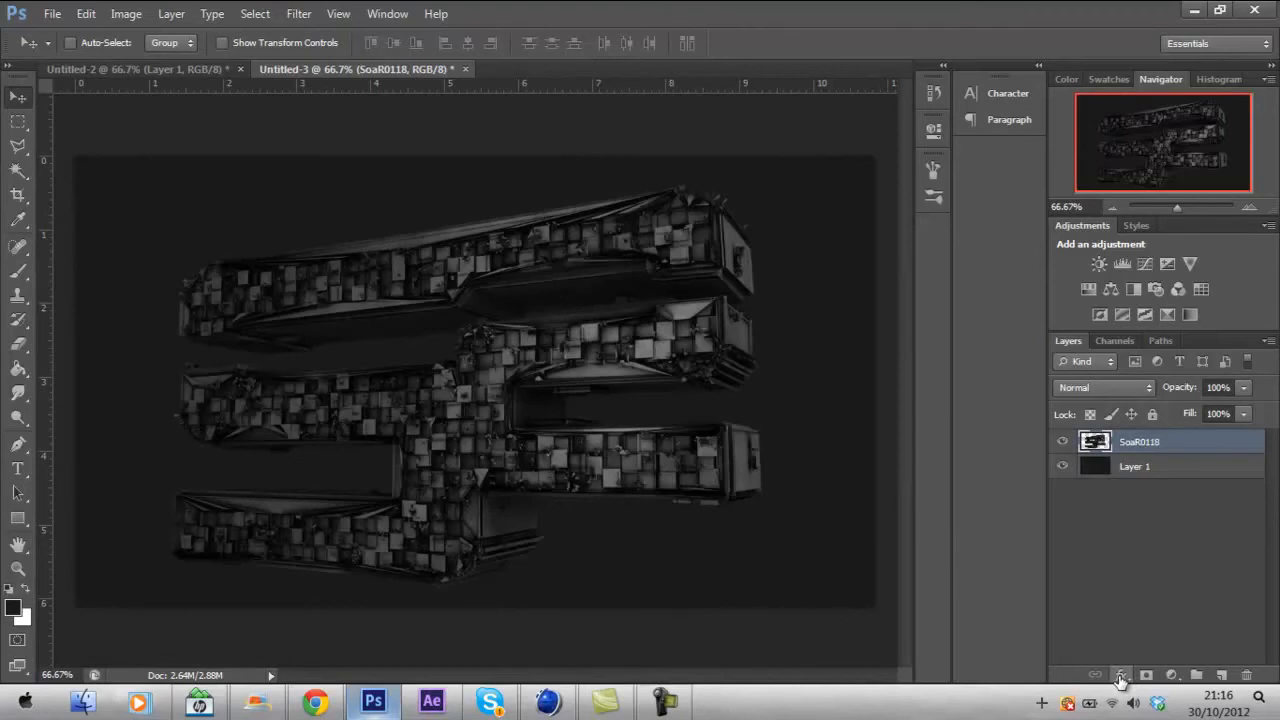
Rename the placed render layer to Soar above the dark Layer 1.
double_click(1140, 442)
type("Soar")
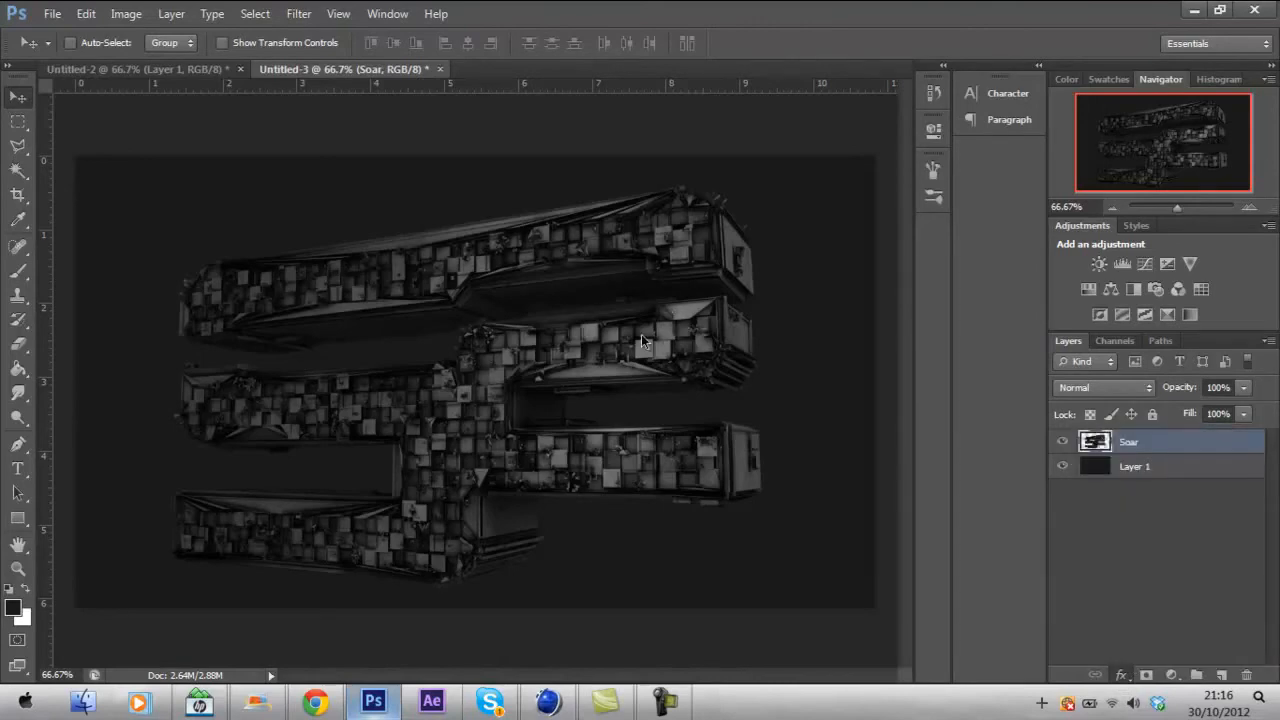
Give the Soar layer a two-stop grey Gradient Overlay blended in Overlay mode.
left_click(668, 456)
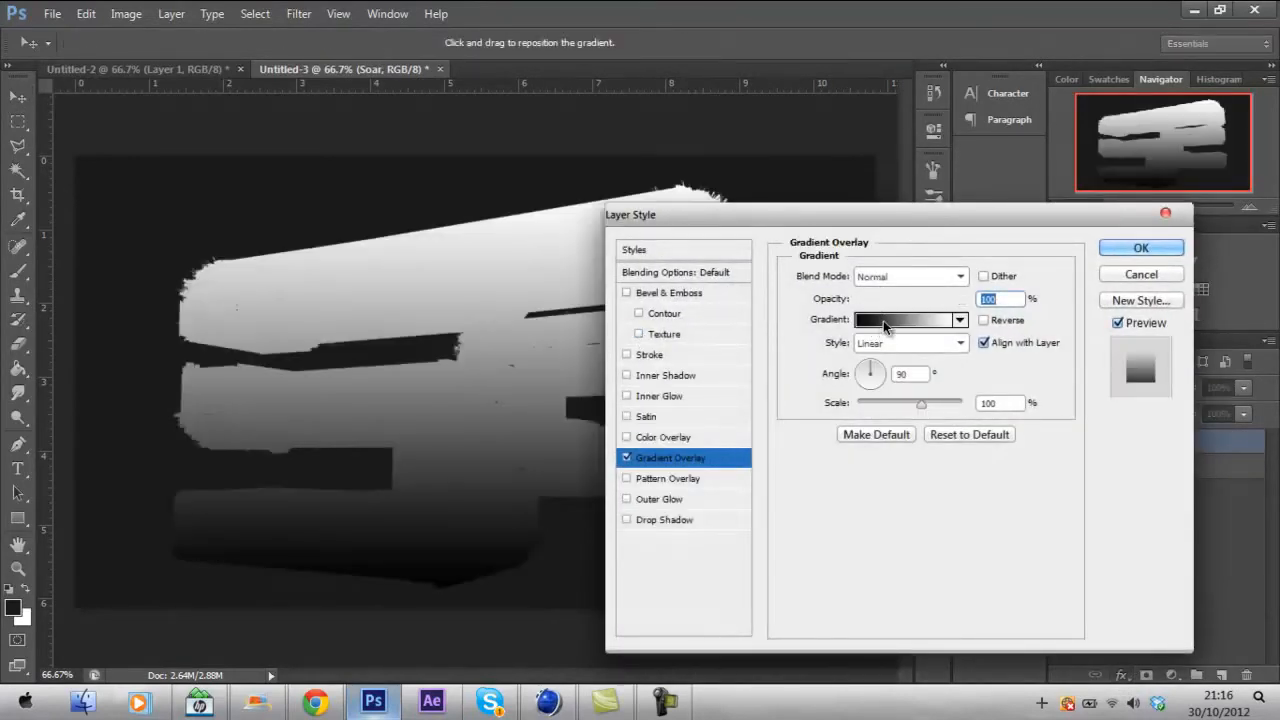
left_click(900, 320)
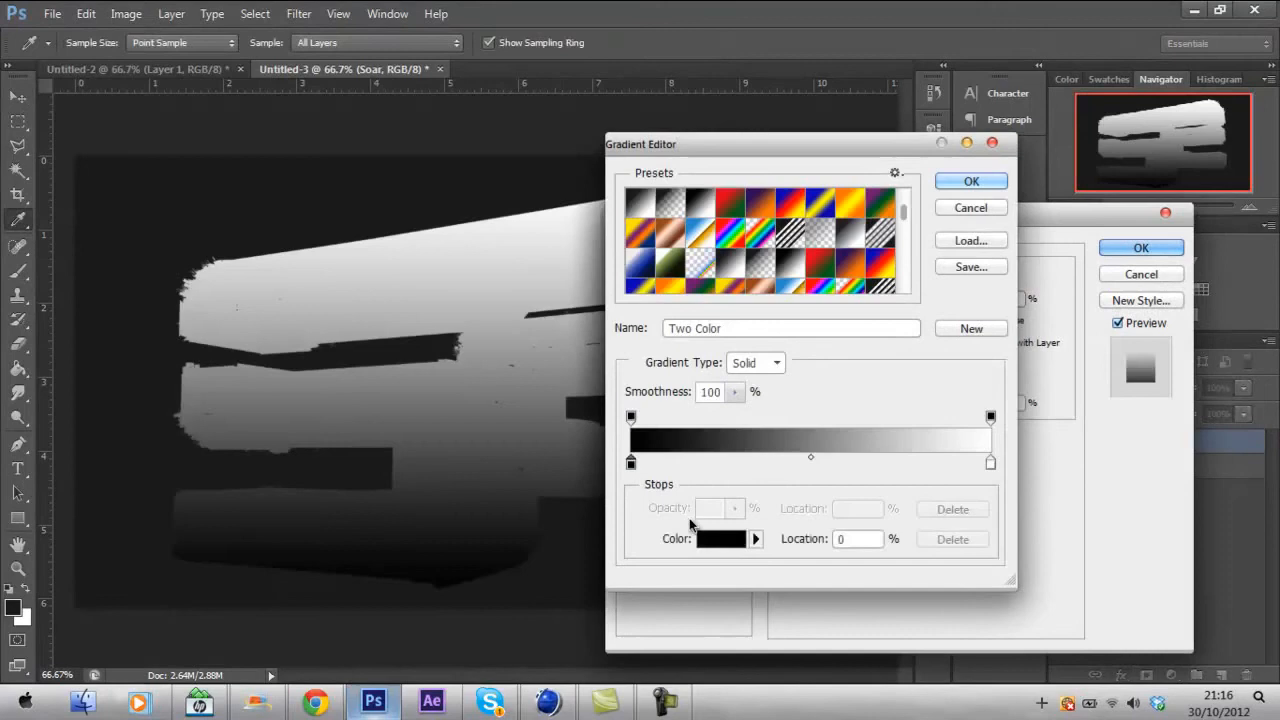
left_click(720, 540)
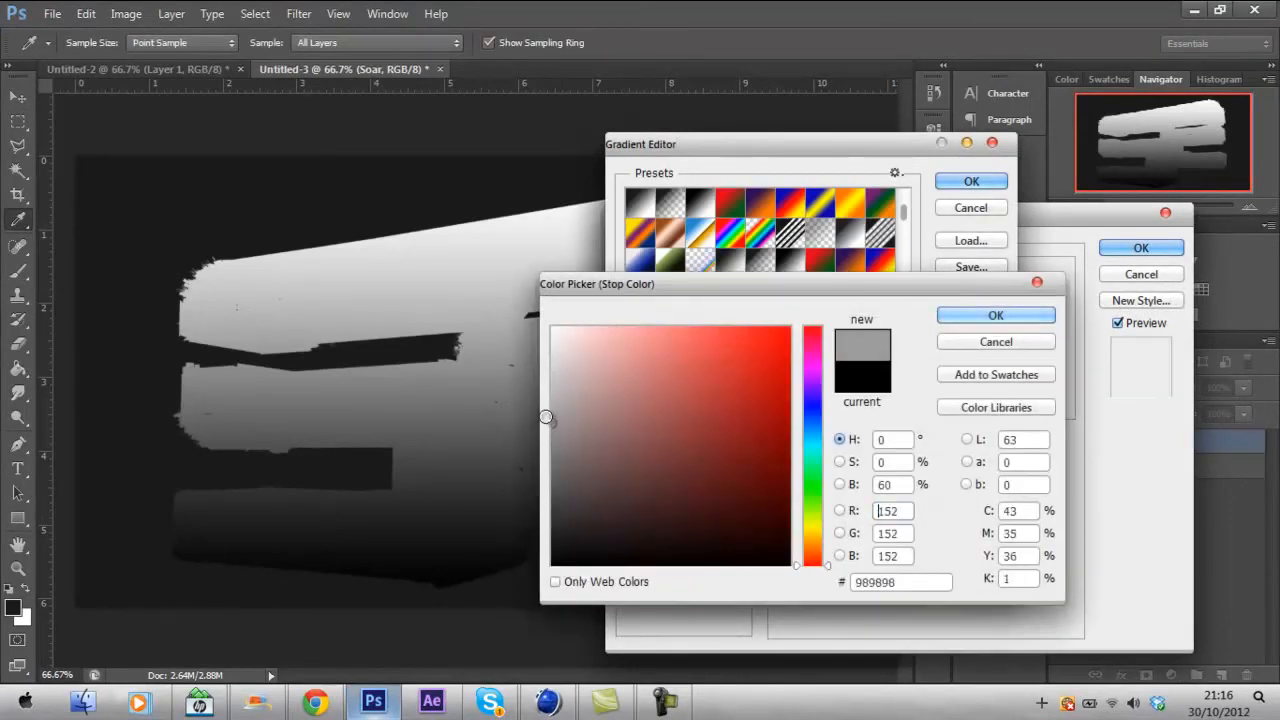
left_click(996, 316)
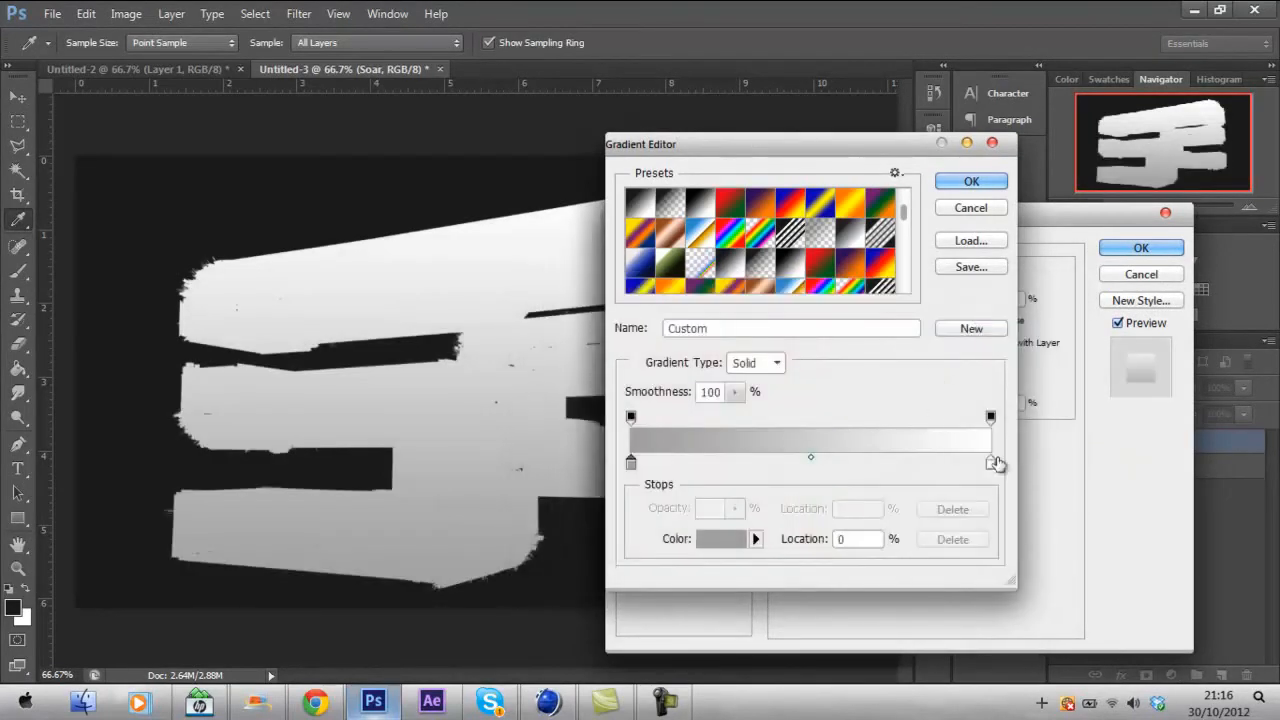
left_click(720, 540)
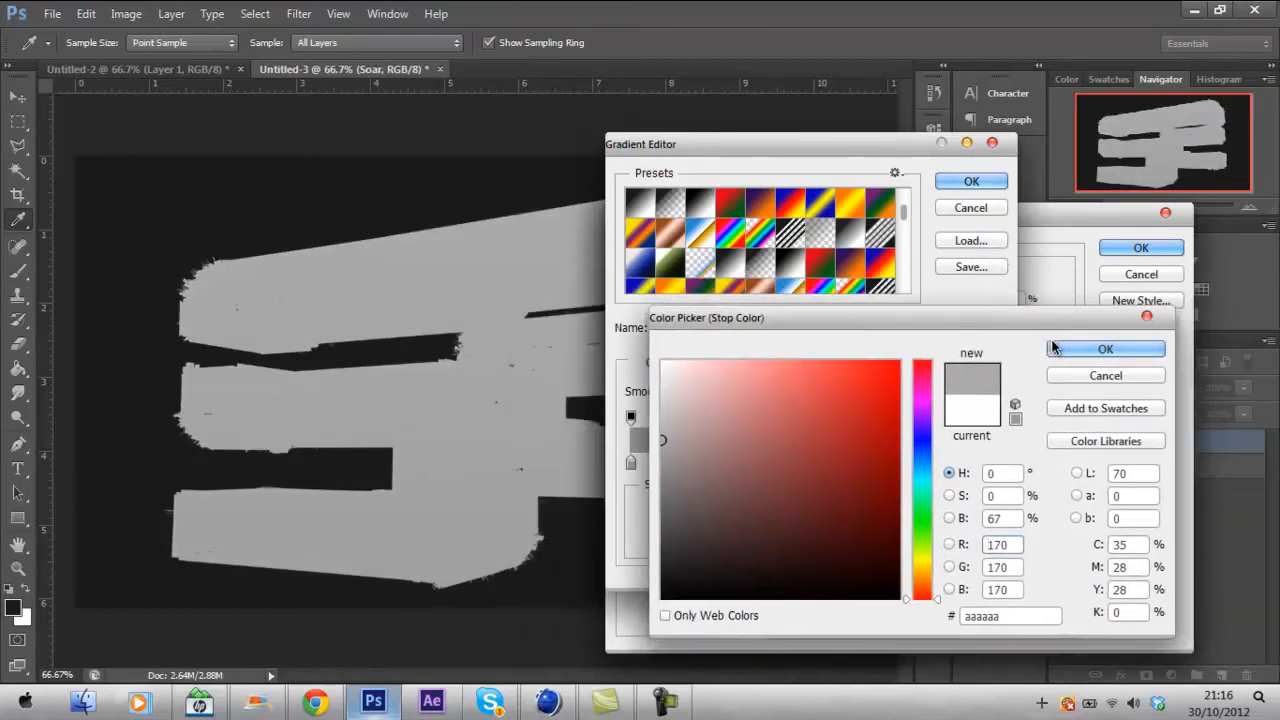
left_click(1104, 348)
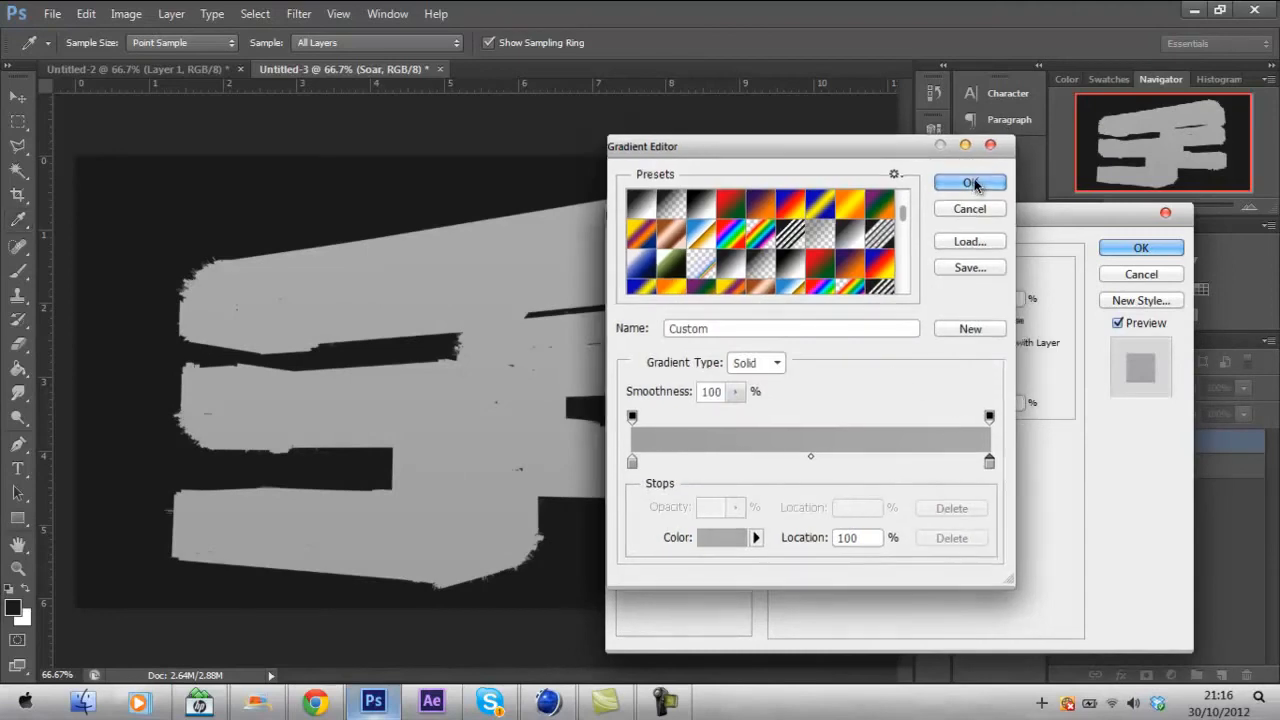
left_click(968, 182)
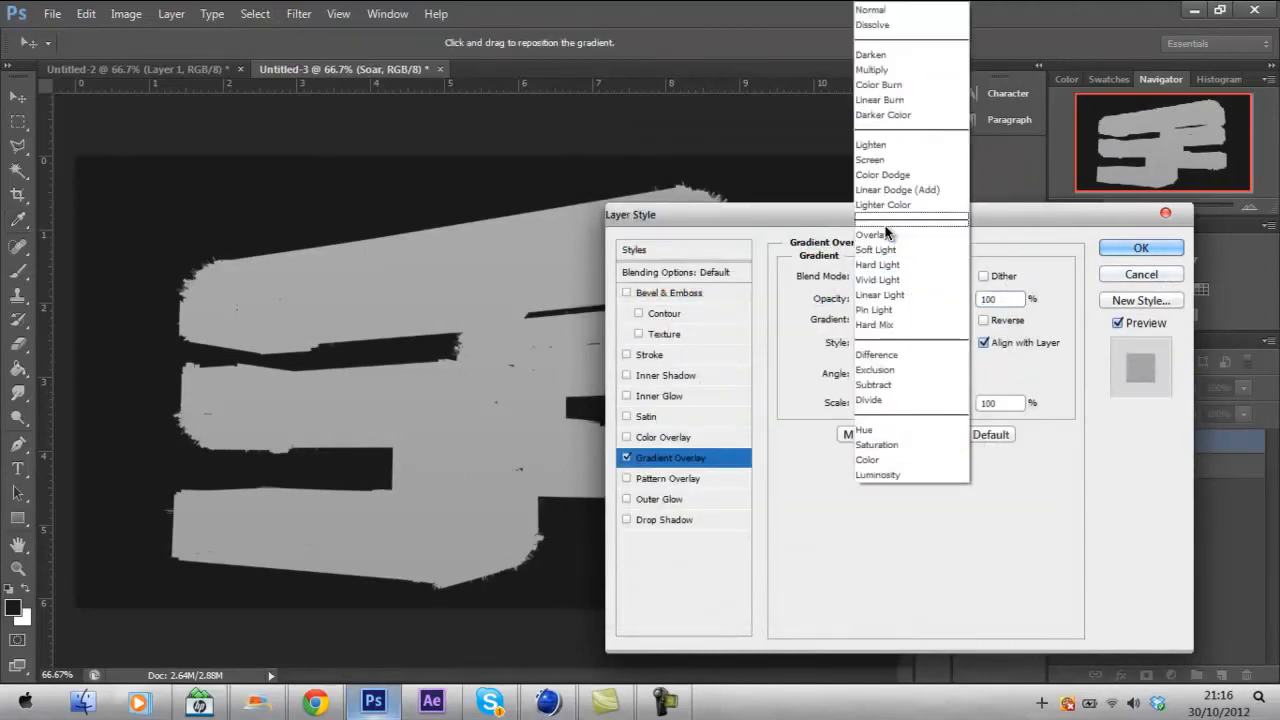
left_click(872, 234)
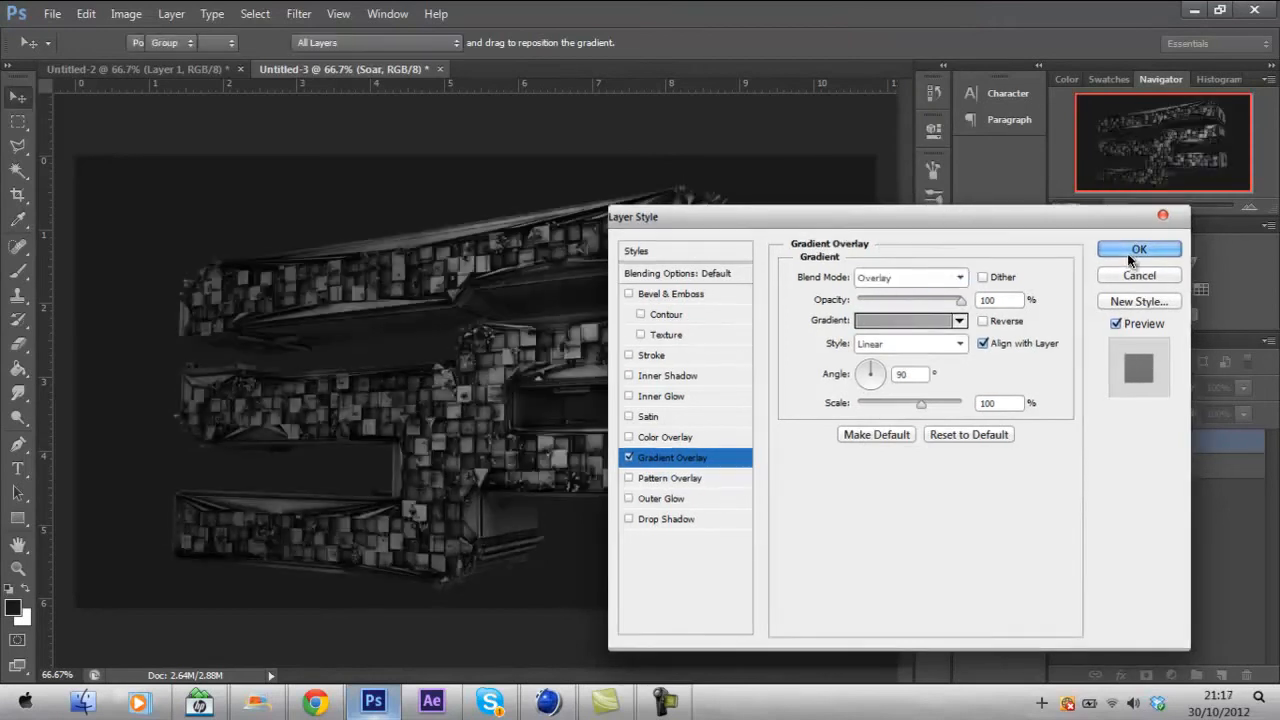
left_click(1140, 248)
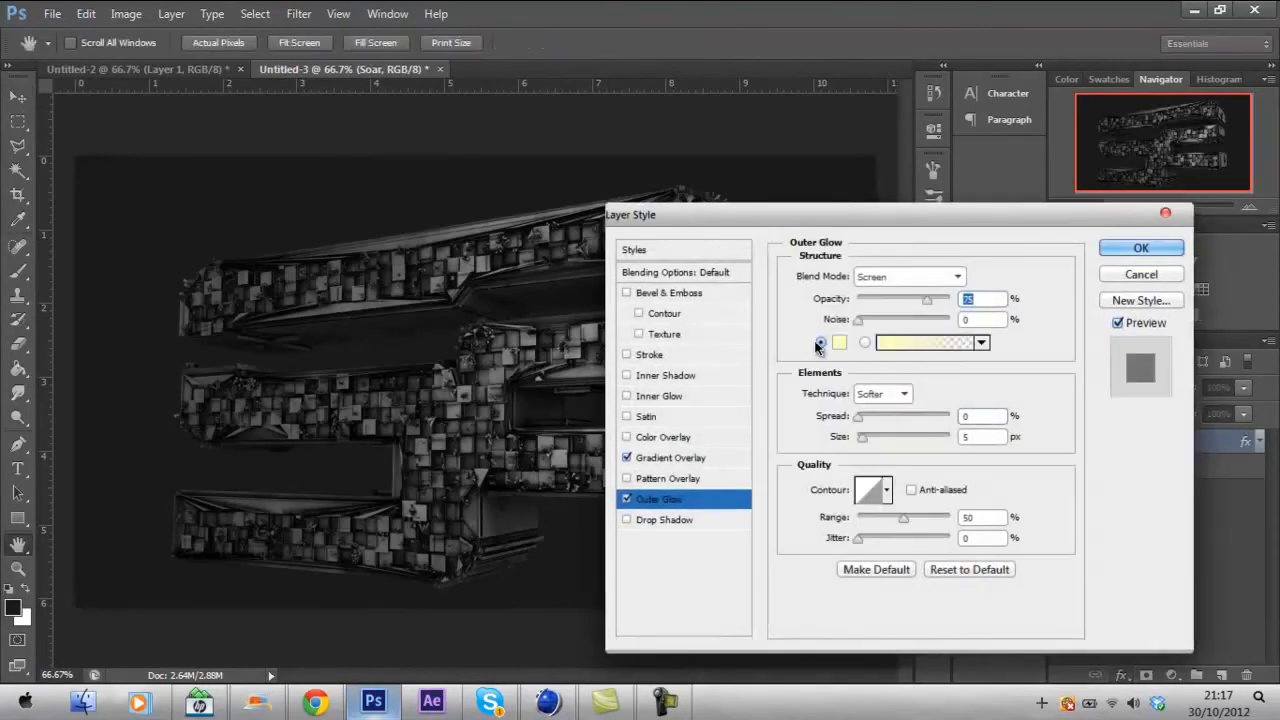
Add a white Outer Glow at 13% opacity around the Soar logo.
left_click(840, 344)
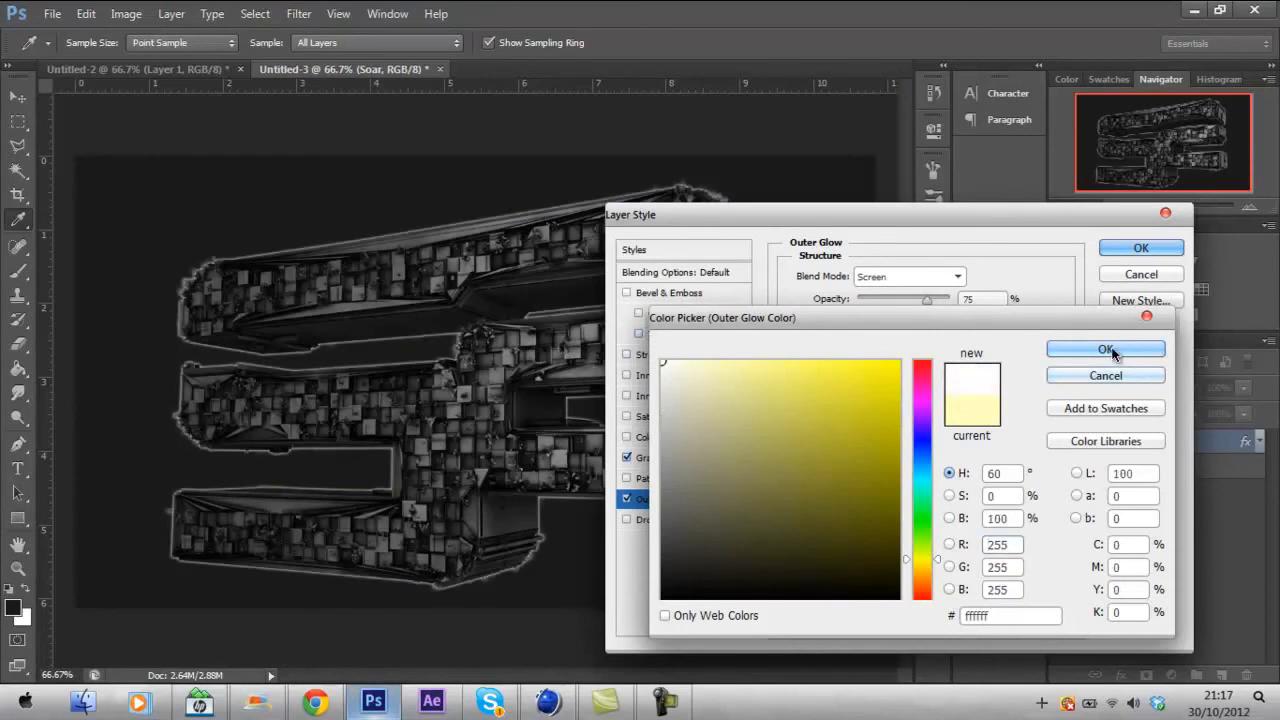
left_click(1106, 348)
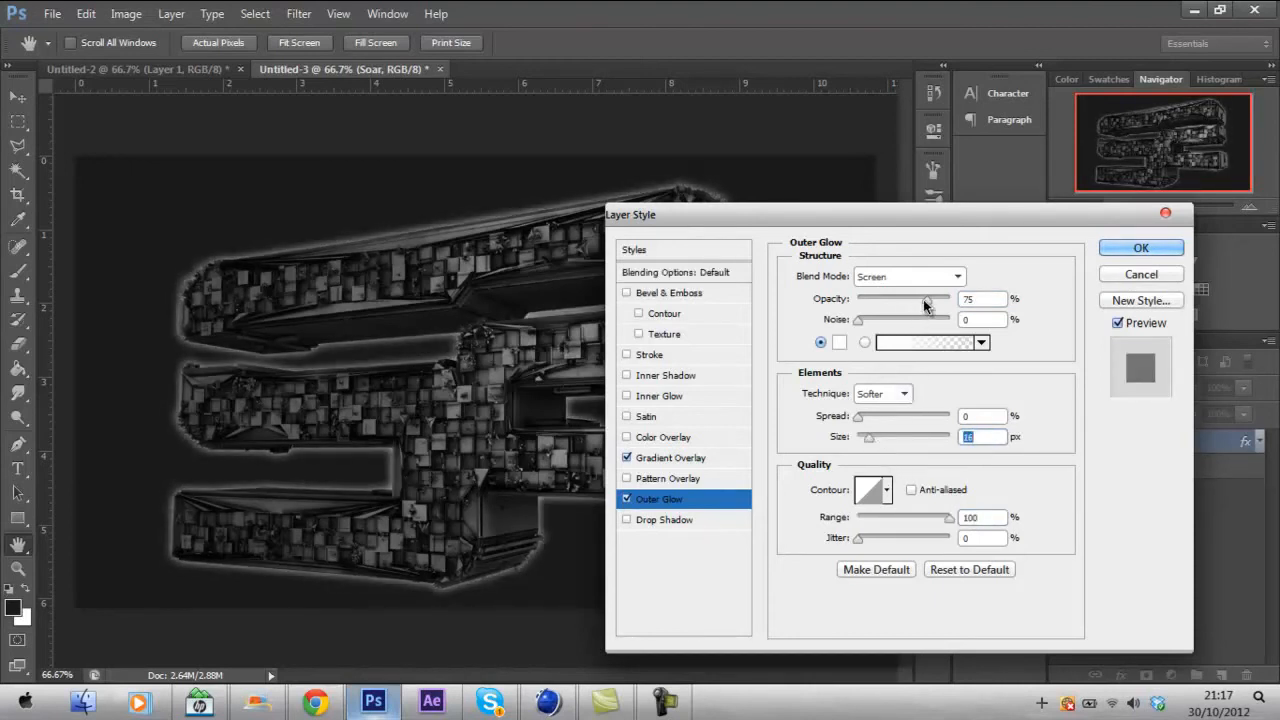
left_click_drag(920, 300, 870, 300)
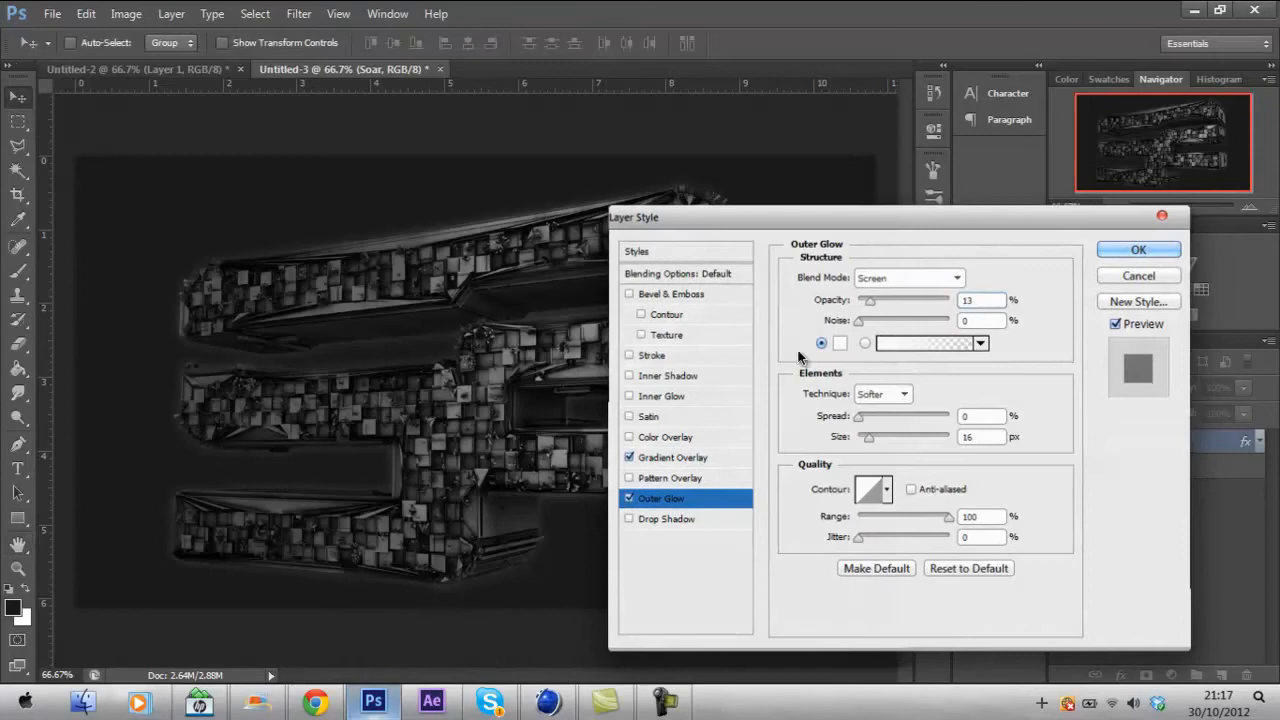
left_click(1138, 248)
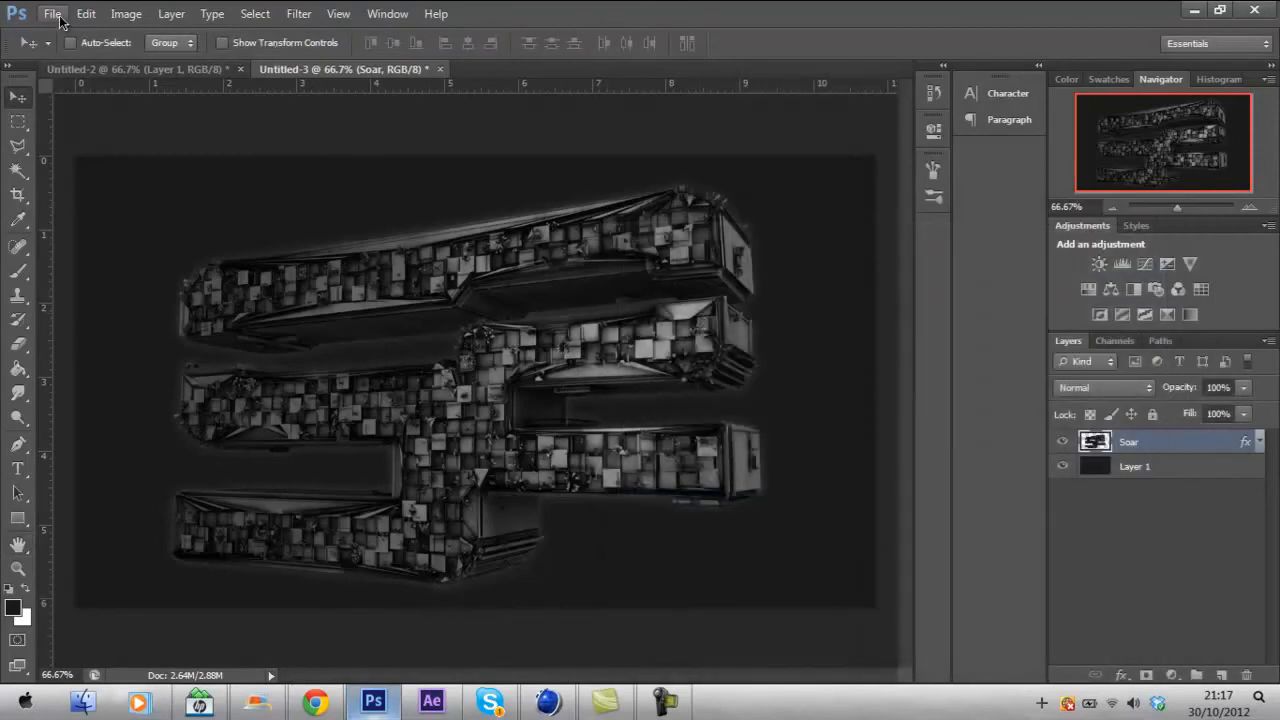
Open the FezoDZN EX pack.psd resource file.
left_click(52, 12)
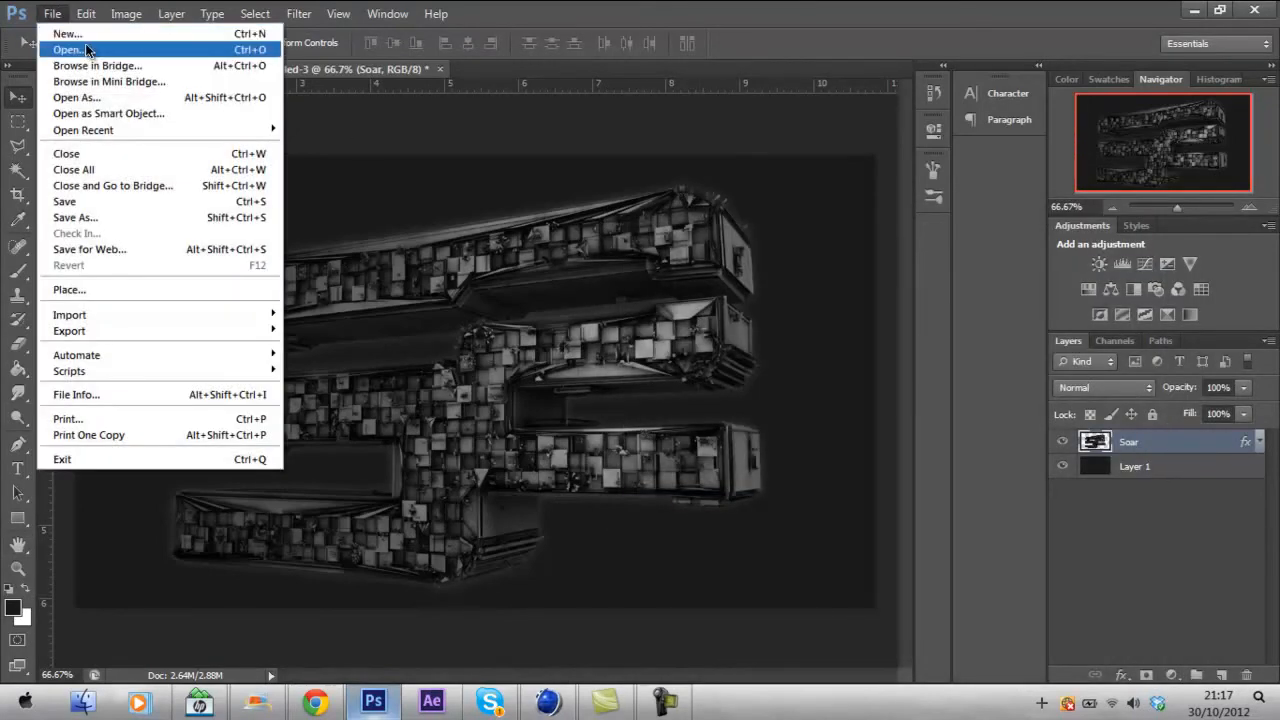
left_click(68, 48)
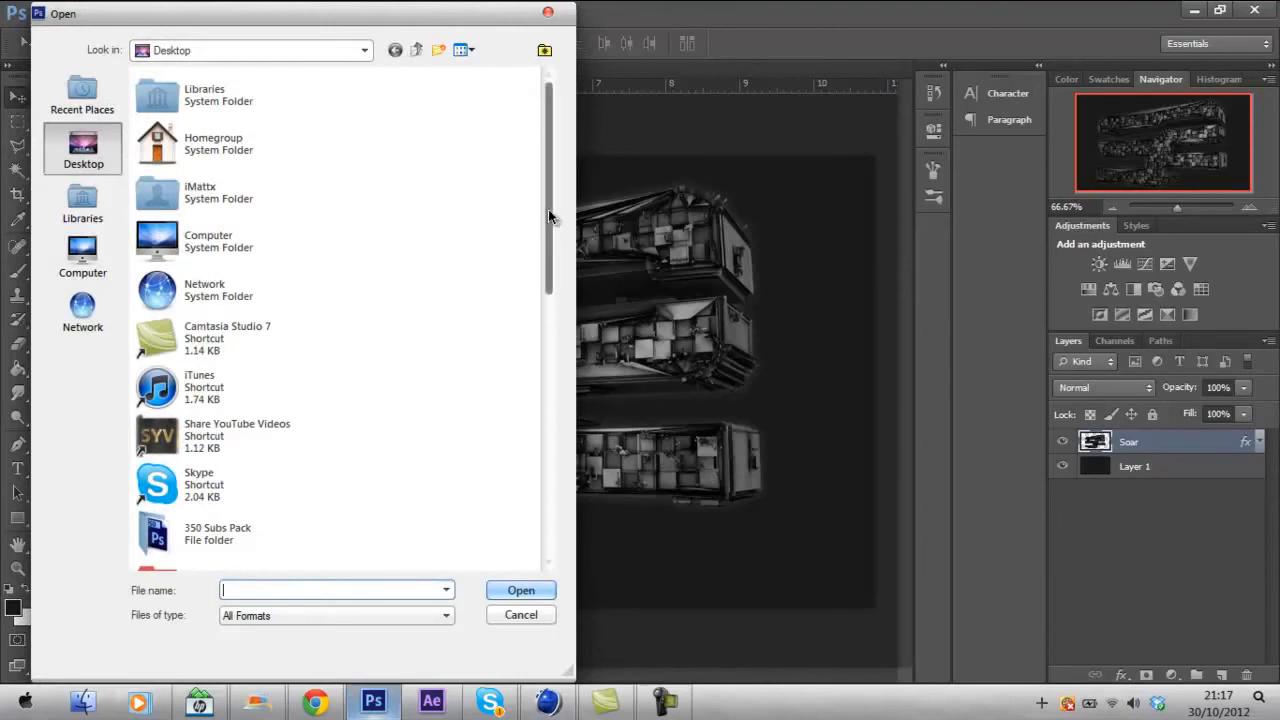
left_click(364, 50)
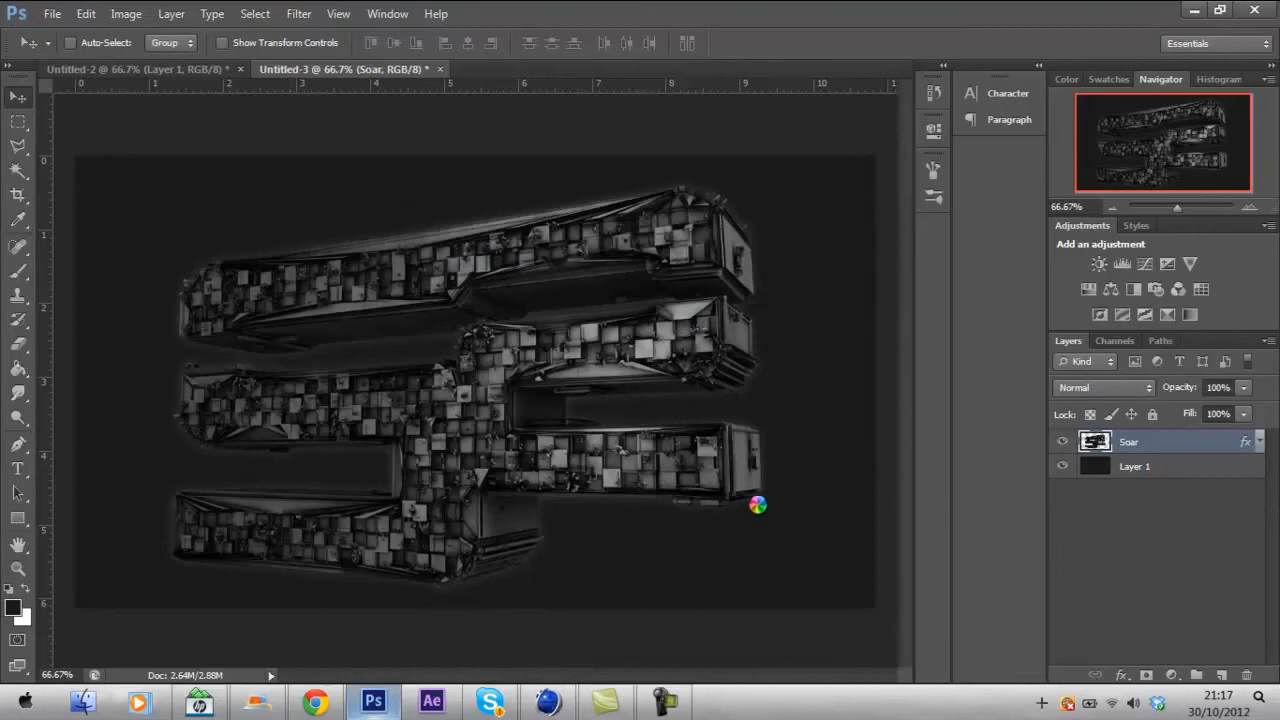
left_click(576, 68)
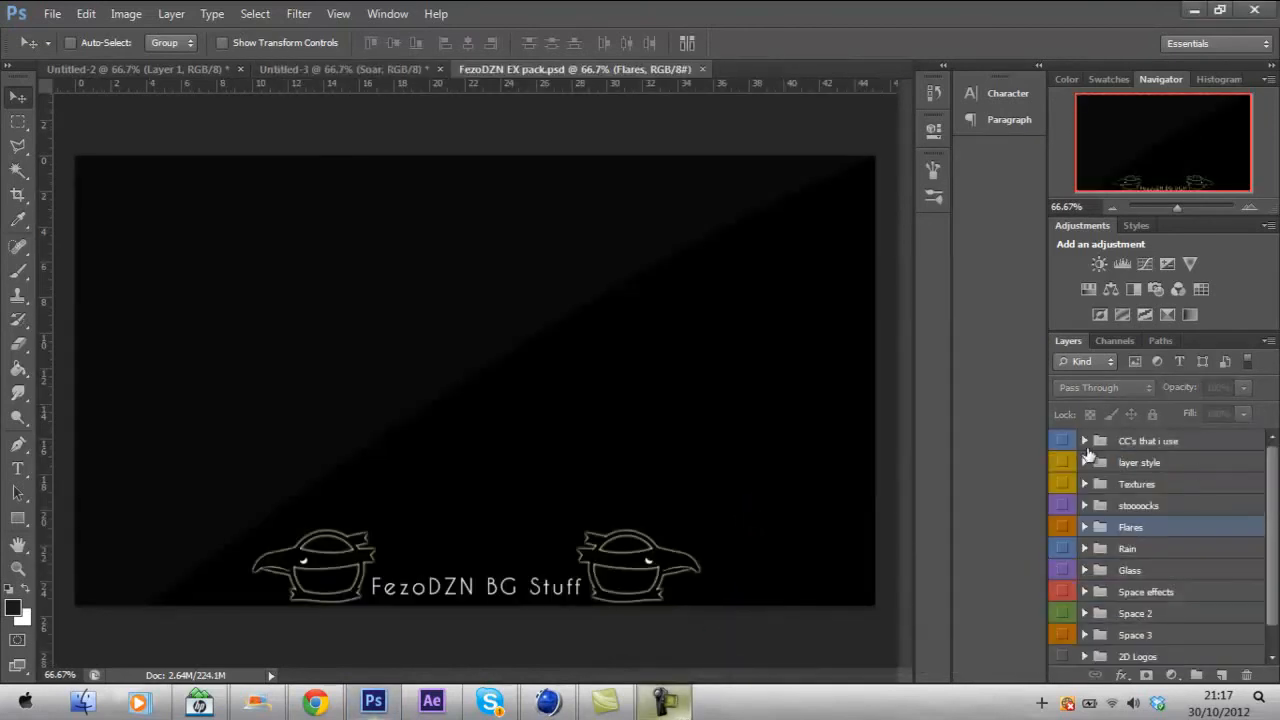
Expand the pack's Textures group, preview a grunge texture, and return to the logo document.
left_click(1084, 484)
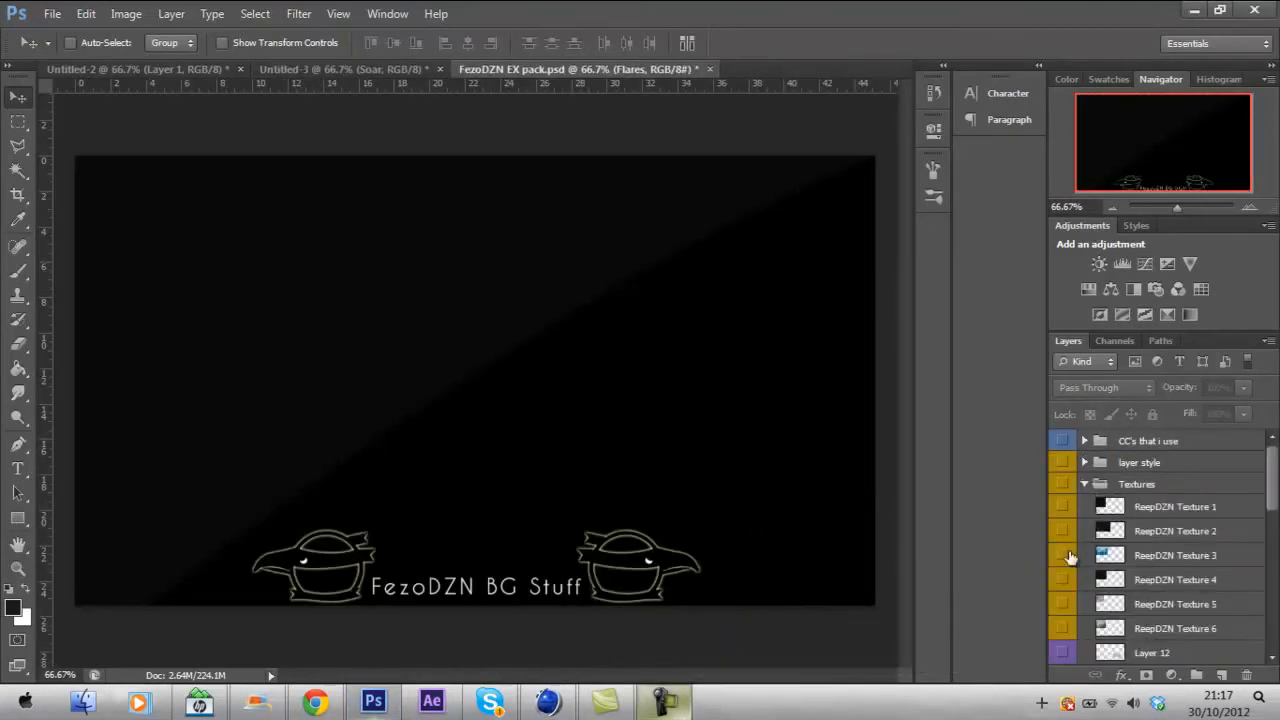
left_click(1062, 506)
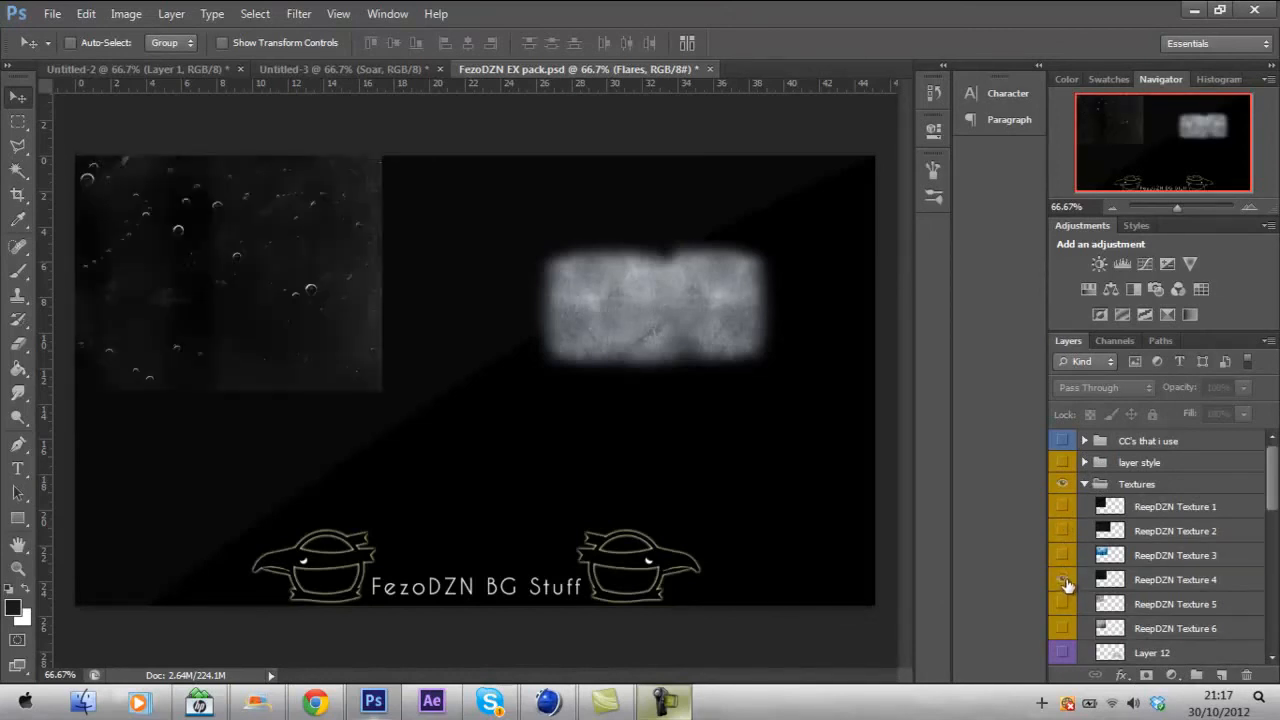
left_click(1062, 628)
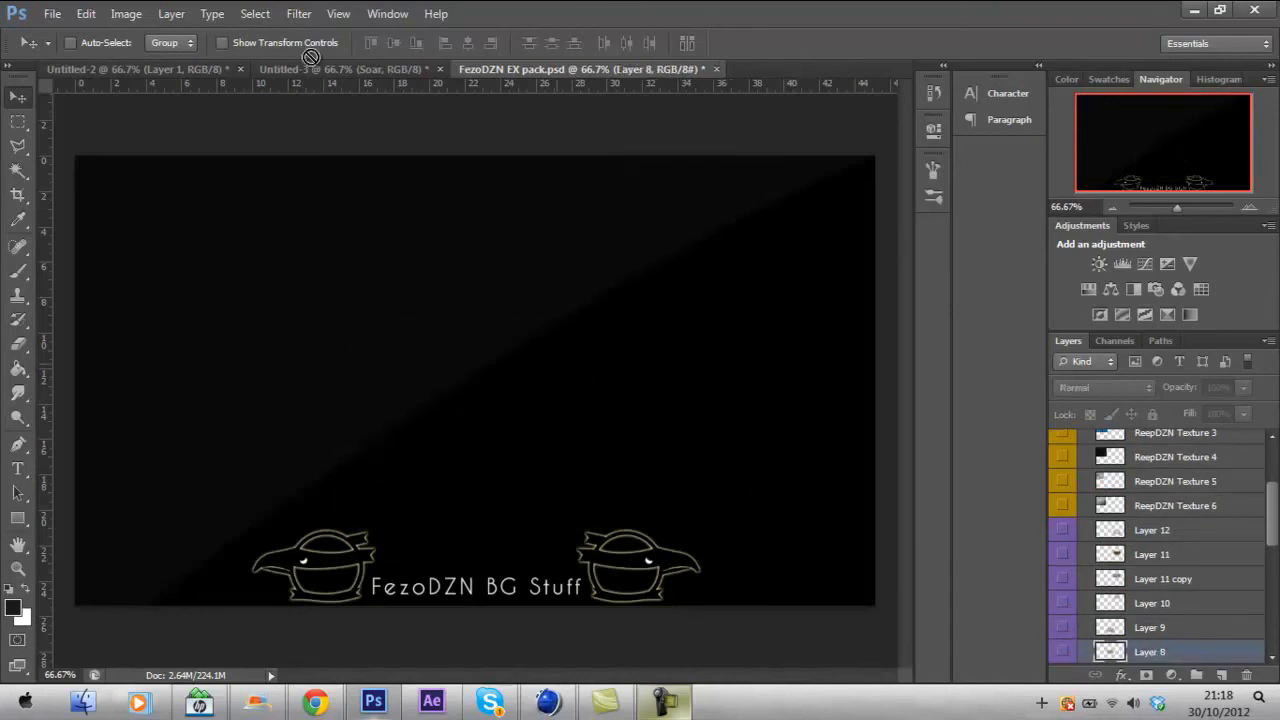
left_click(330, 68)
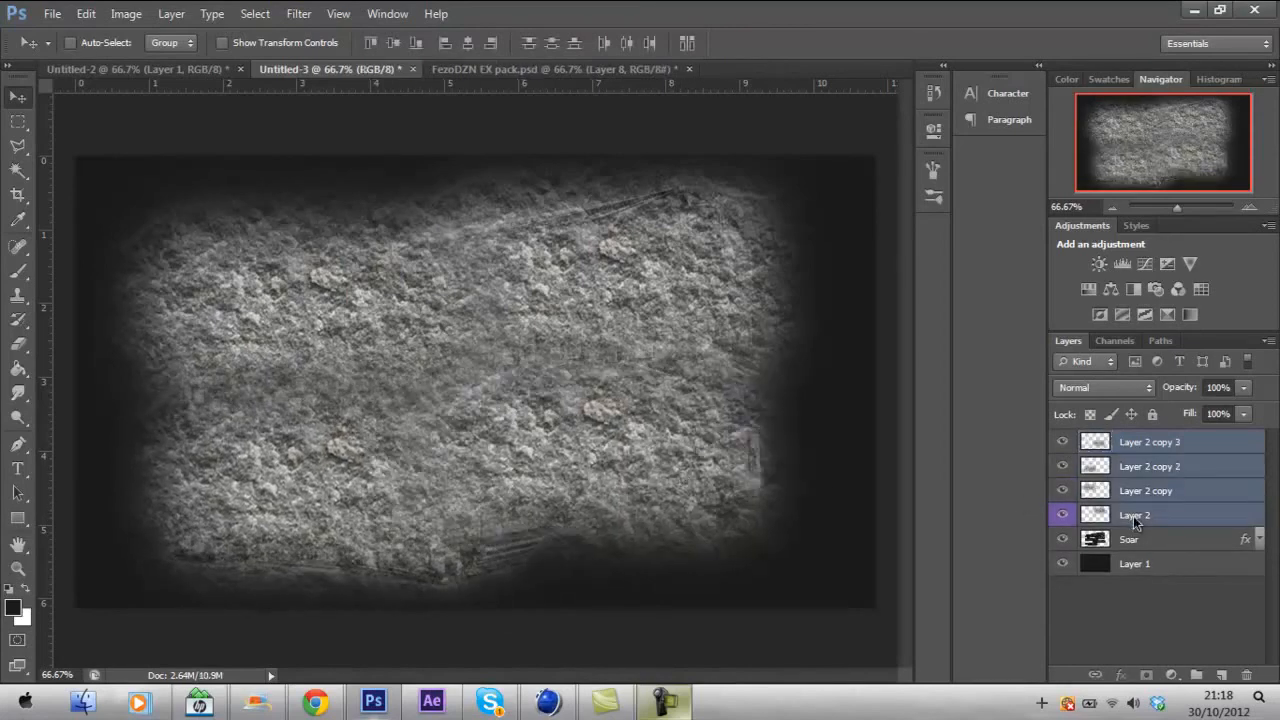
Blend the four clipped grunge texture layers into the logo with Linear Light.
left_click(1100, 388)
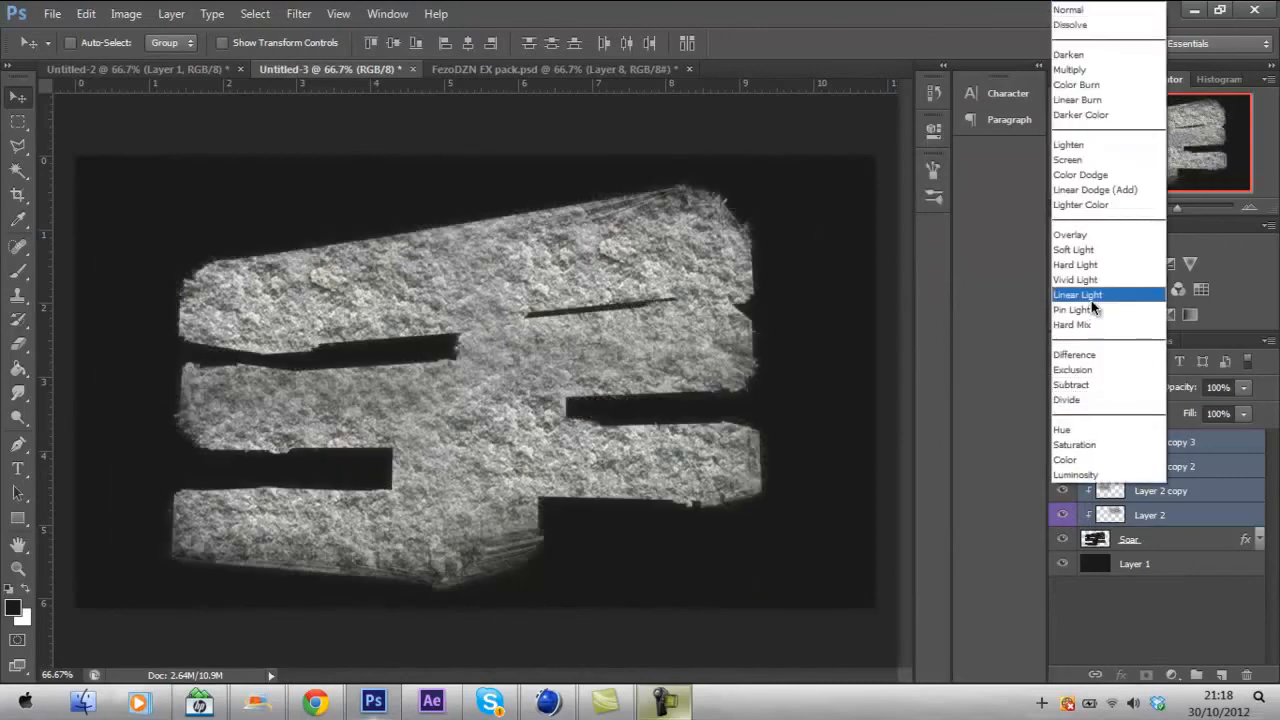
left_click(1070, 234)
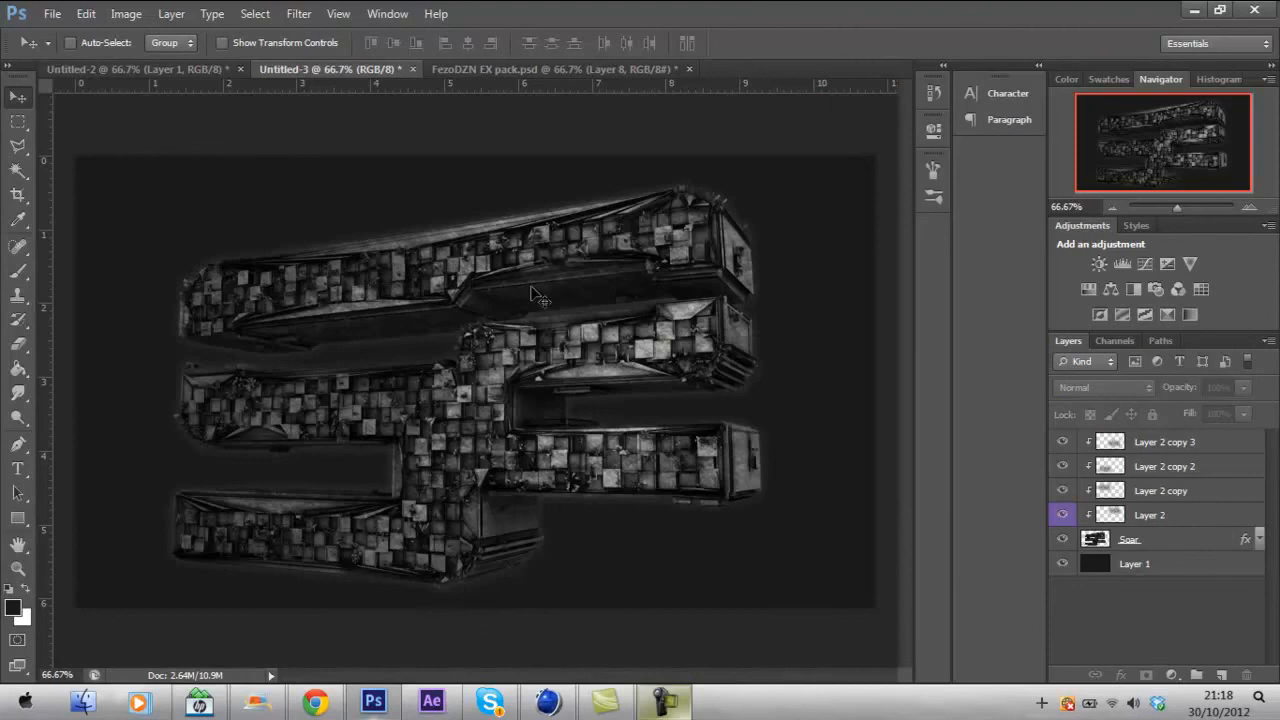
mouse_move(490, 492)
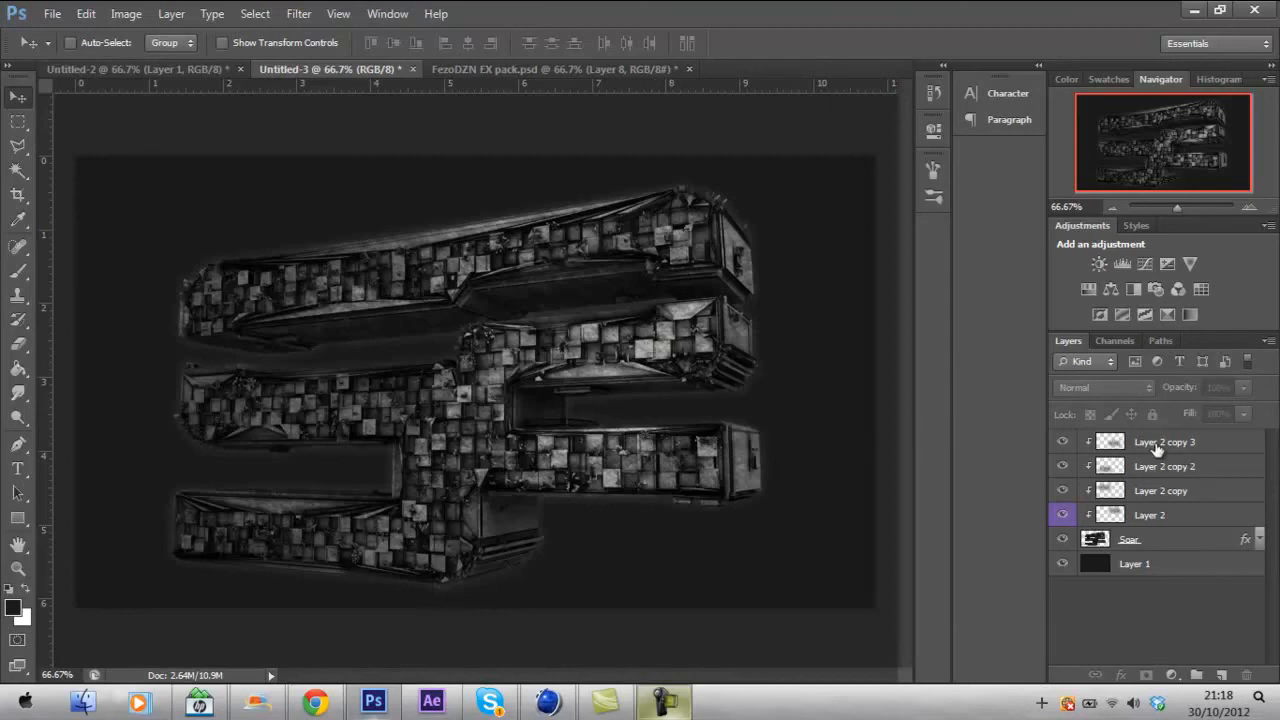
mouse_move(1156, 448)
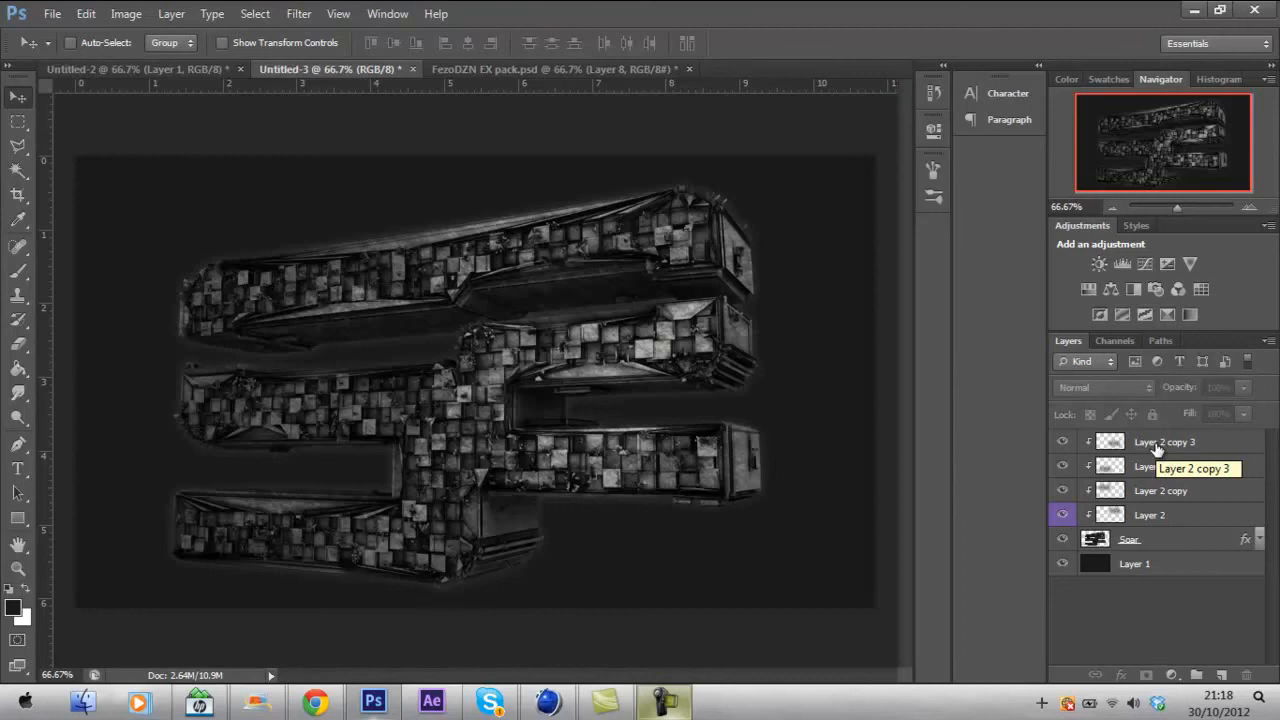
mouse_move(1156, 448)
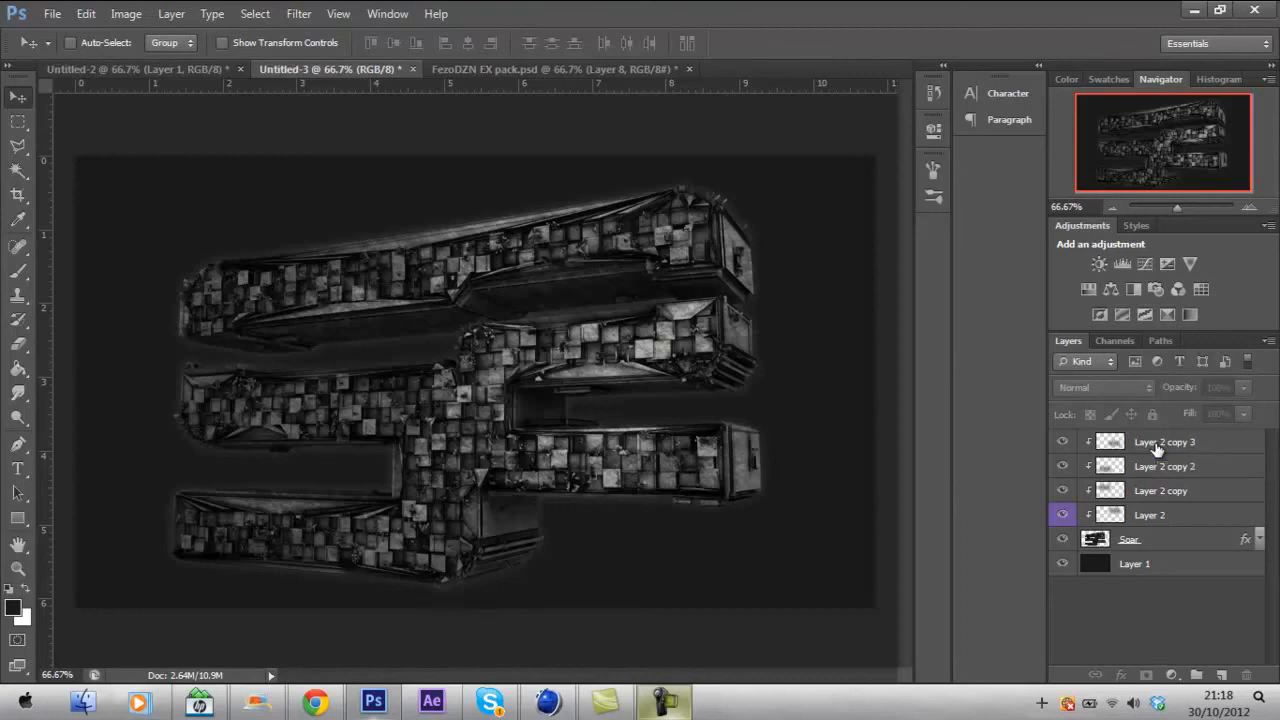